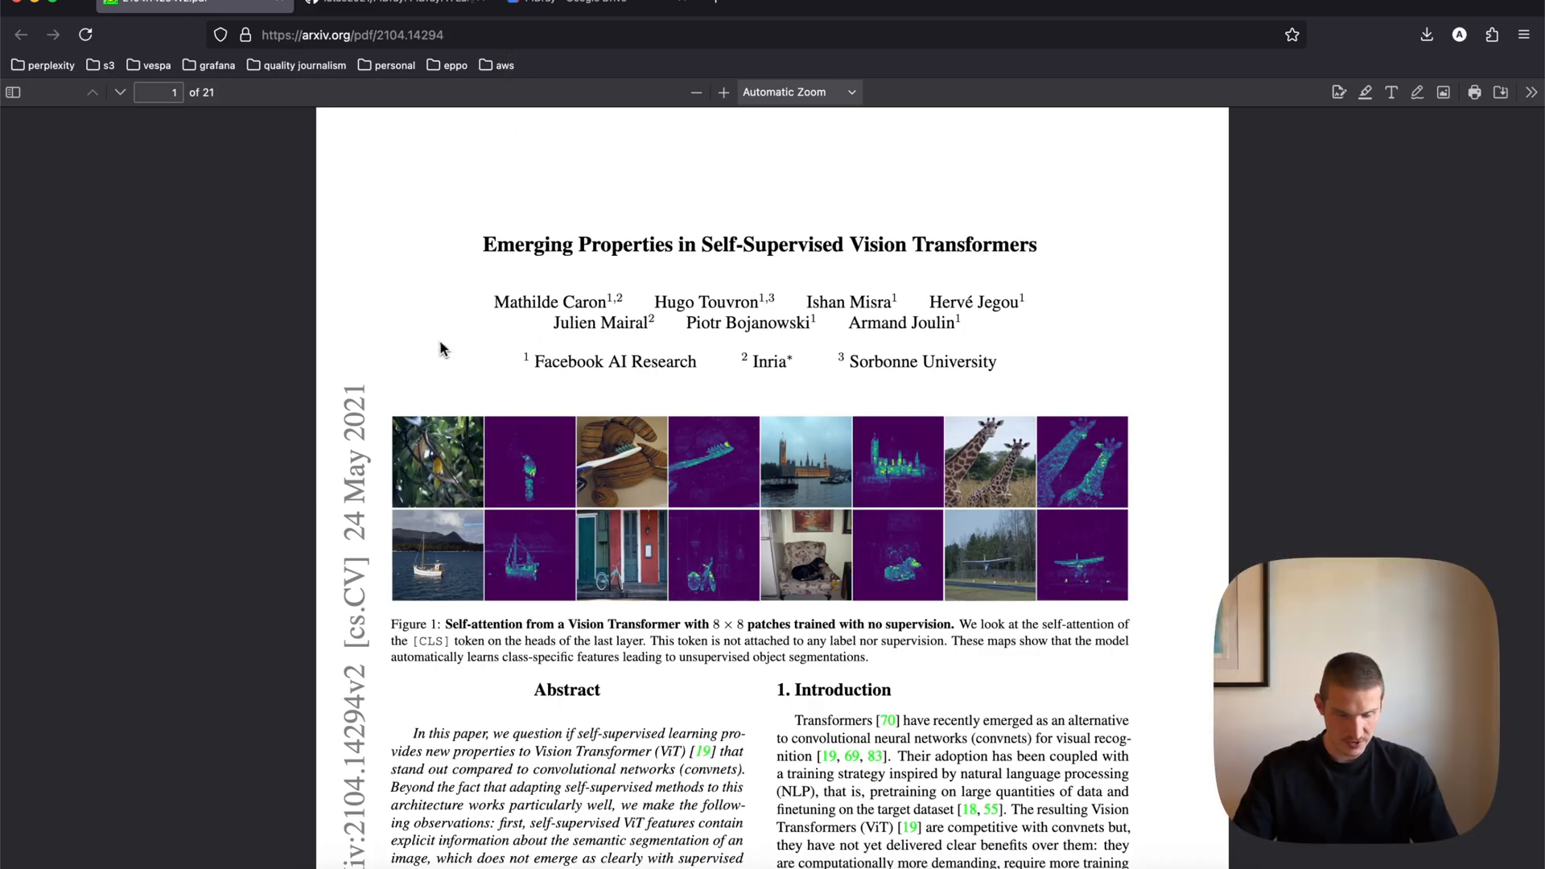
# Step: Annotate the 'In LLMs' slide with the pen, underlining 'Loved' in the positive review
pyautogui.scroll(-3)
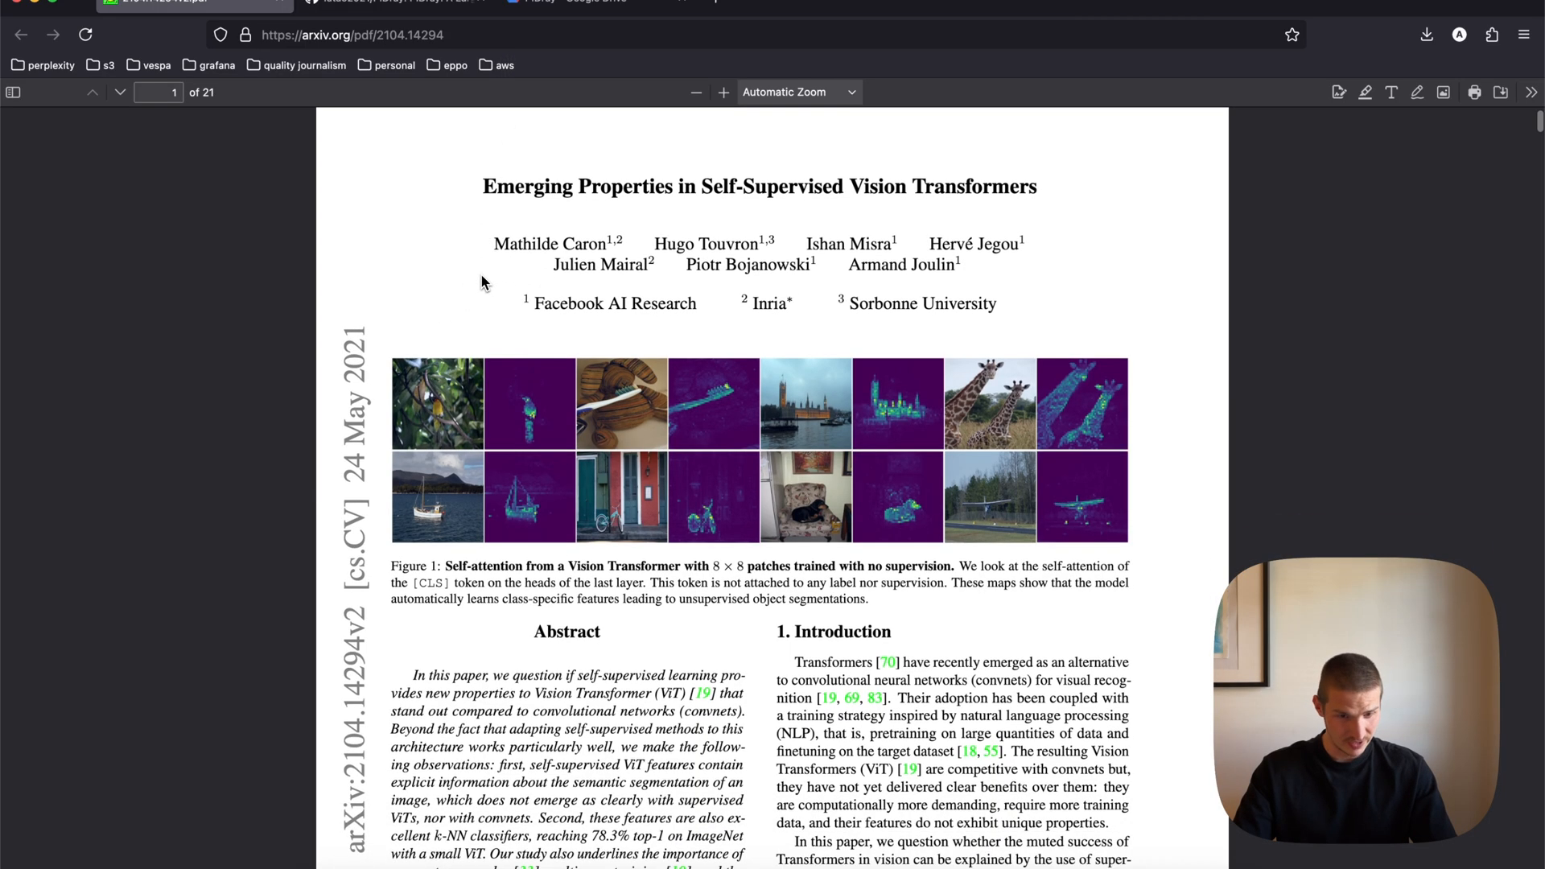
pyautogui.scroll(-3)
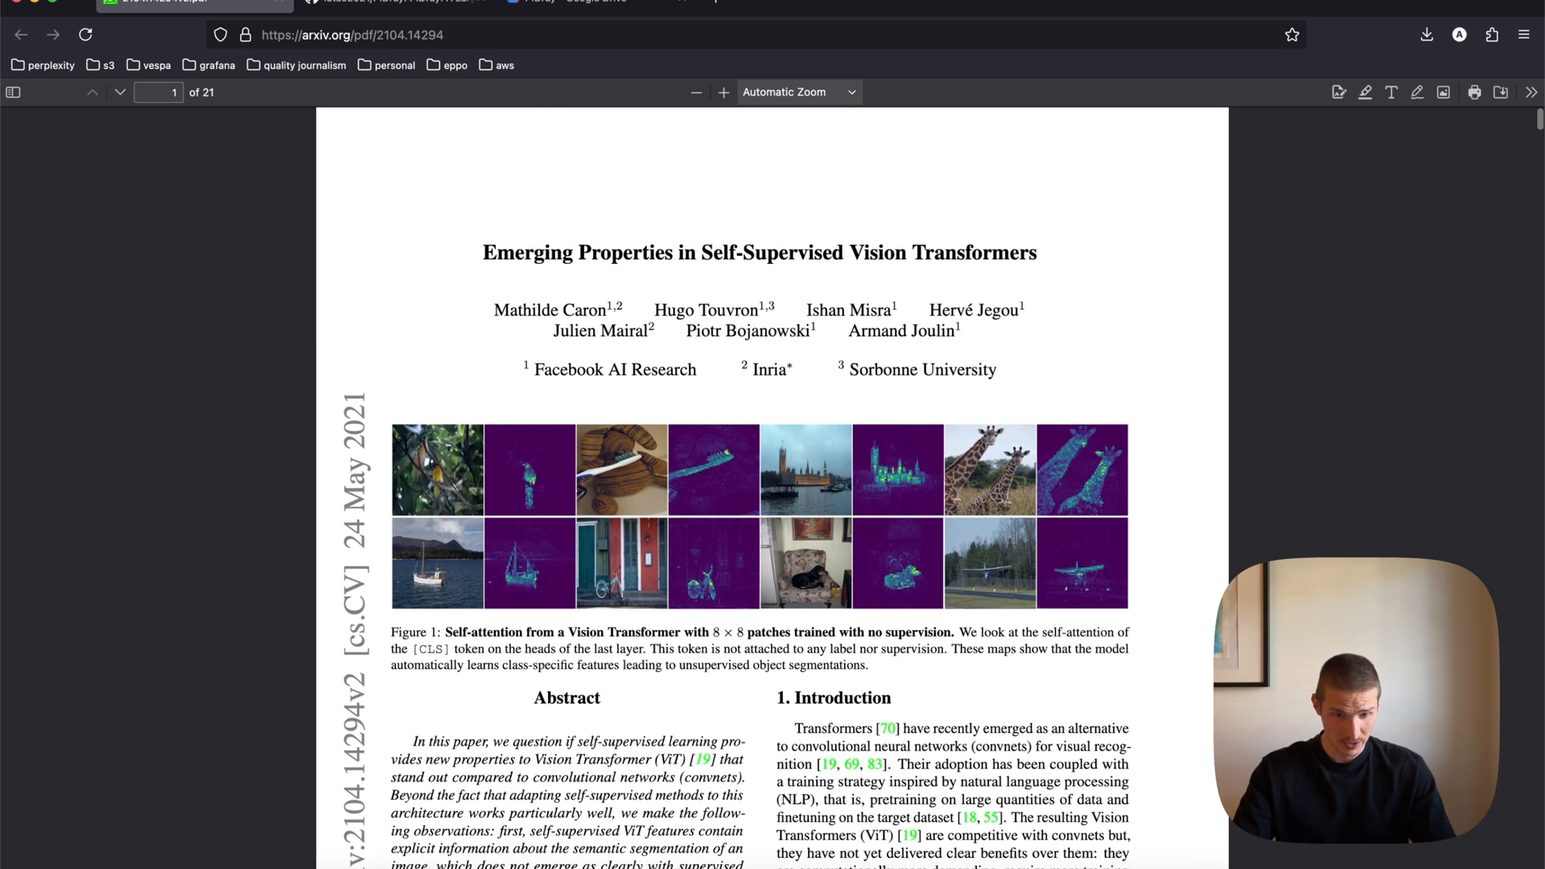
pyautogui.moveTo(533, 370); pyautogui.dragTo(697, 370)
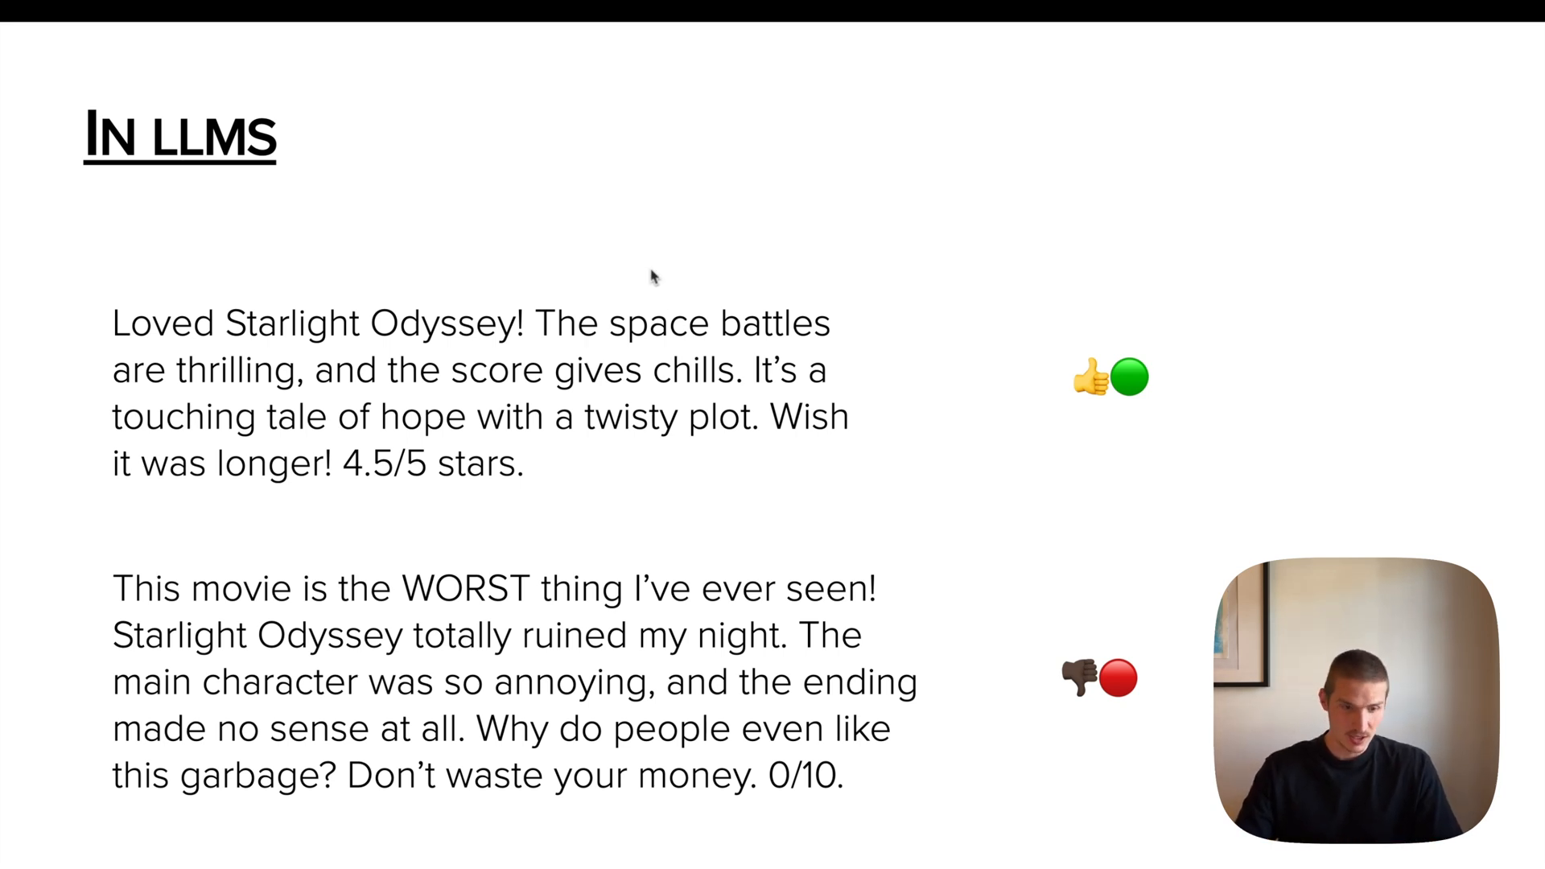
pyautogui.moveTo(538, 182)
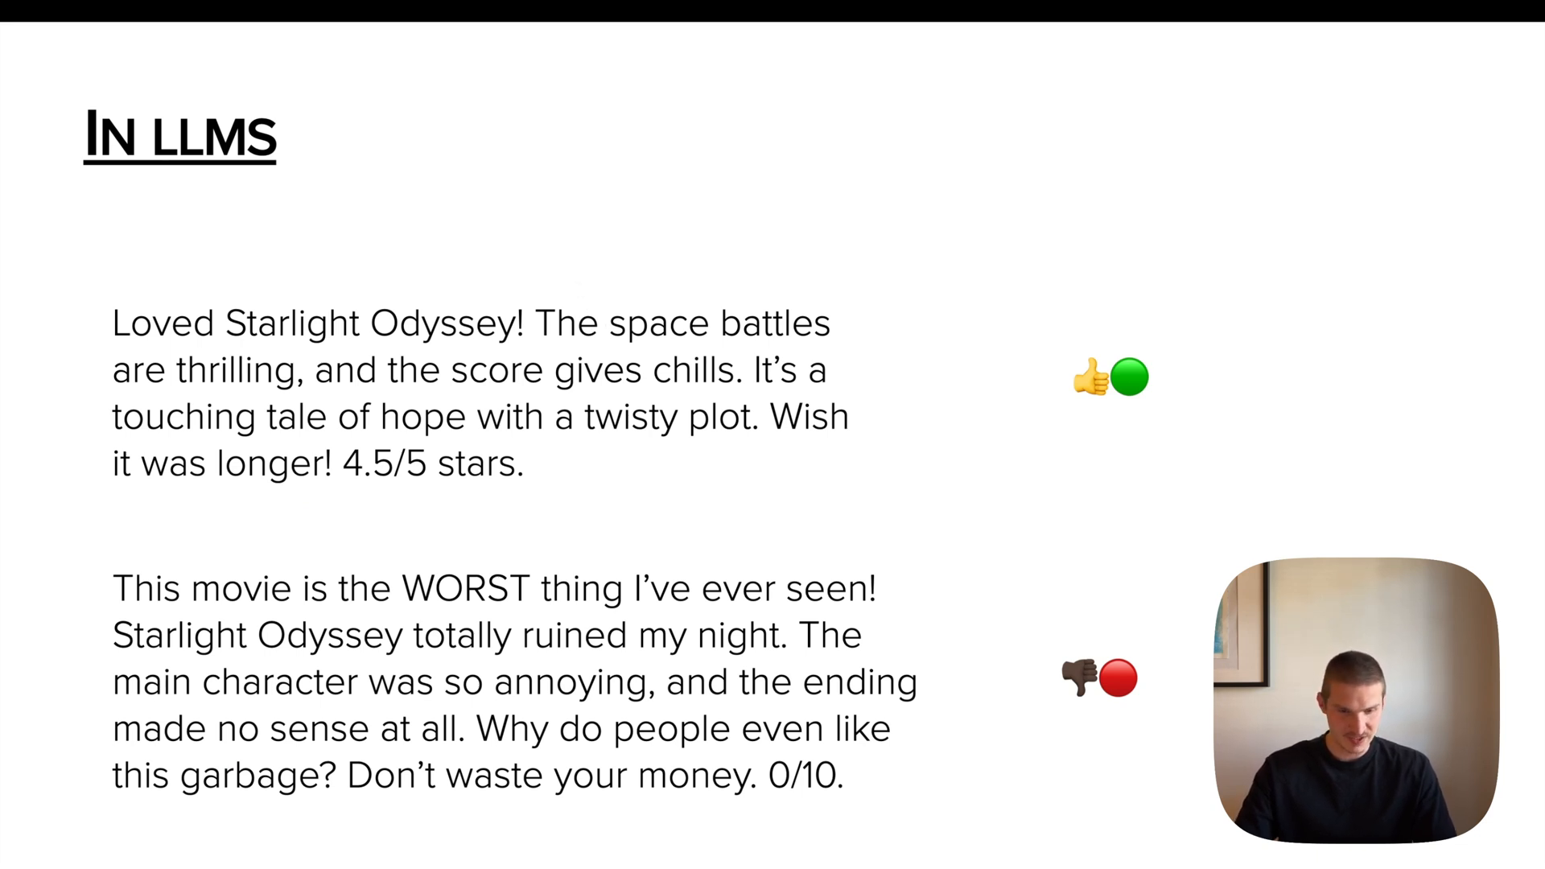
pyautogui.moveTo(430, 286)
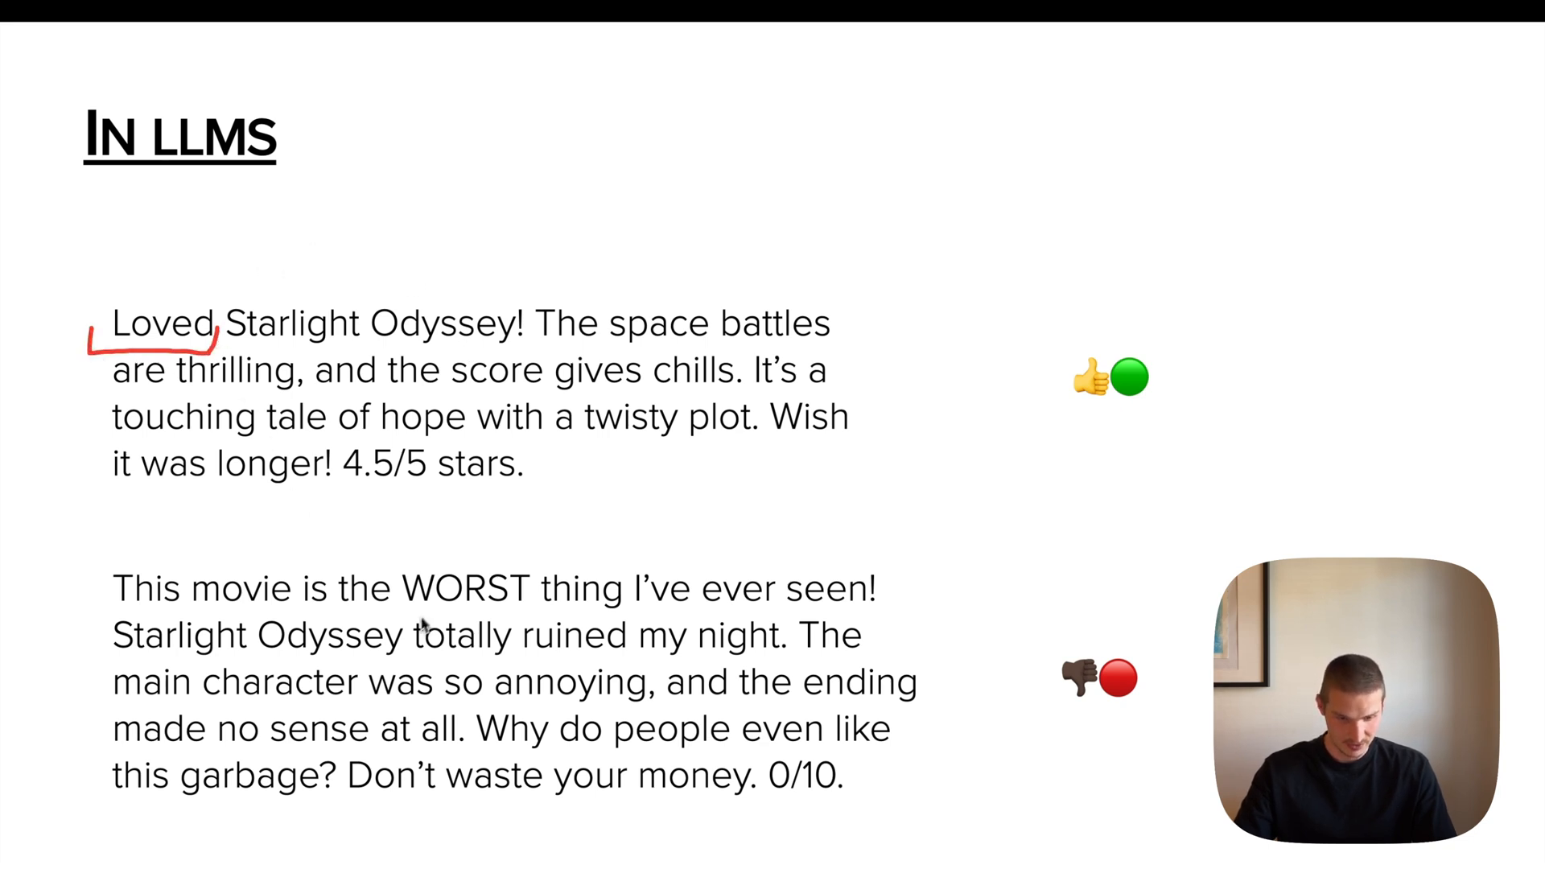
pyautogui.moveTo(399, 608); pyautogui.dragTo(521, 609)
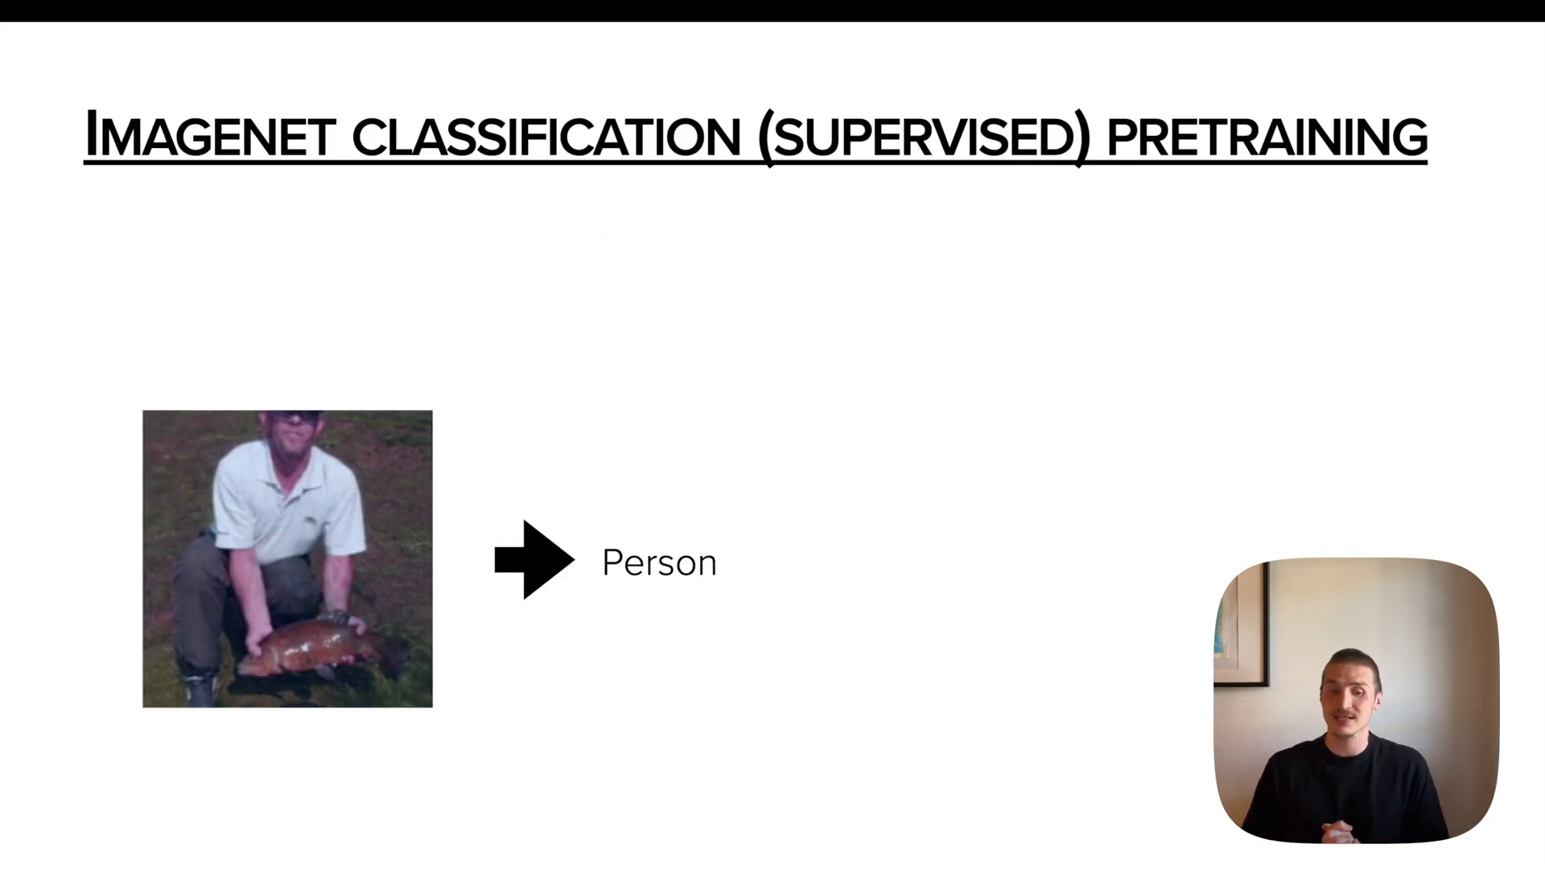
# Step: Underline the 'Person' label with the pen and advance to the Self-Supervised Pretraining slide
pyautogui.moveTo(297, 404); pyautogui.dragTo(335, 739)
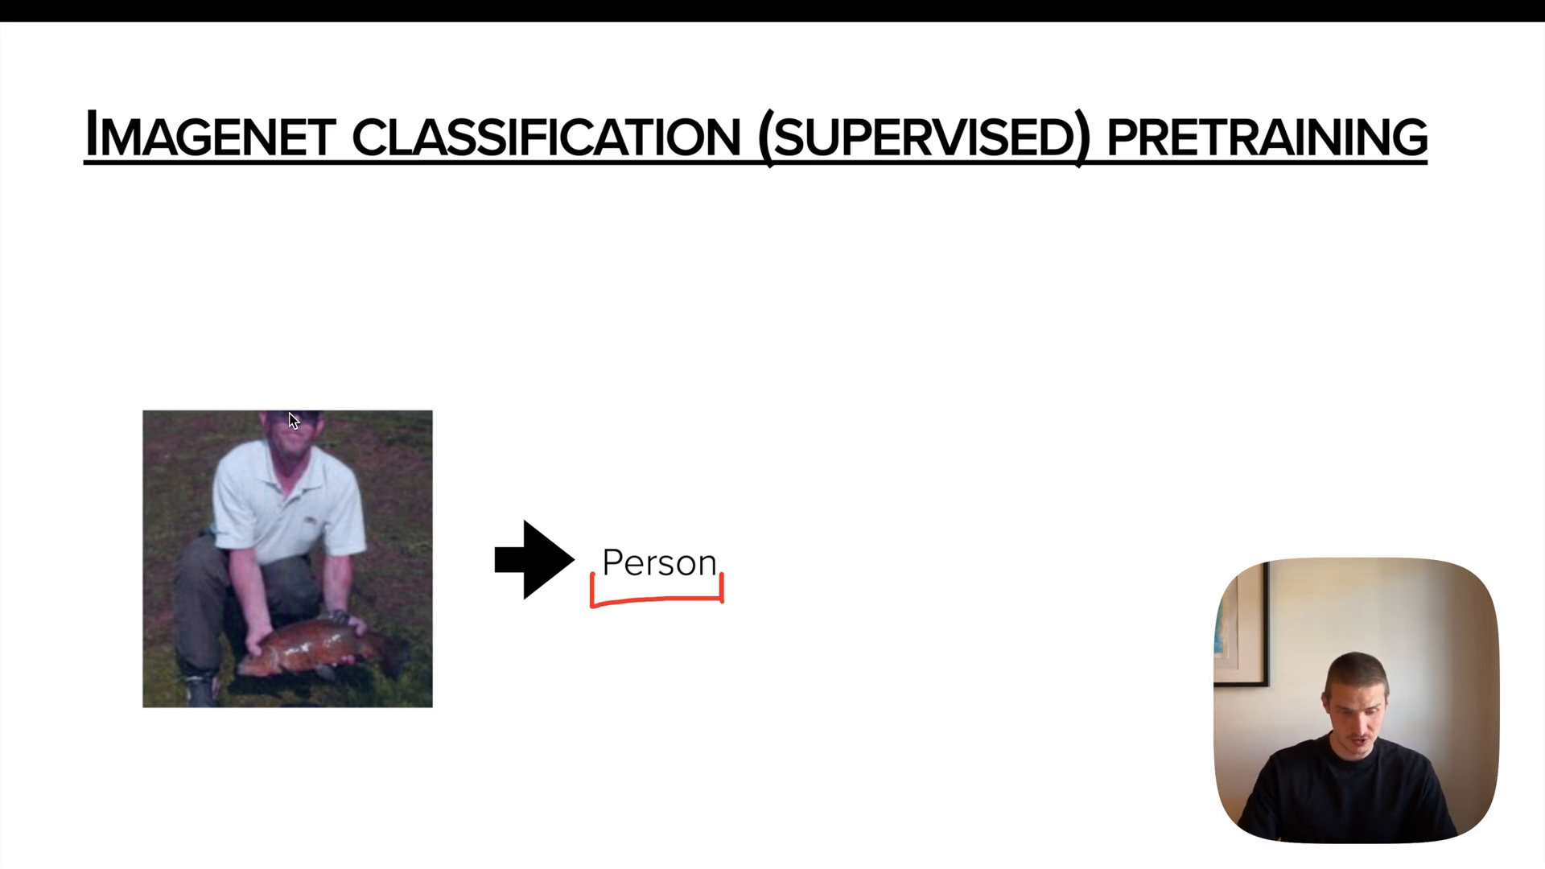
pyautogui.moveTo(291, 413); pyautogui.dragTo(306, 463)
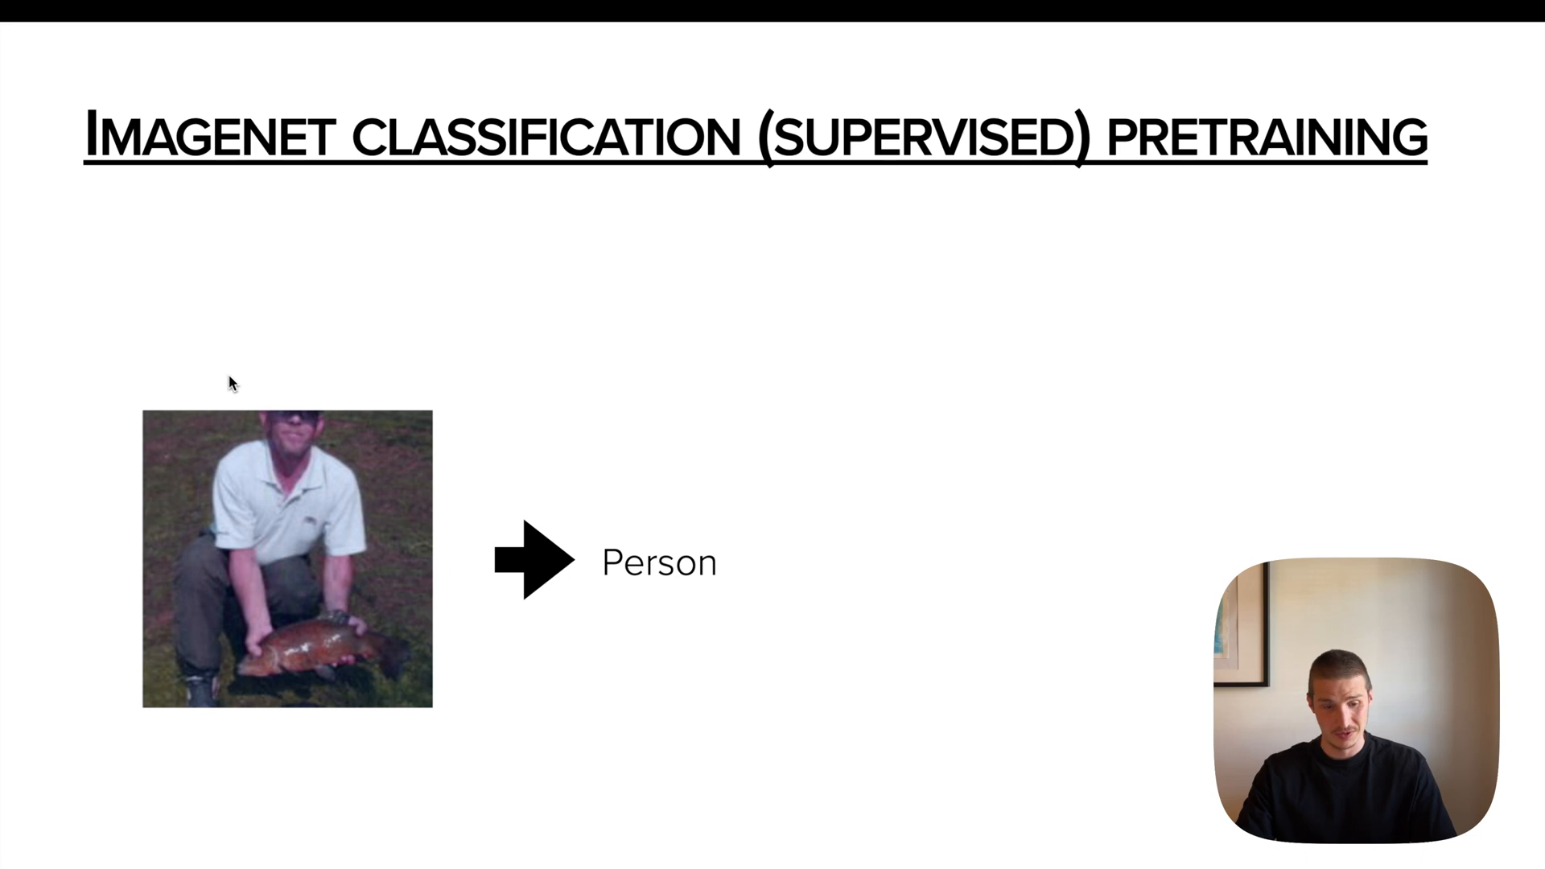
pyautogui.press('Right')
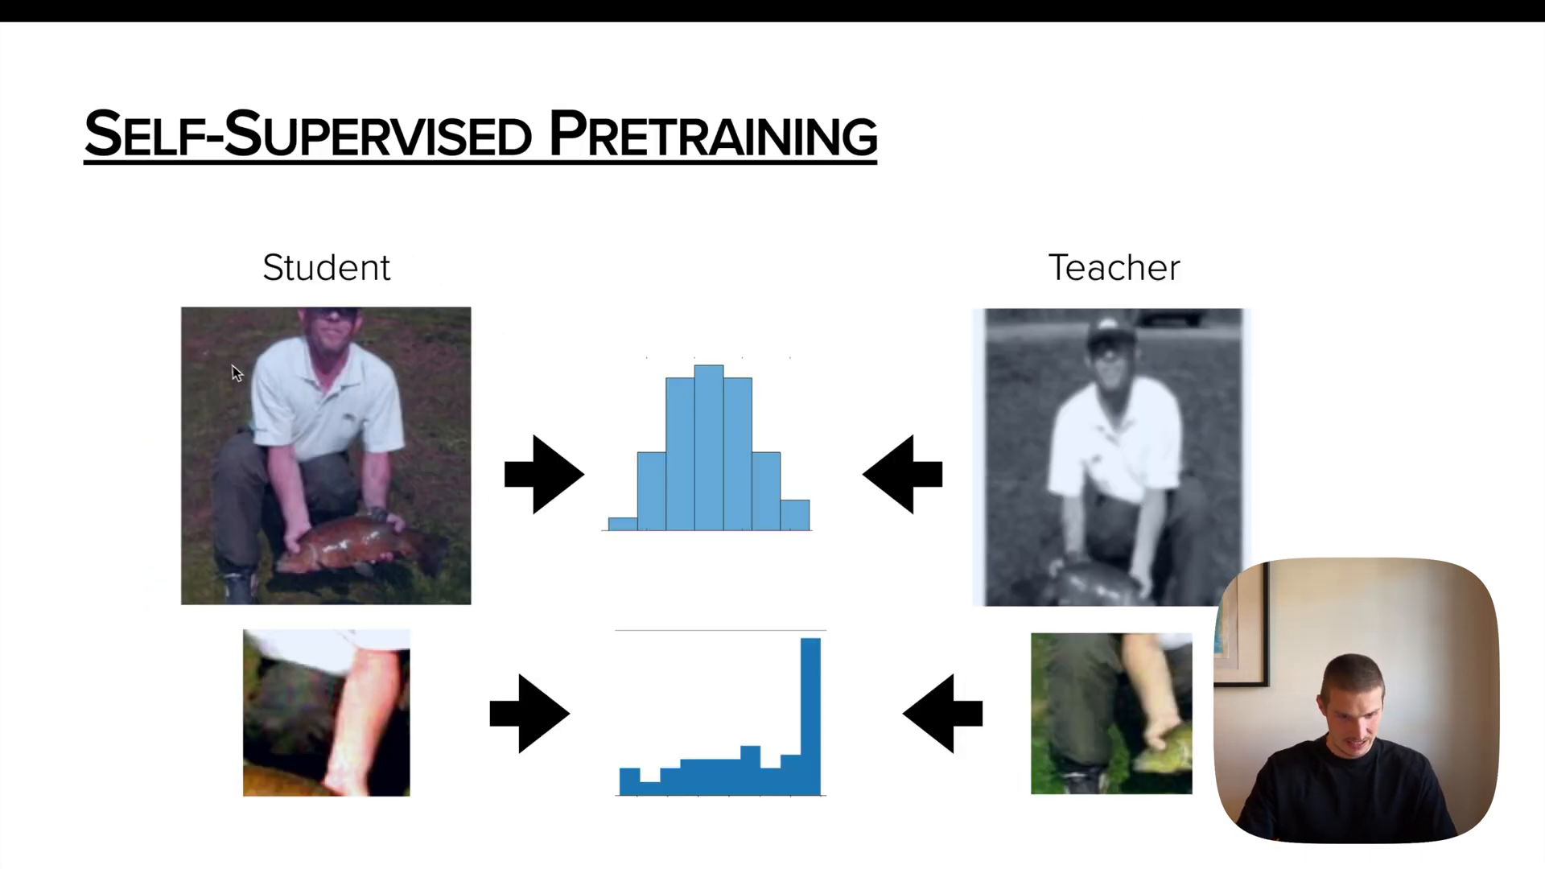
pyautogui.moveTo(236, 334); pyautogui.dragTo(208, 370)
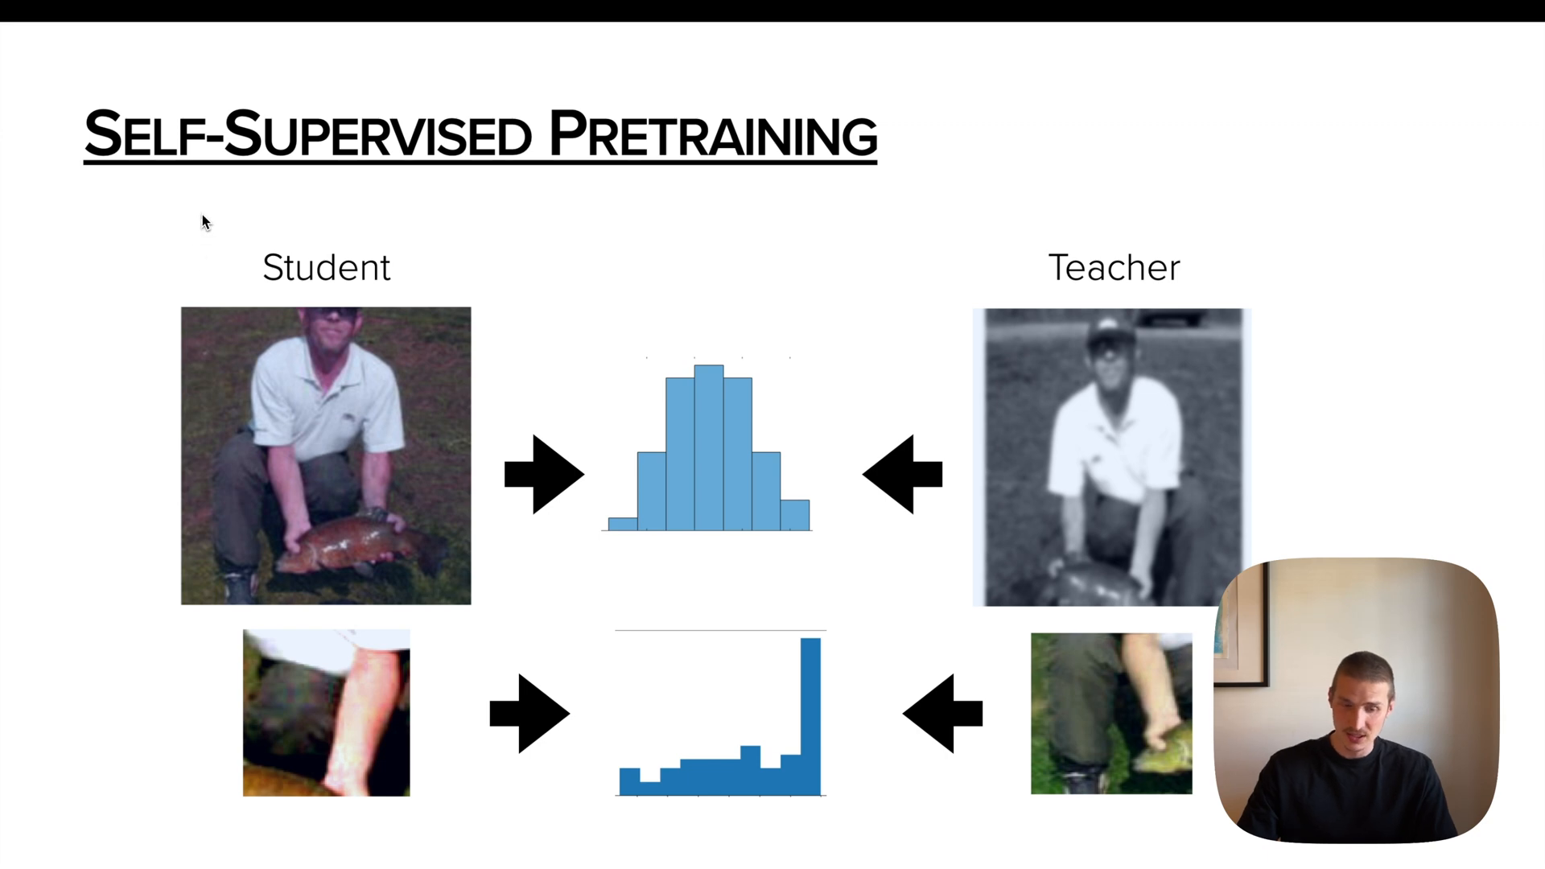
pyautogui.moveTo(261, 254); pyautogui.dragTo(232, 244)
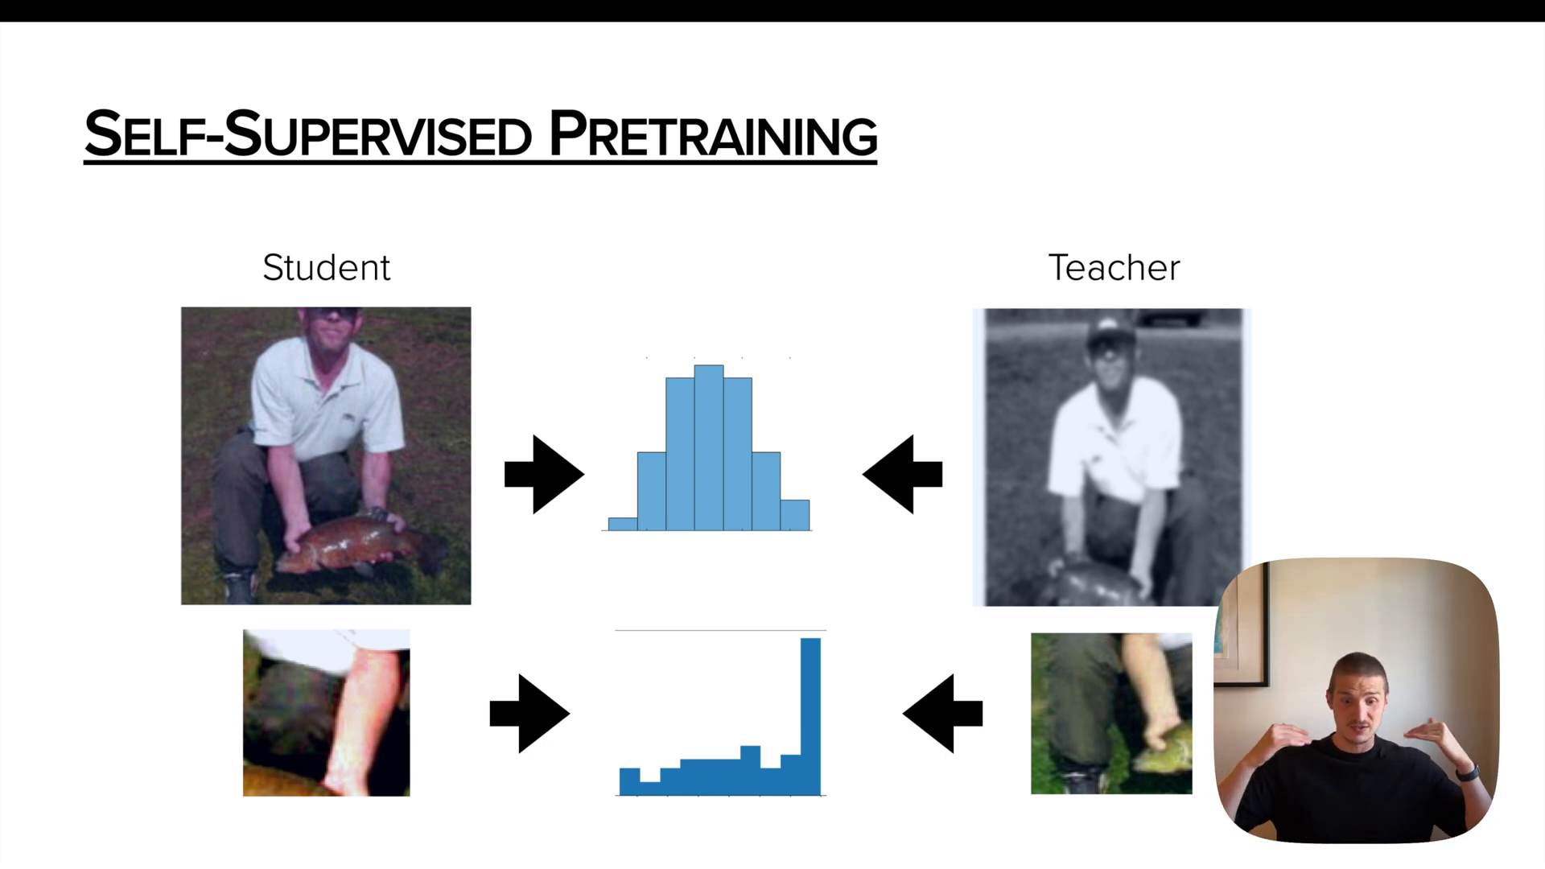
pyautogui.moveTo(692, 258); pyautogui.dragTo(652, 333)
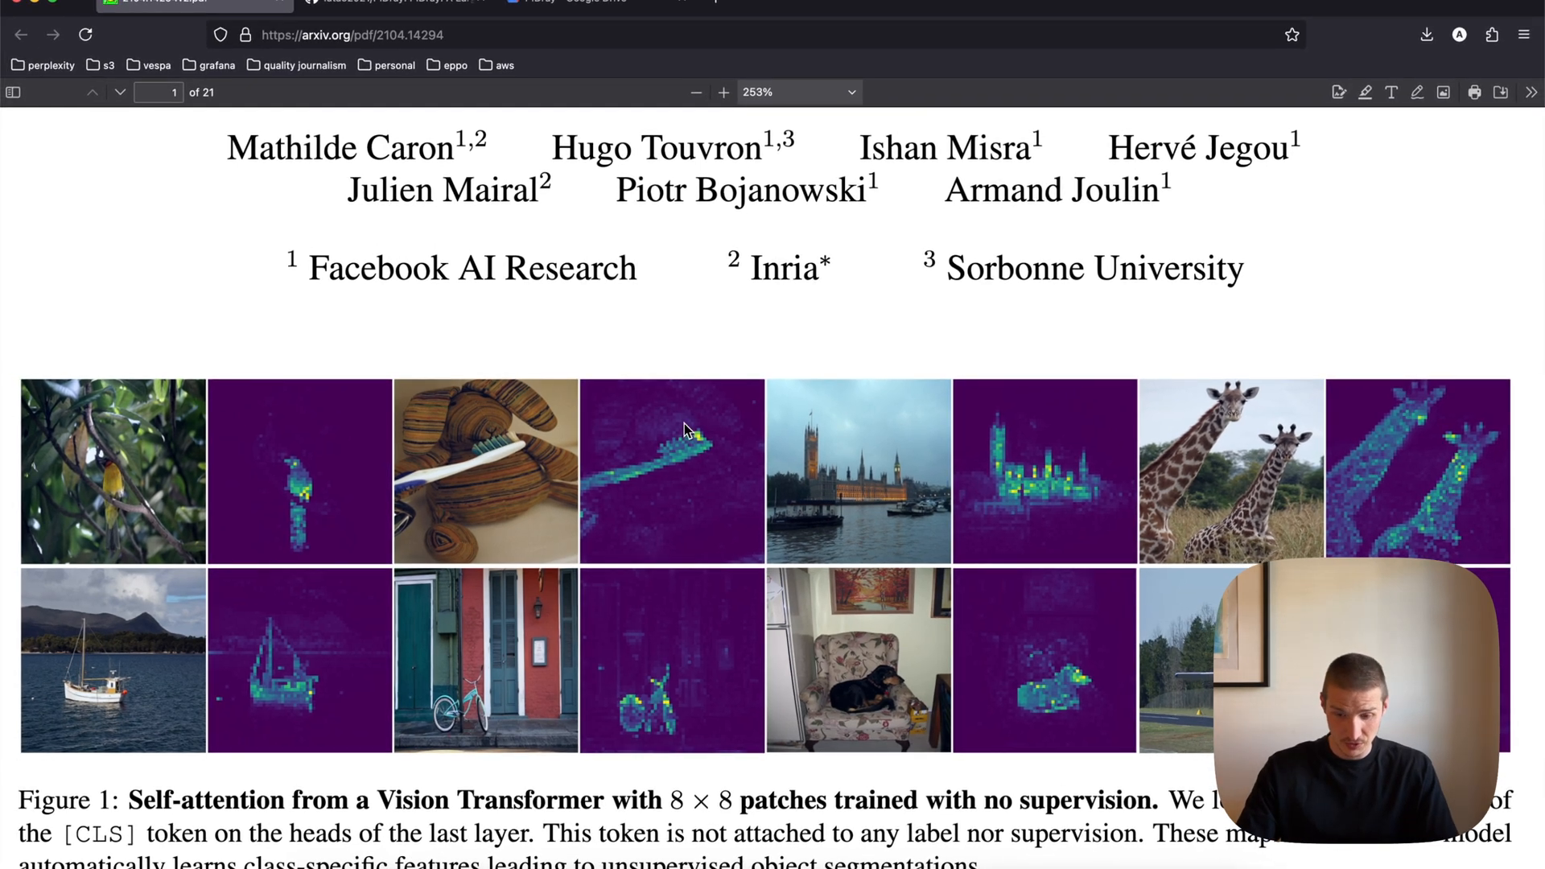
# Step: Switch from the DINO paper PDF to the PIDray GitHub repository tab
pyautogui.click(393, 3)
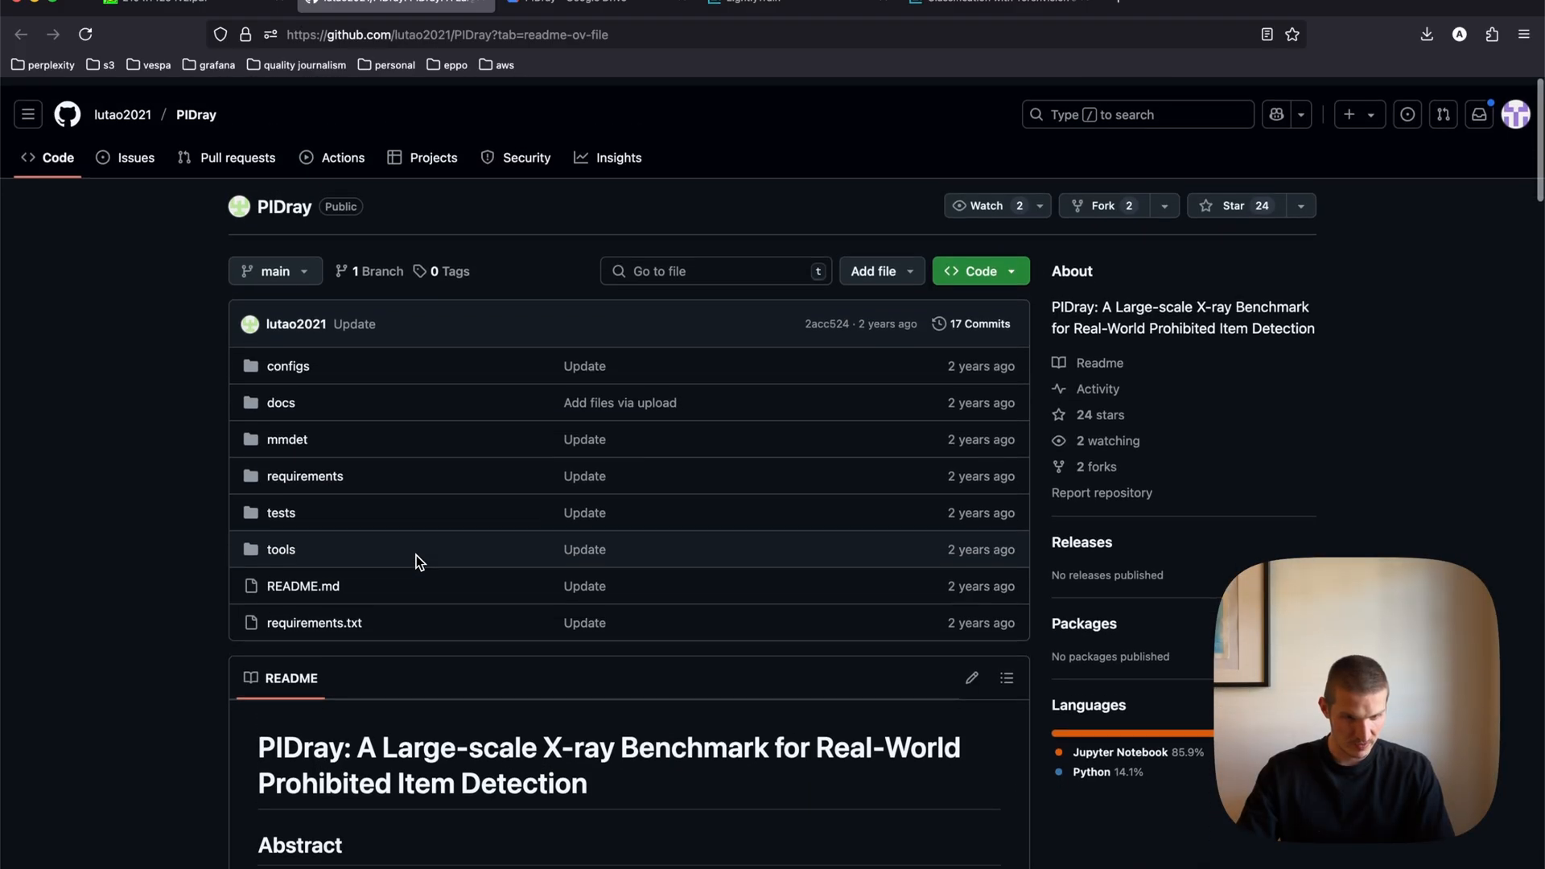
# Step: Scroll the PIDray README down to the Dataset sample X-ray images
pyautogui.scroll(-3)
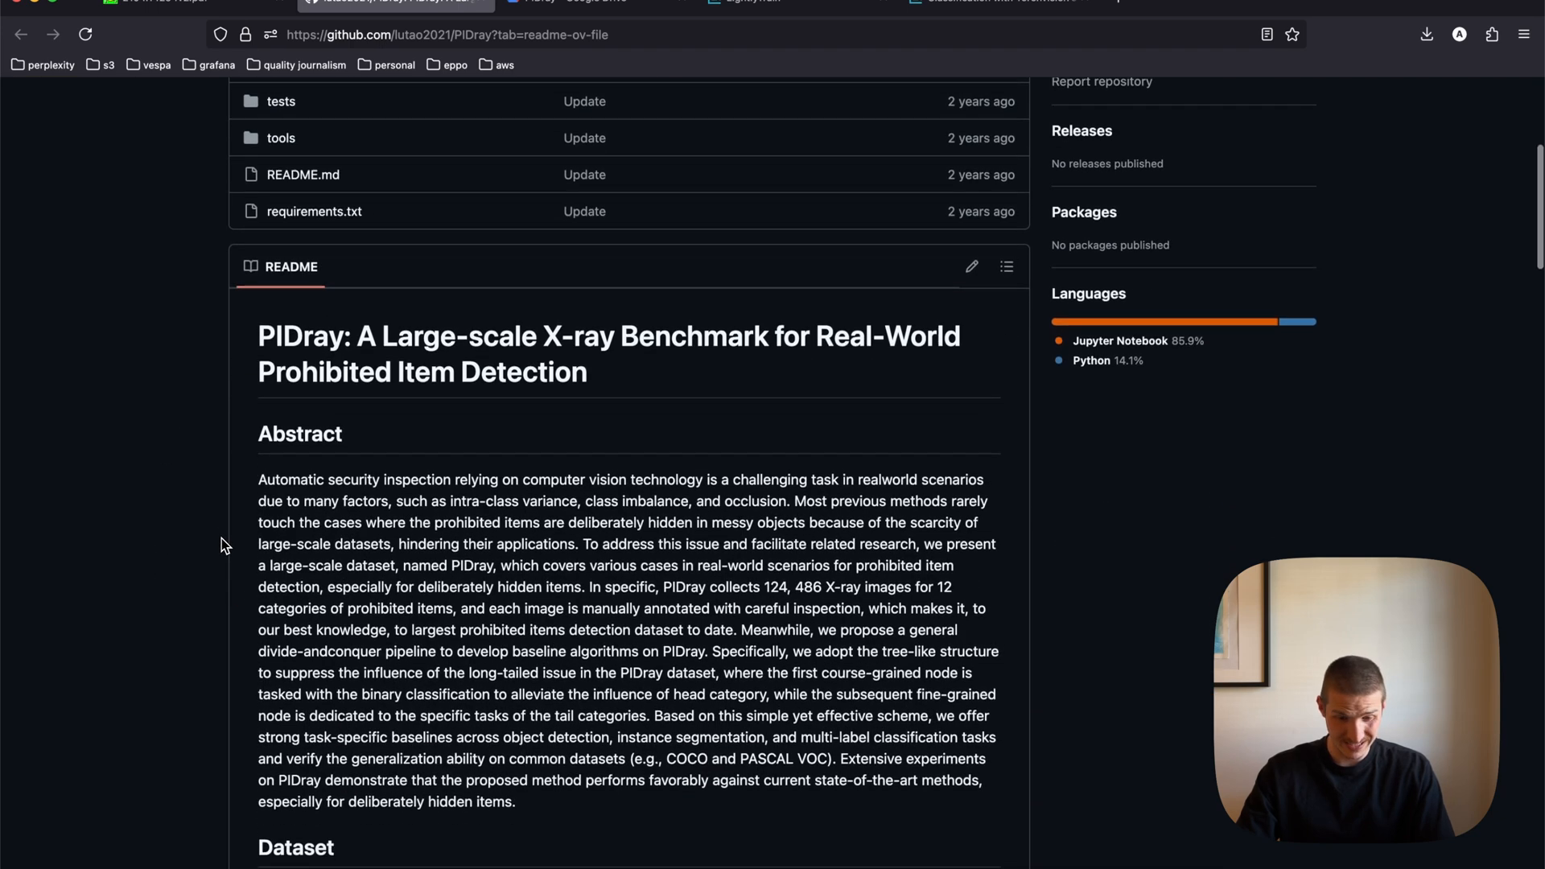
pyautogui.scroll(-3)
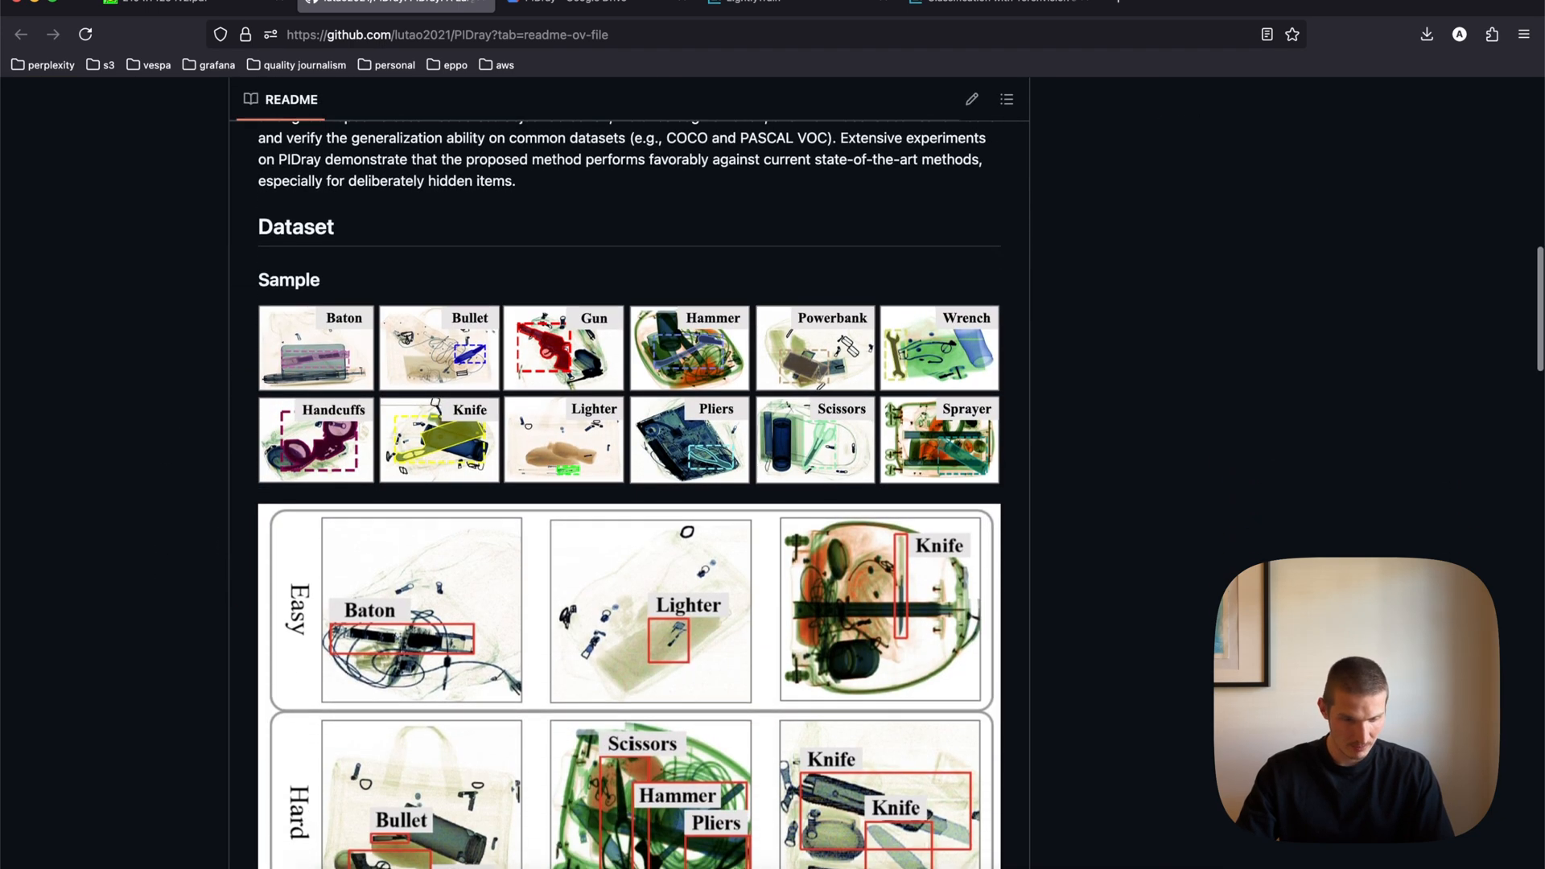
pyautogui.scroll(-3)
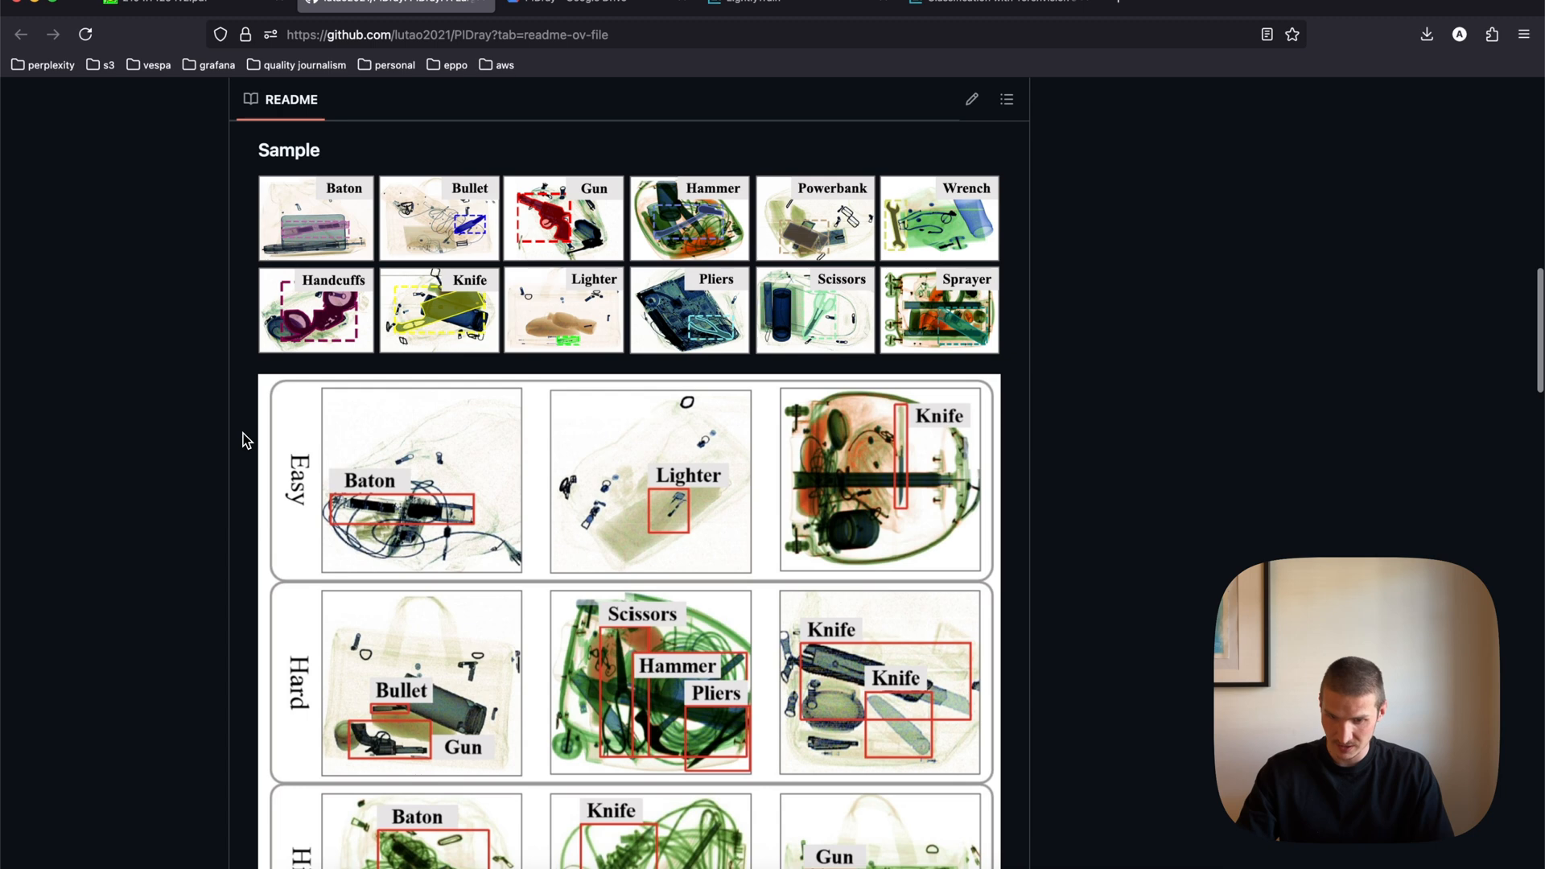
pyautogui.scroll(-3)
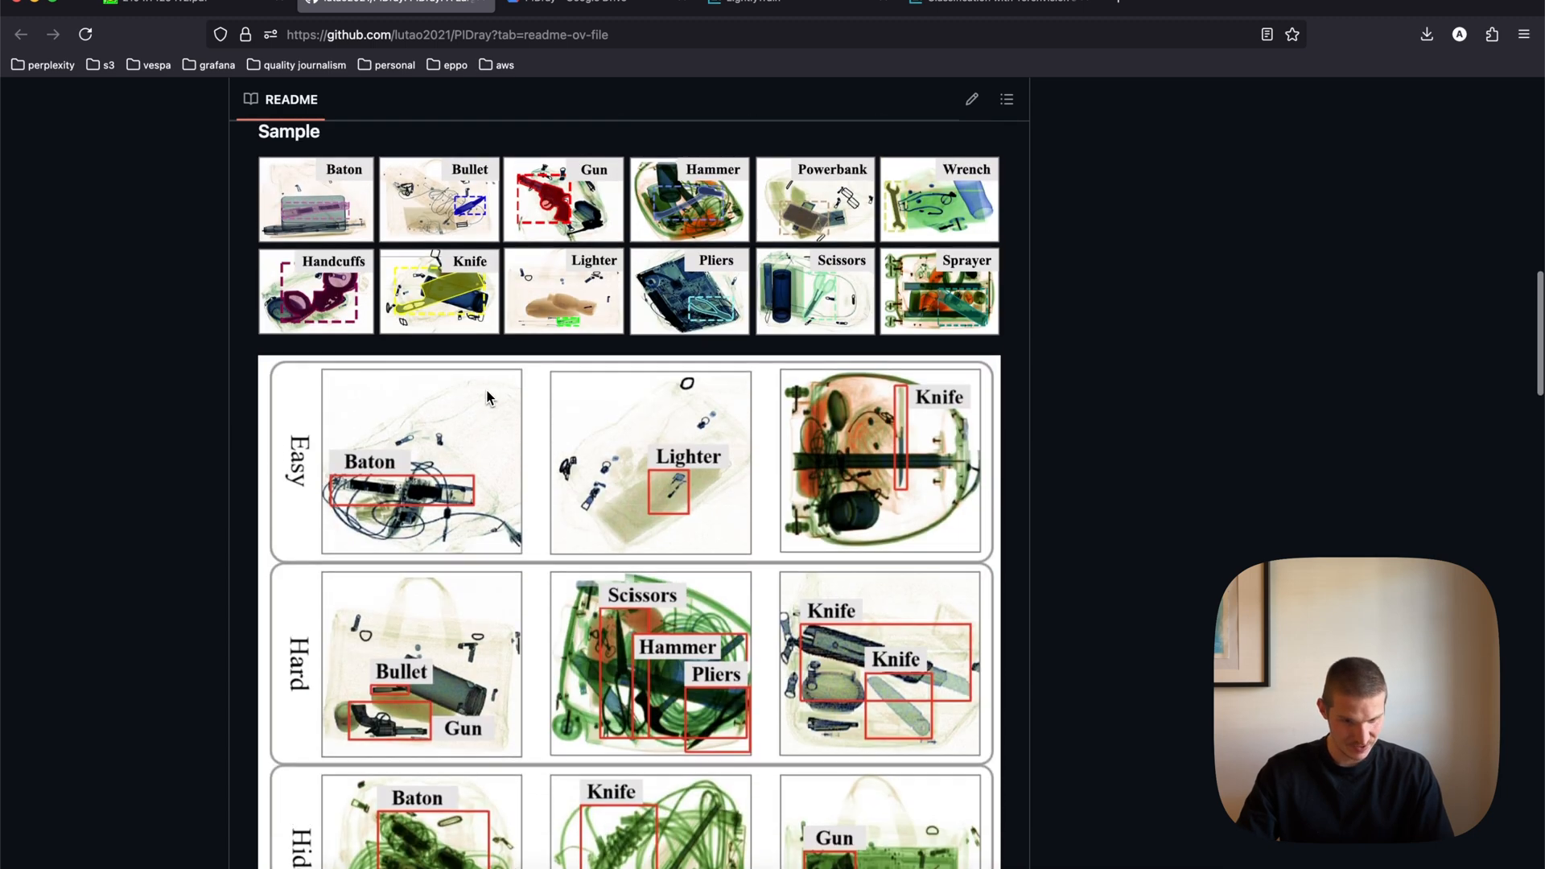
pyautogui.moveTo(266, 408)
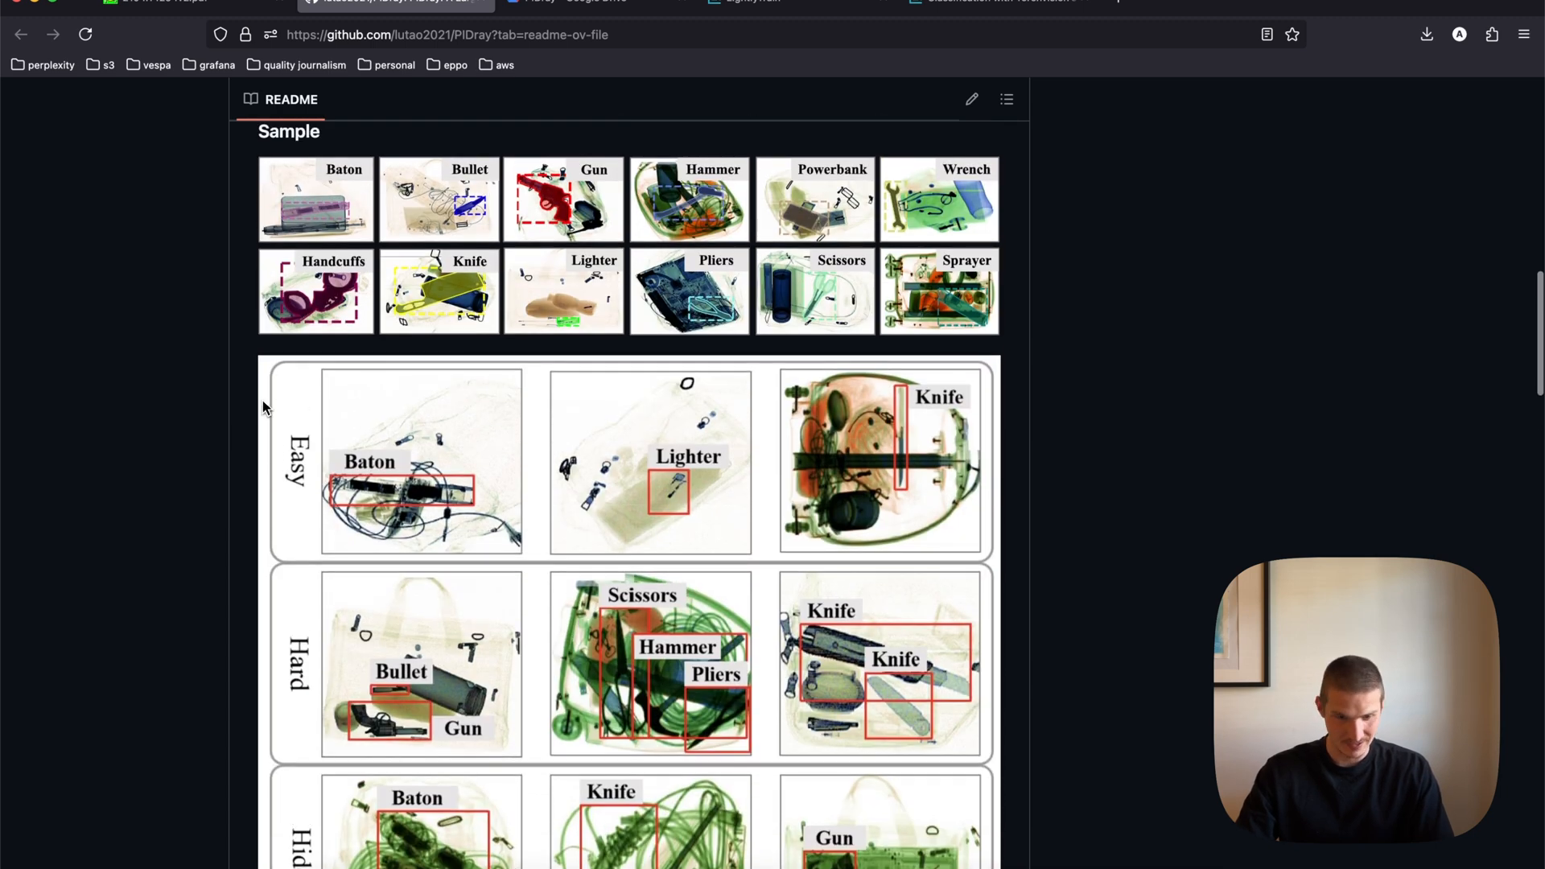
pyautogui.moveTo(154, 341)
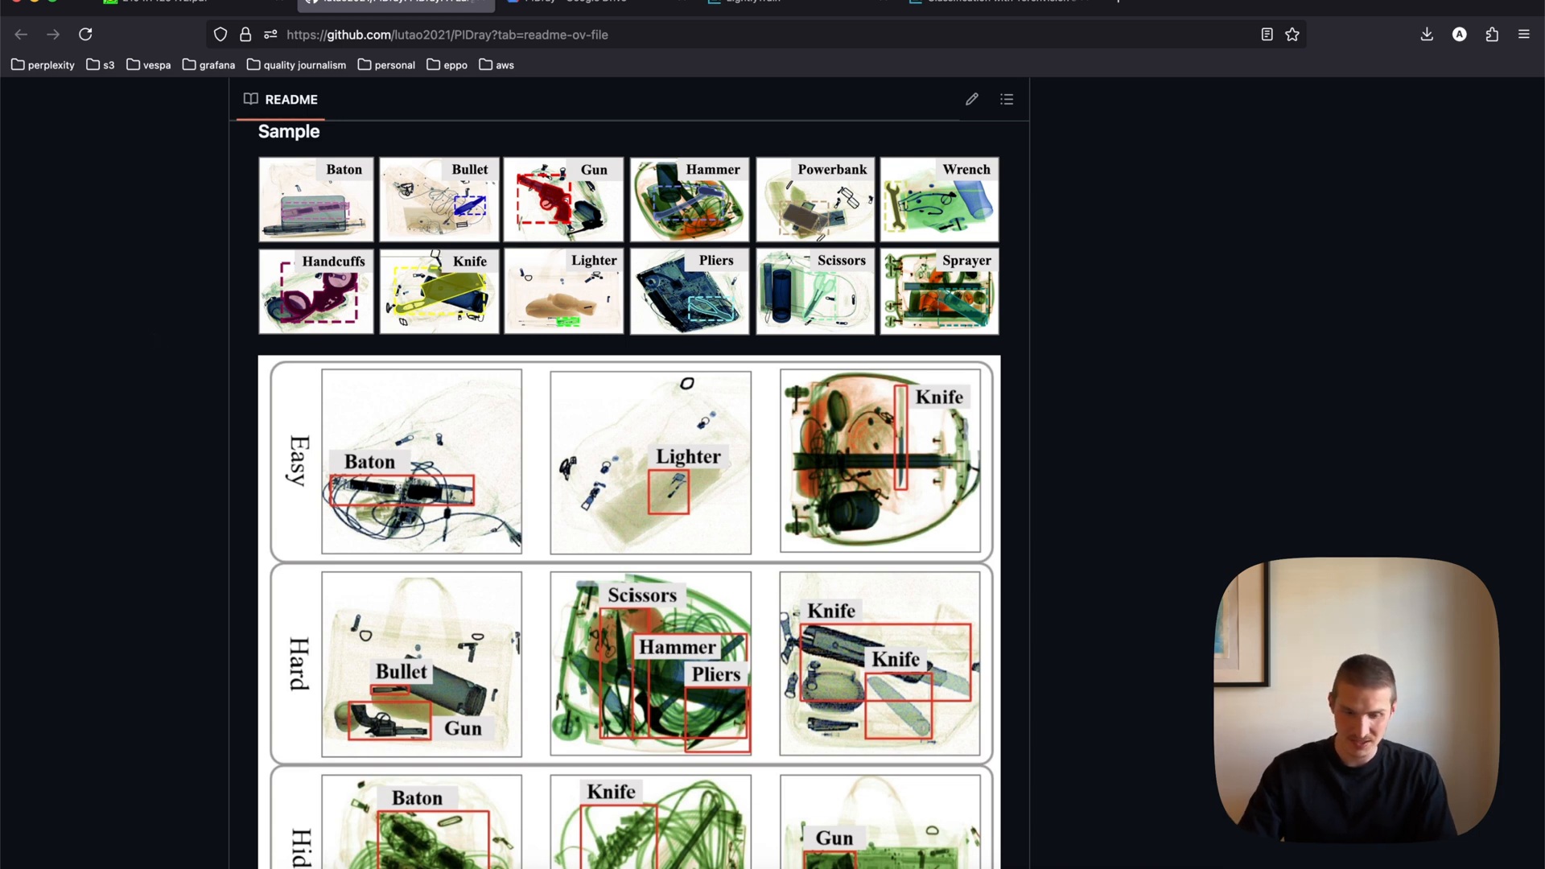
pyautogui.moveTo(155, 341)
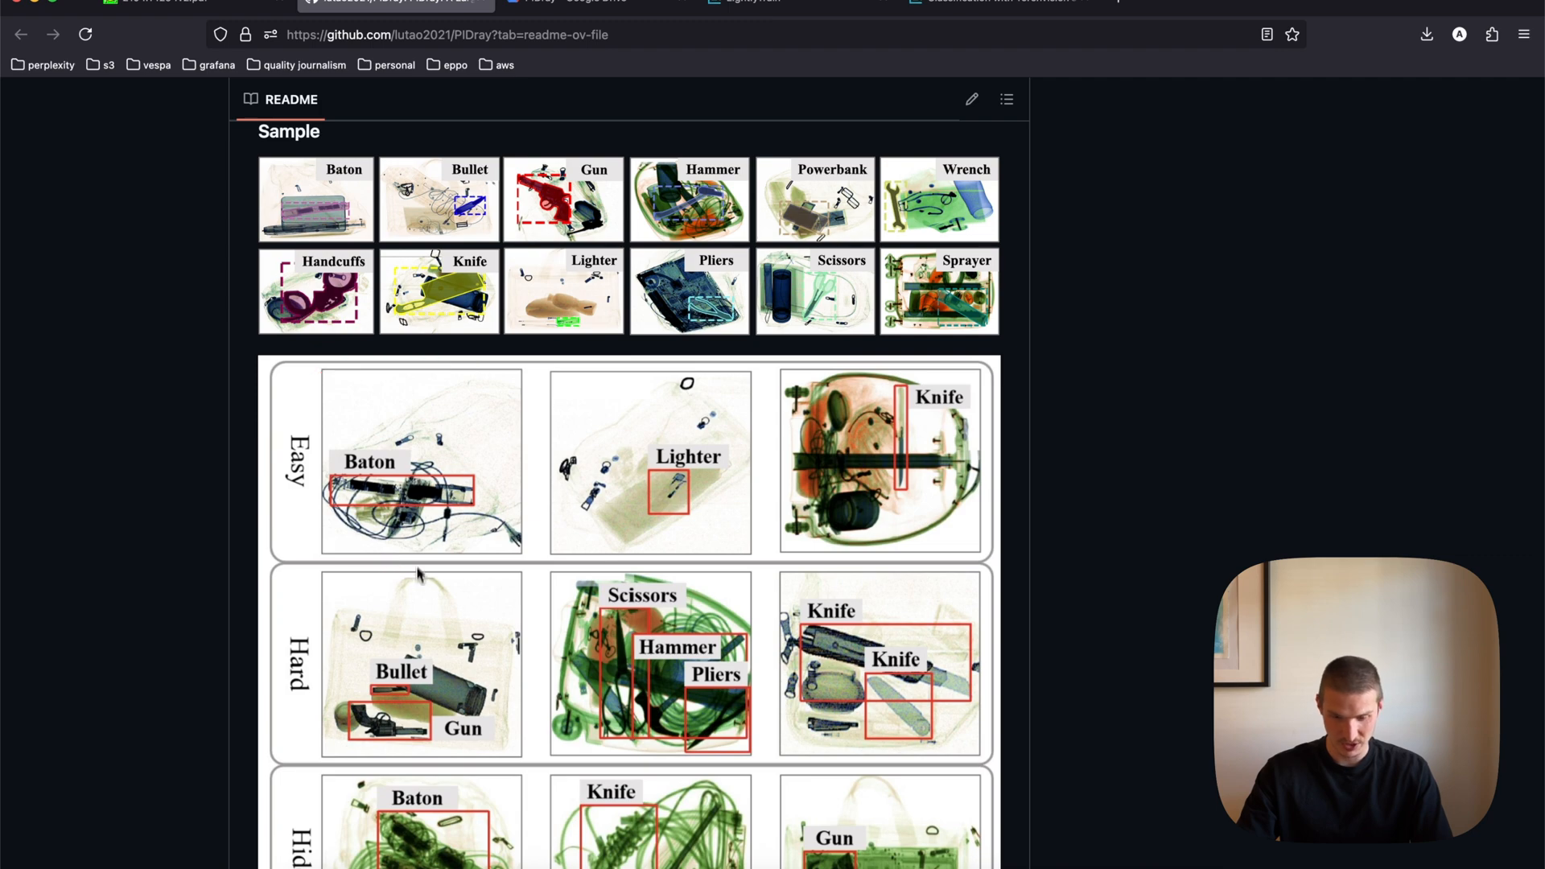
pyautogui.scroll(-3)
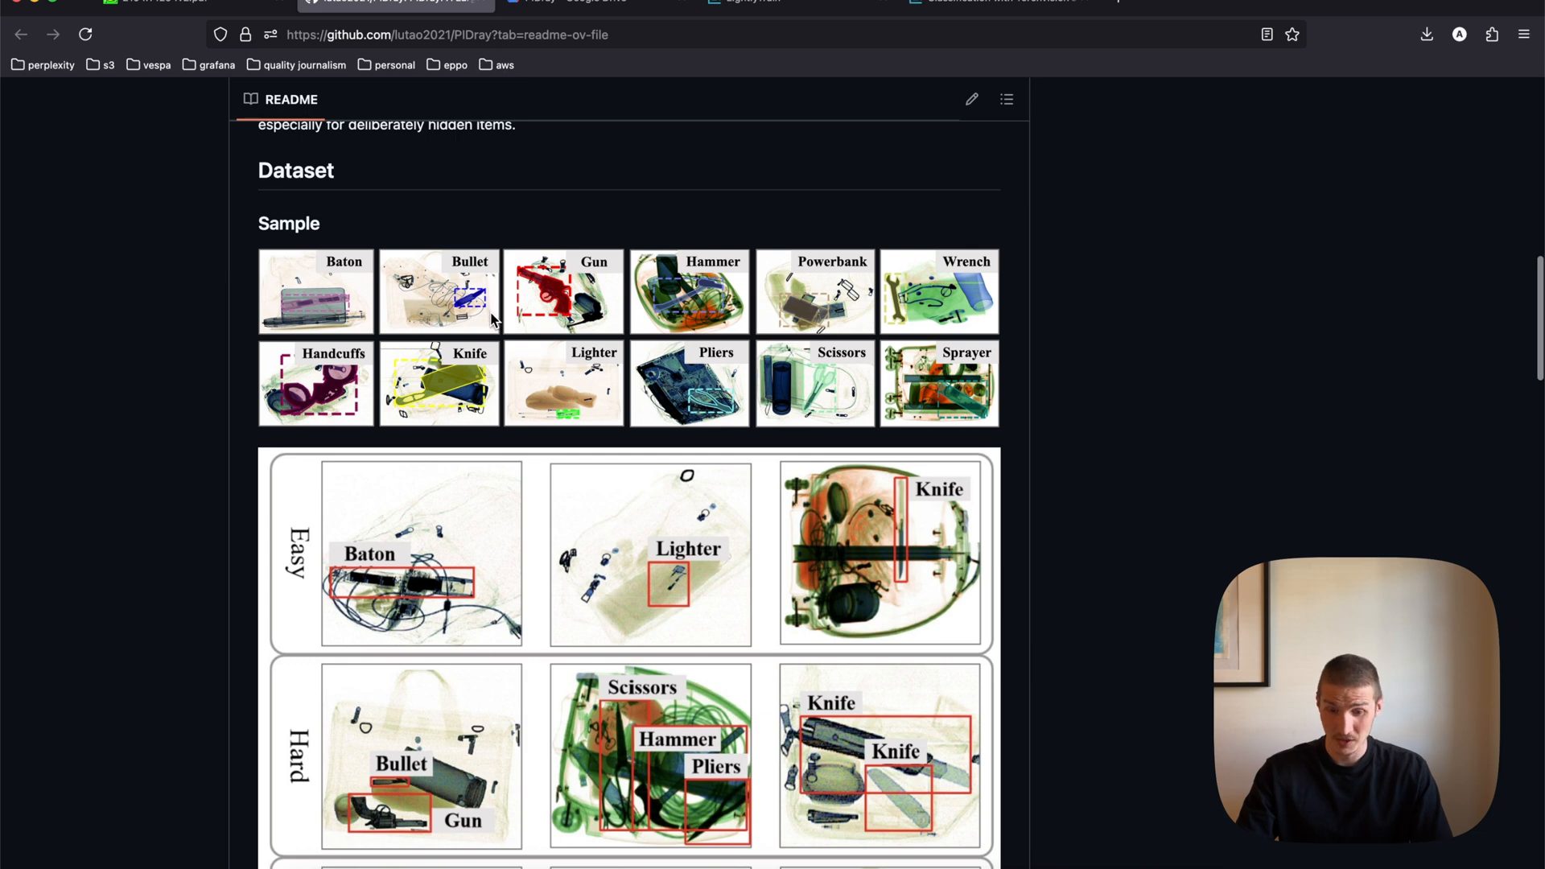
pyautogui.moveTo(347, 333)
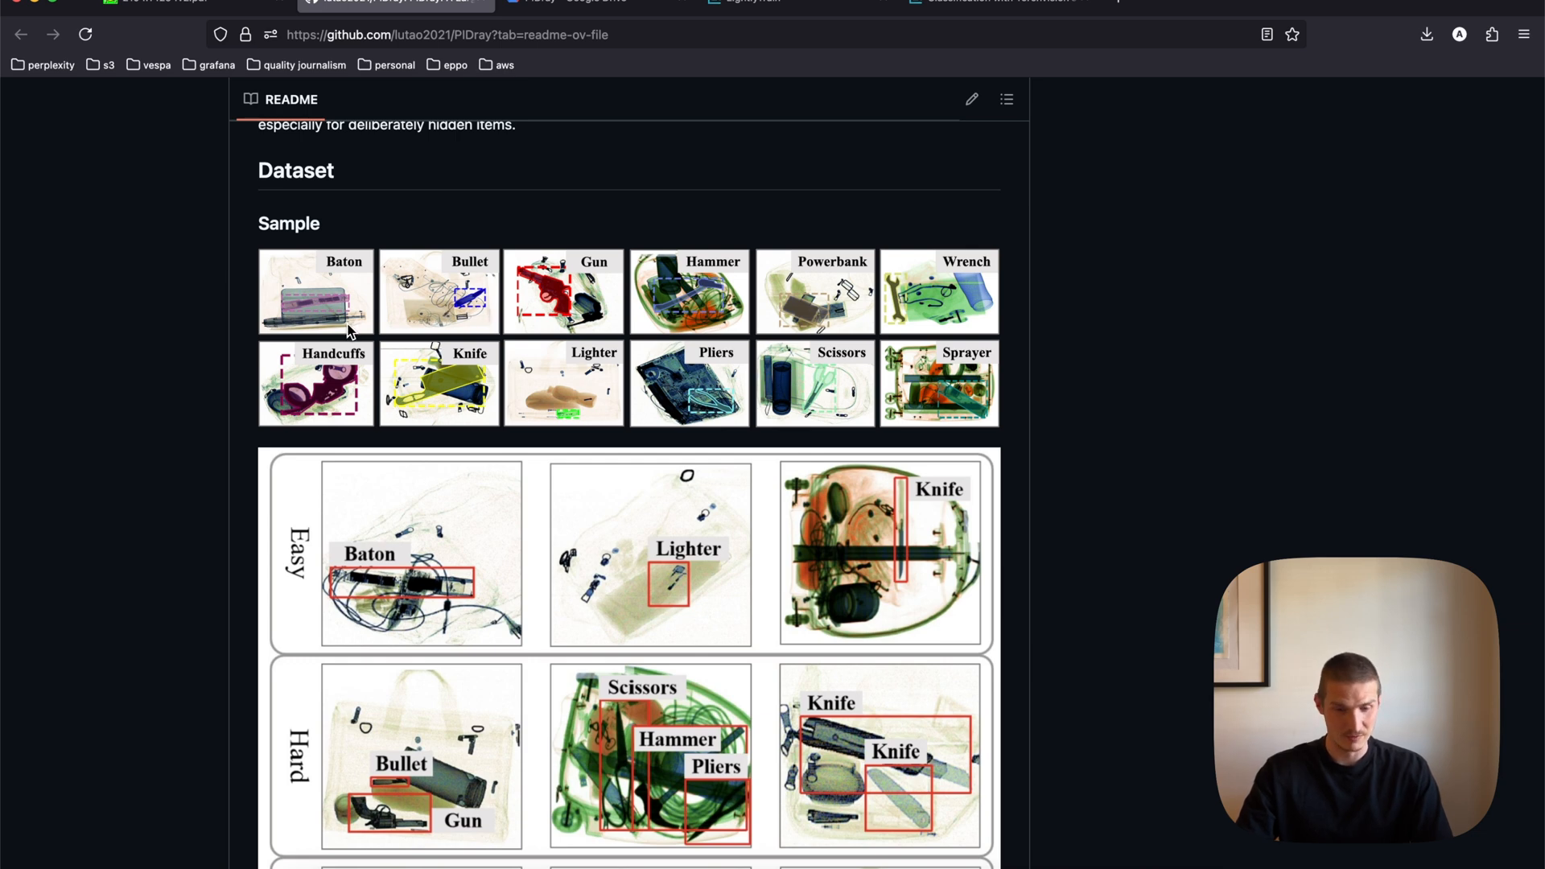
pyautogui.moveTo(370, 283)
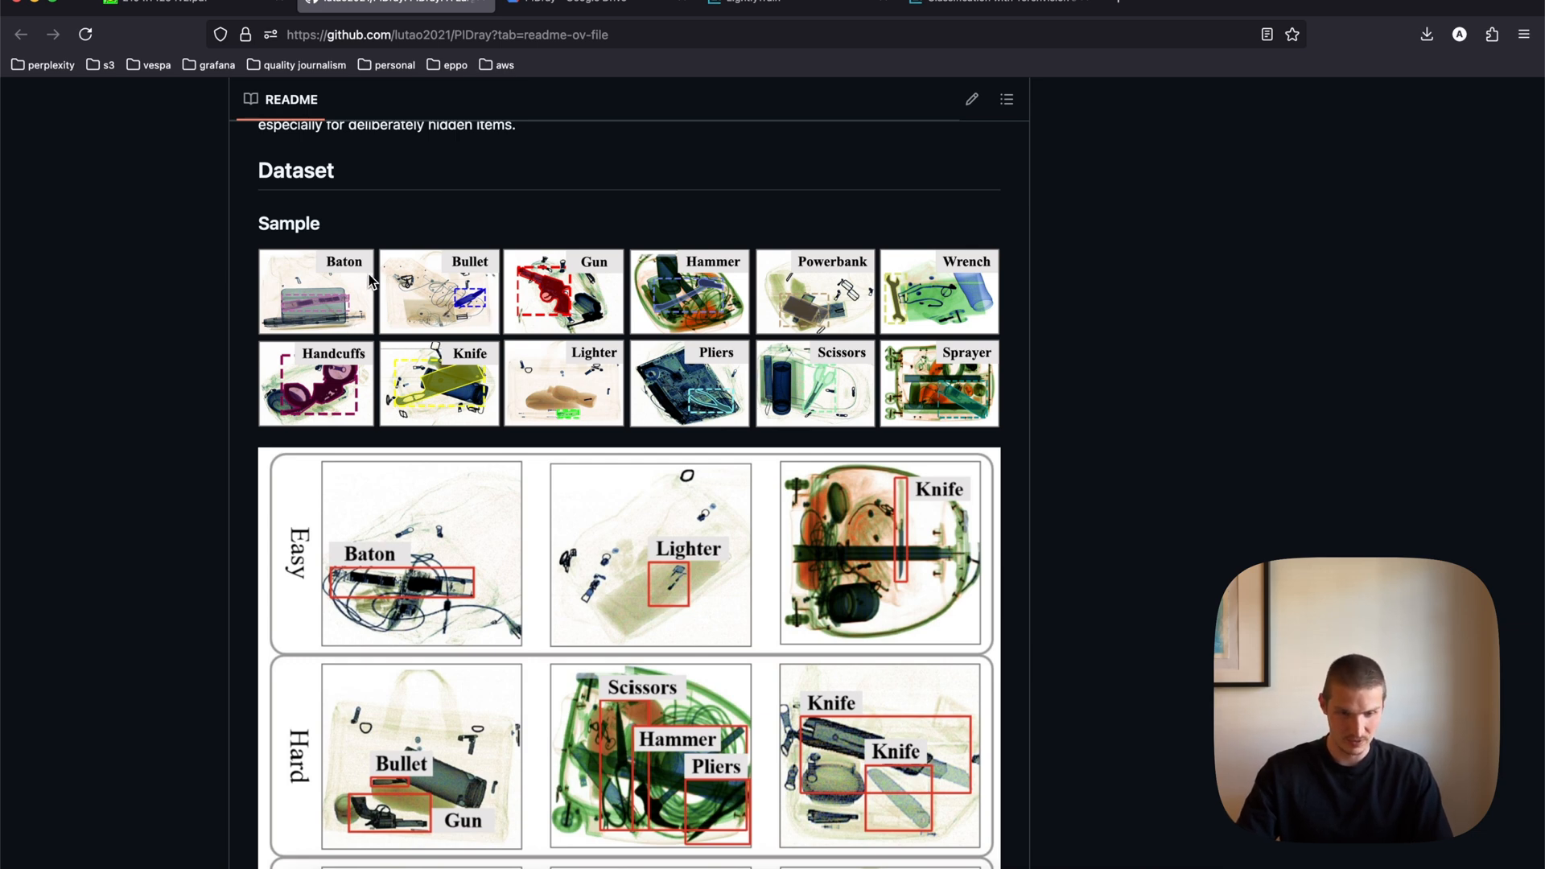
pyautogui.moveTo(354, 233)
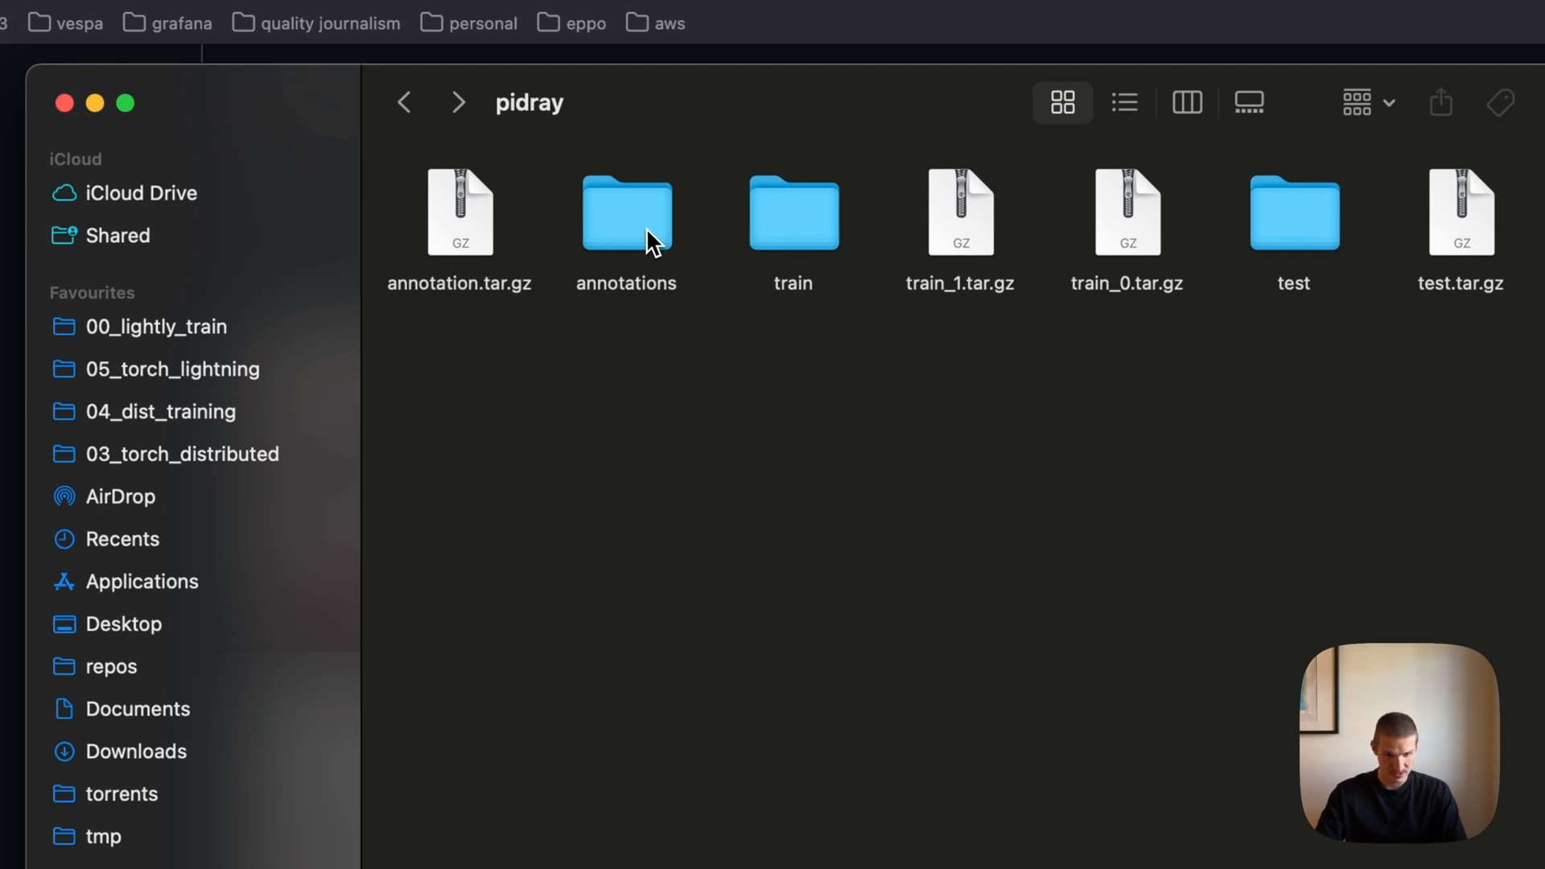
pyautogui.doubleClick(626, 211)
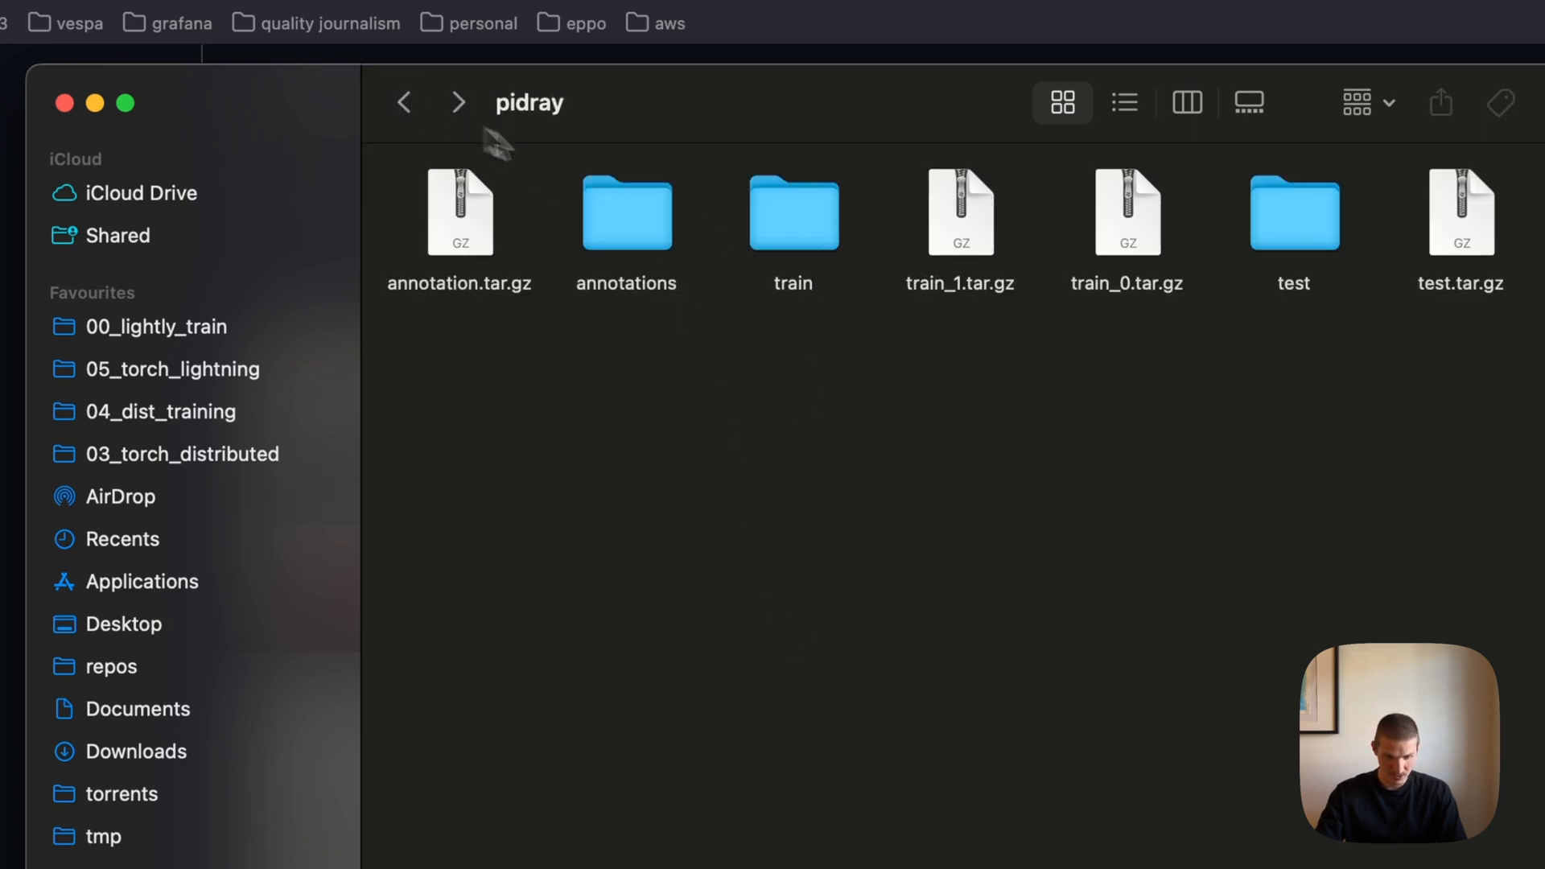
pyautogui.click(1294, 211)
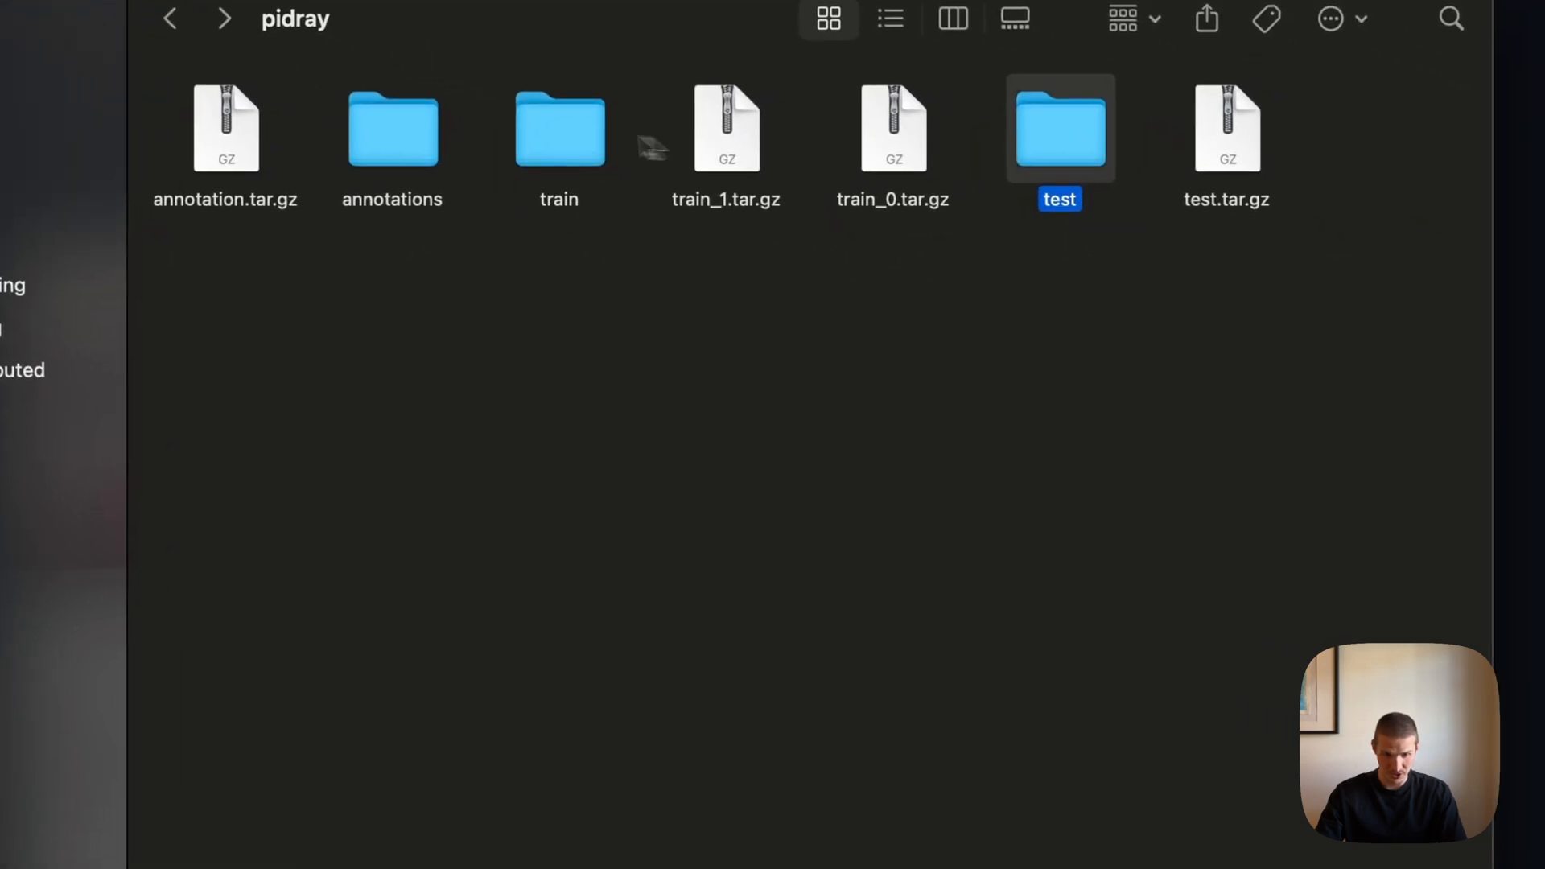
pyautogui.doubleClick(559, 126)
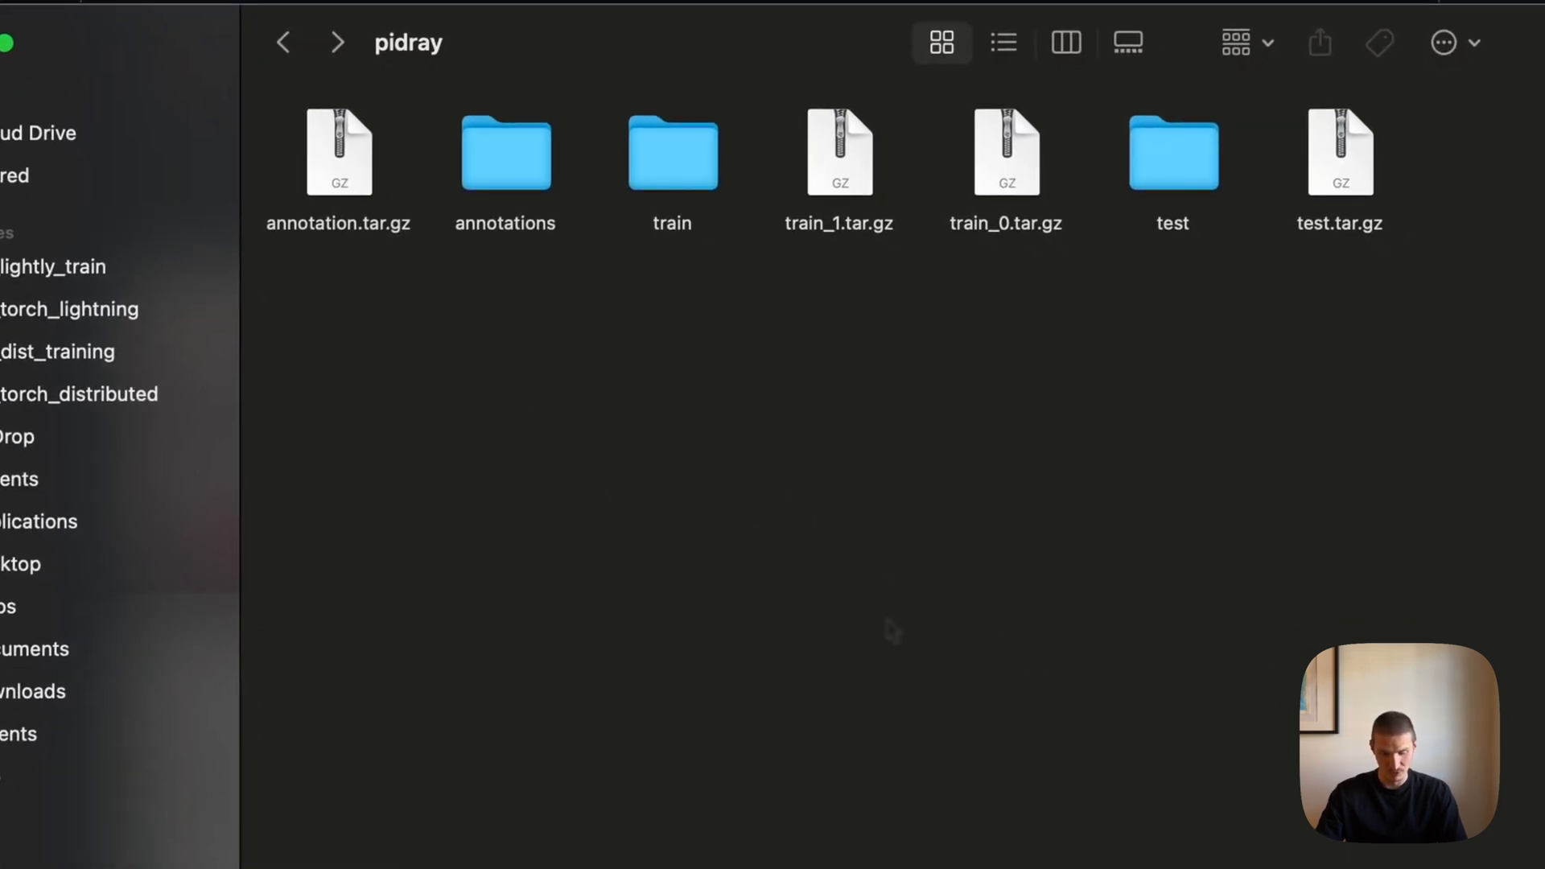
pyautogui.moveTo(488, 401)
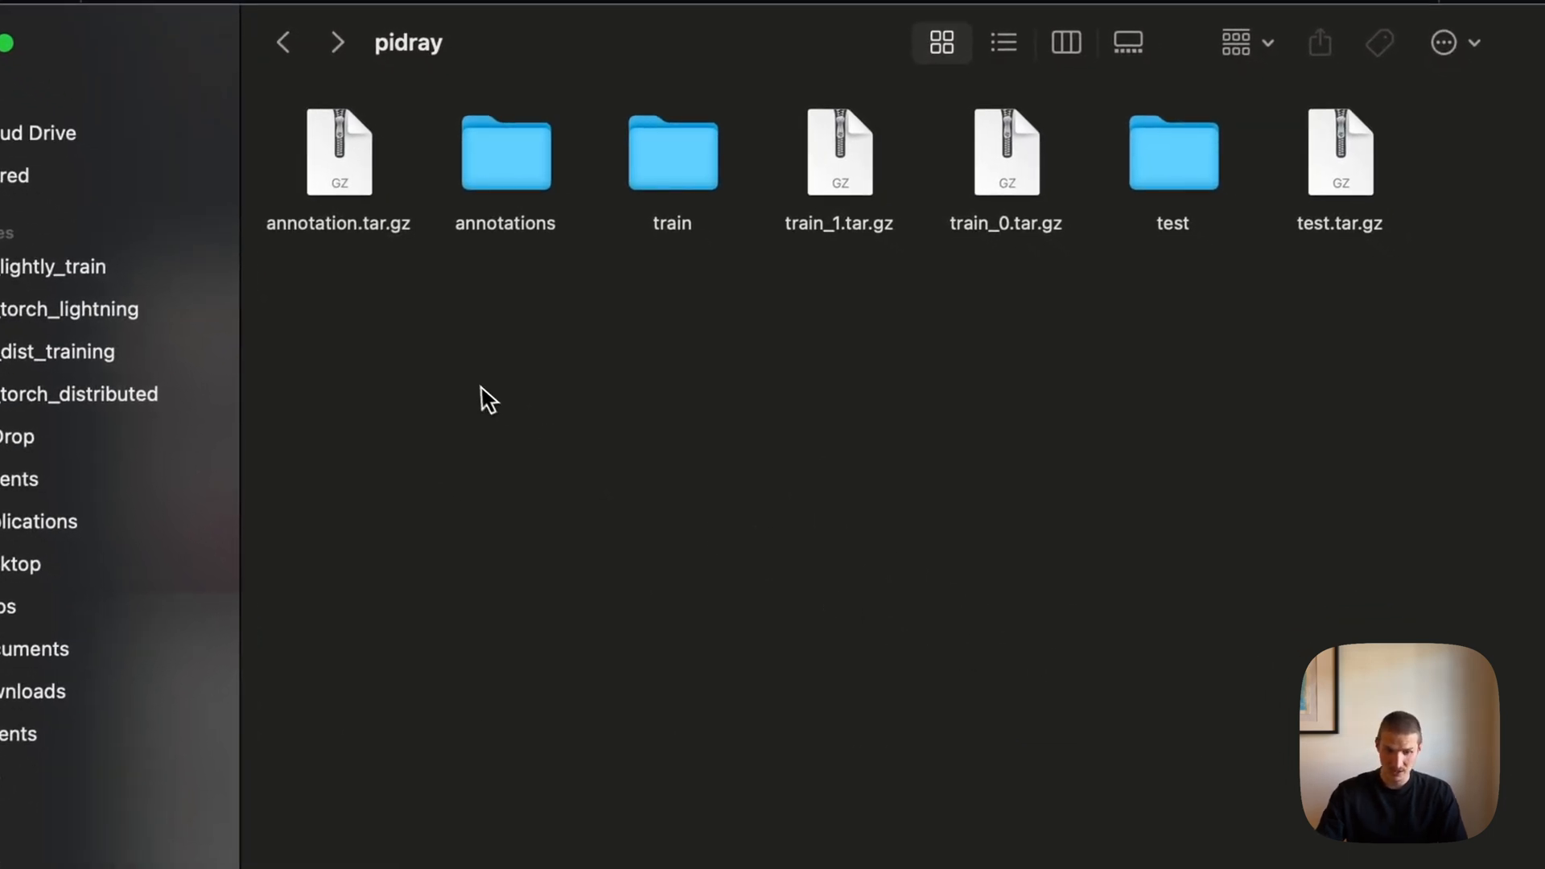
pyautogui.click(338, 151)
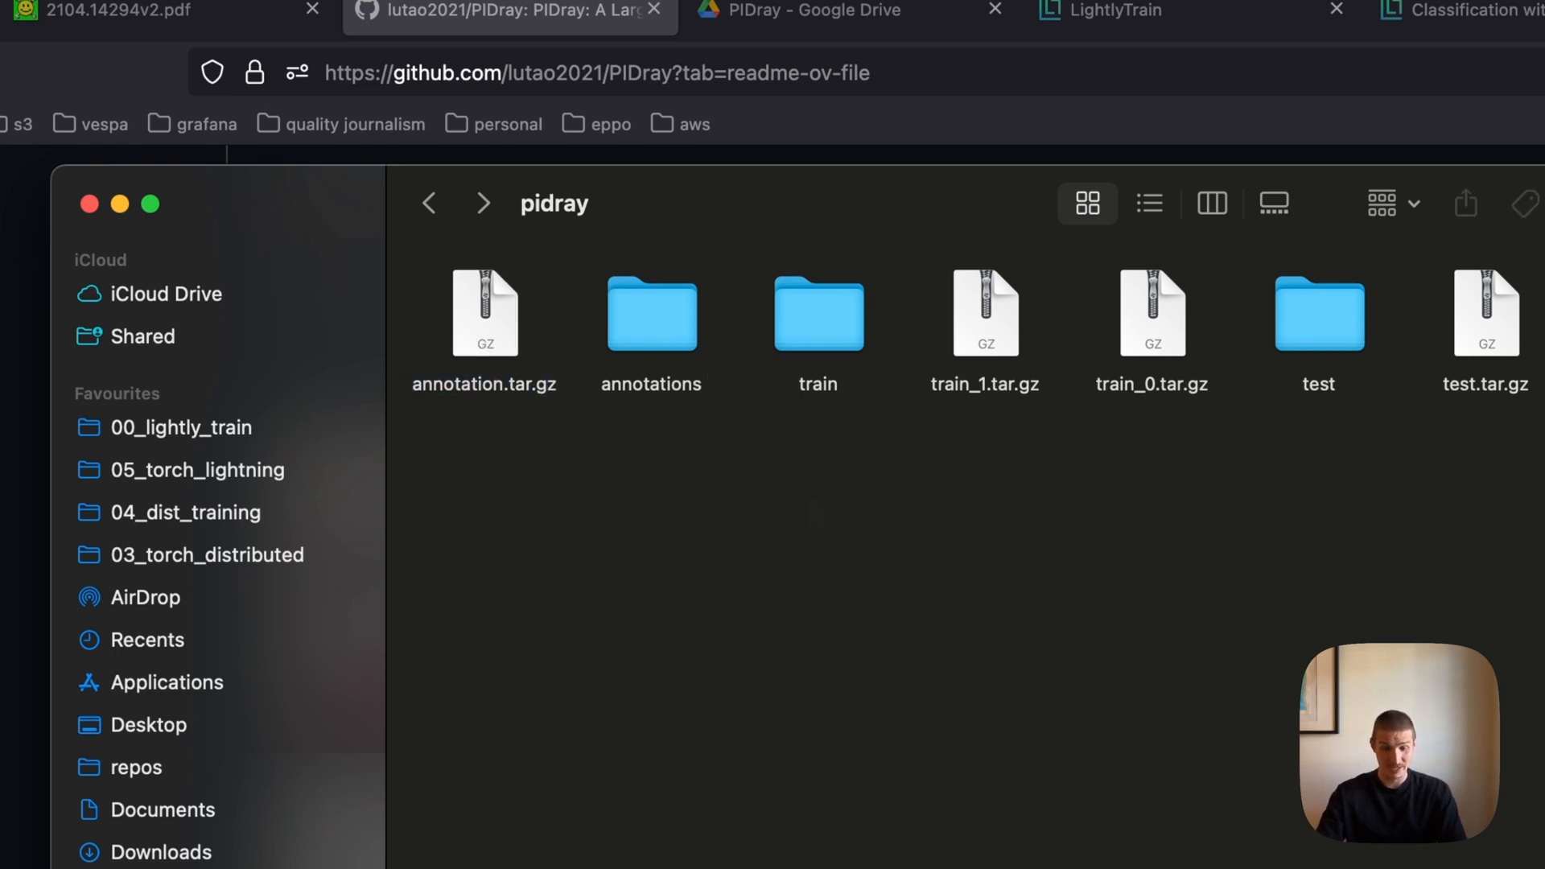
pyautogui.click(818, 314)
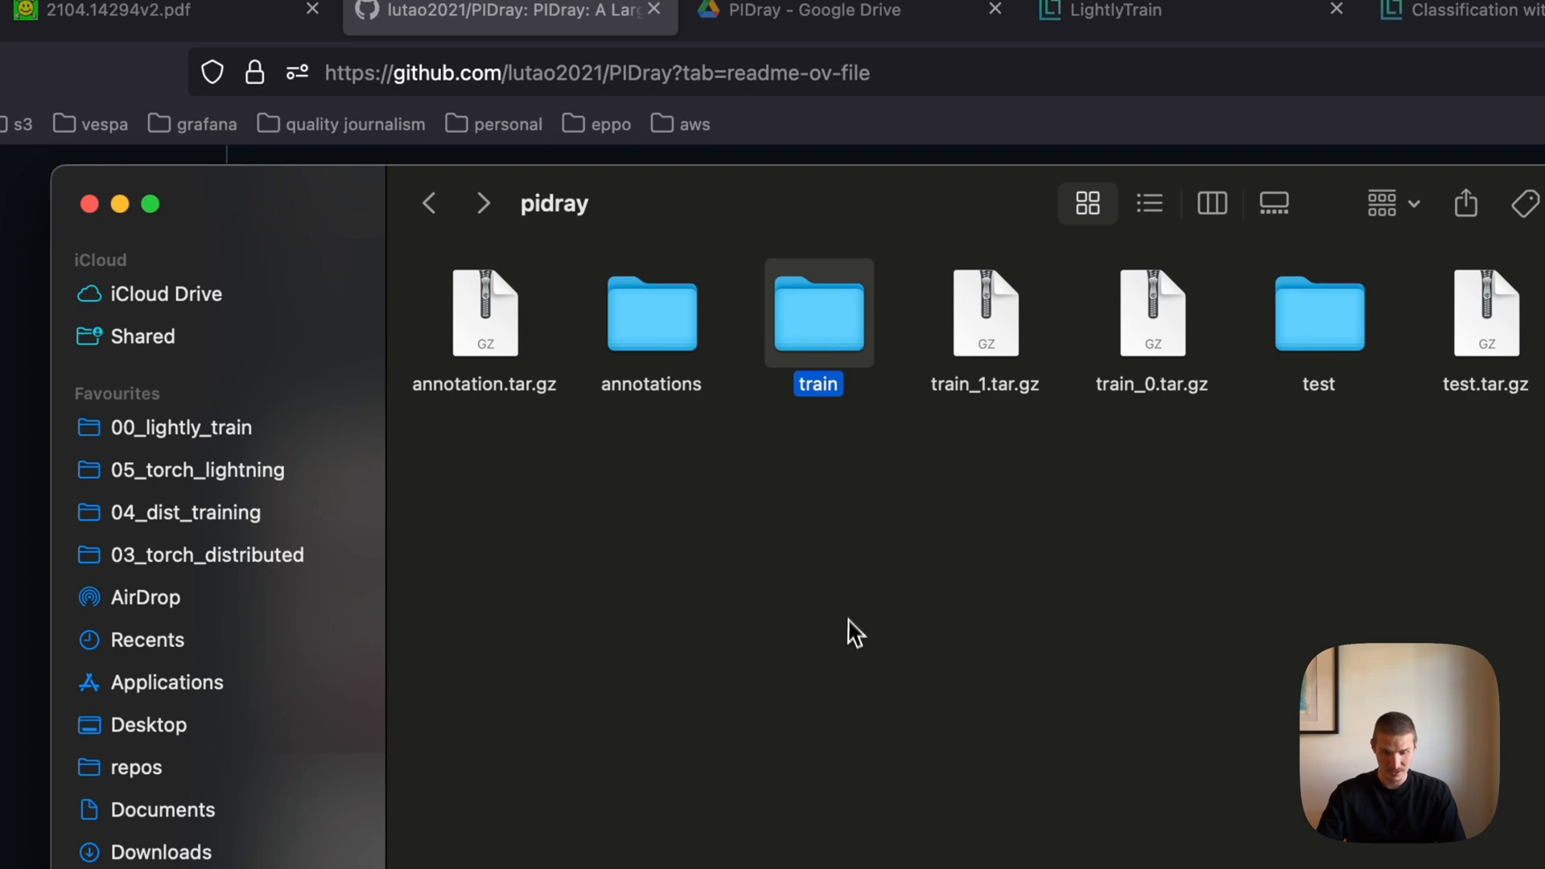
pyautogui.doubleClick(818, 314)
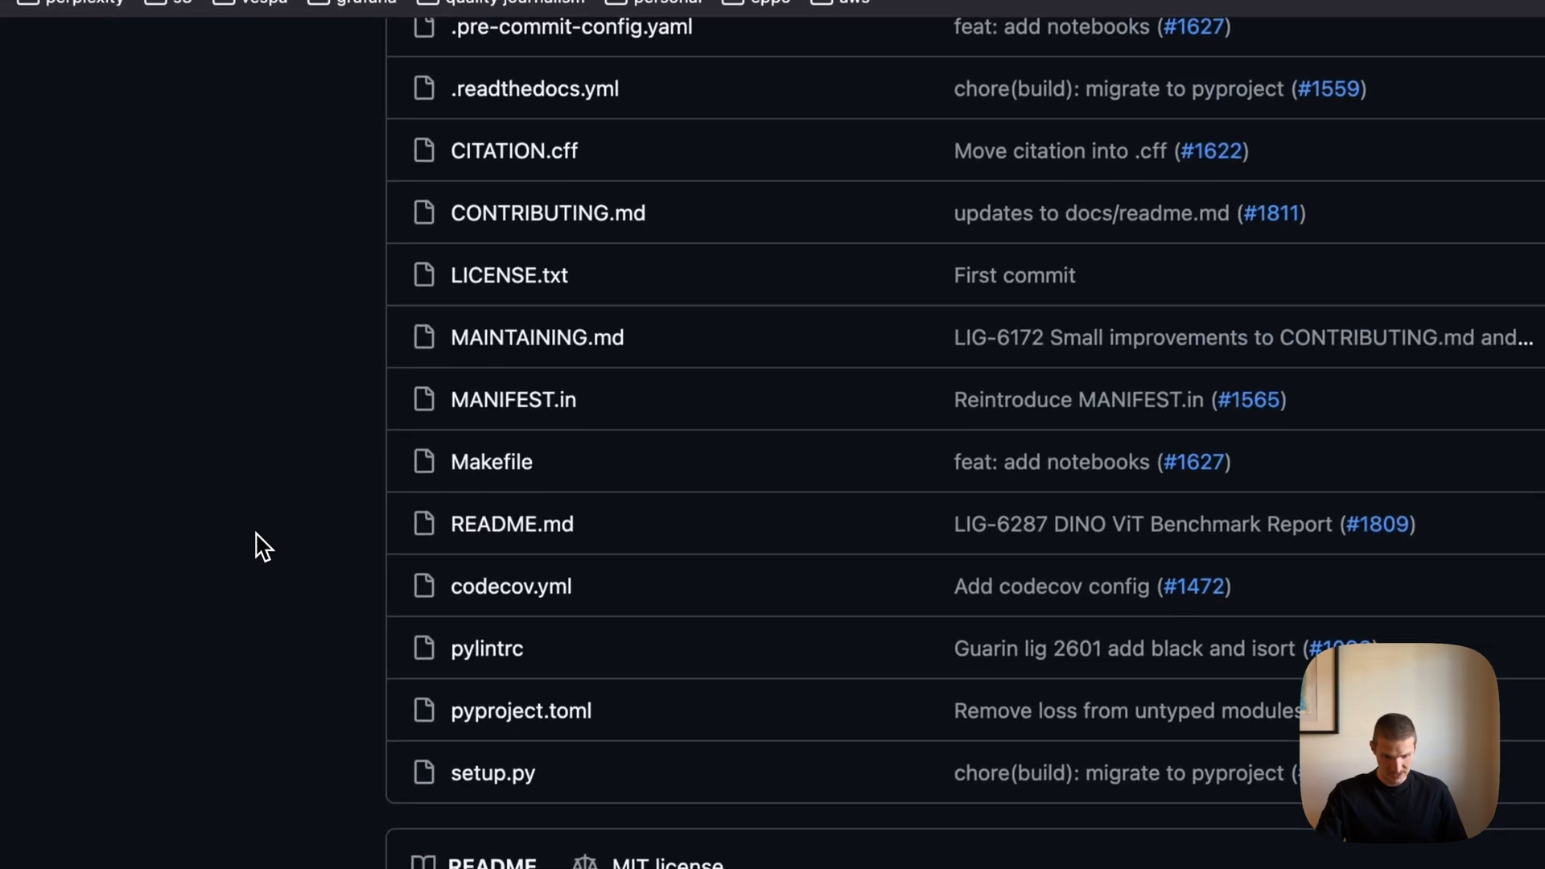
pyautogui.scroll(-3)
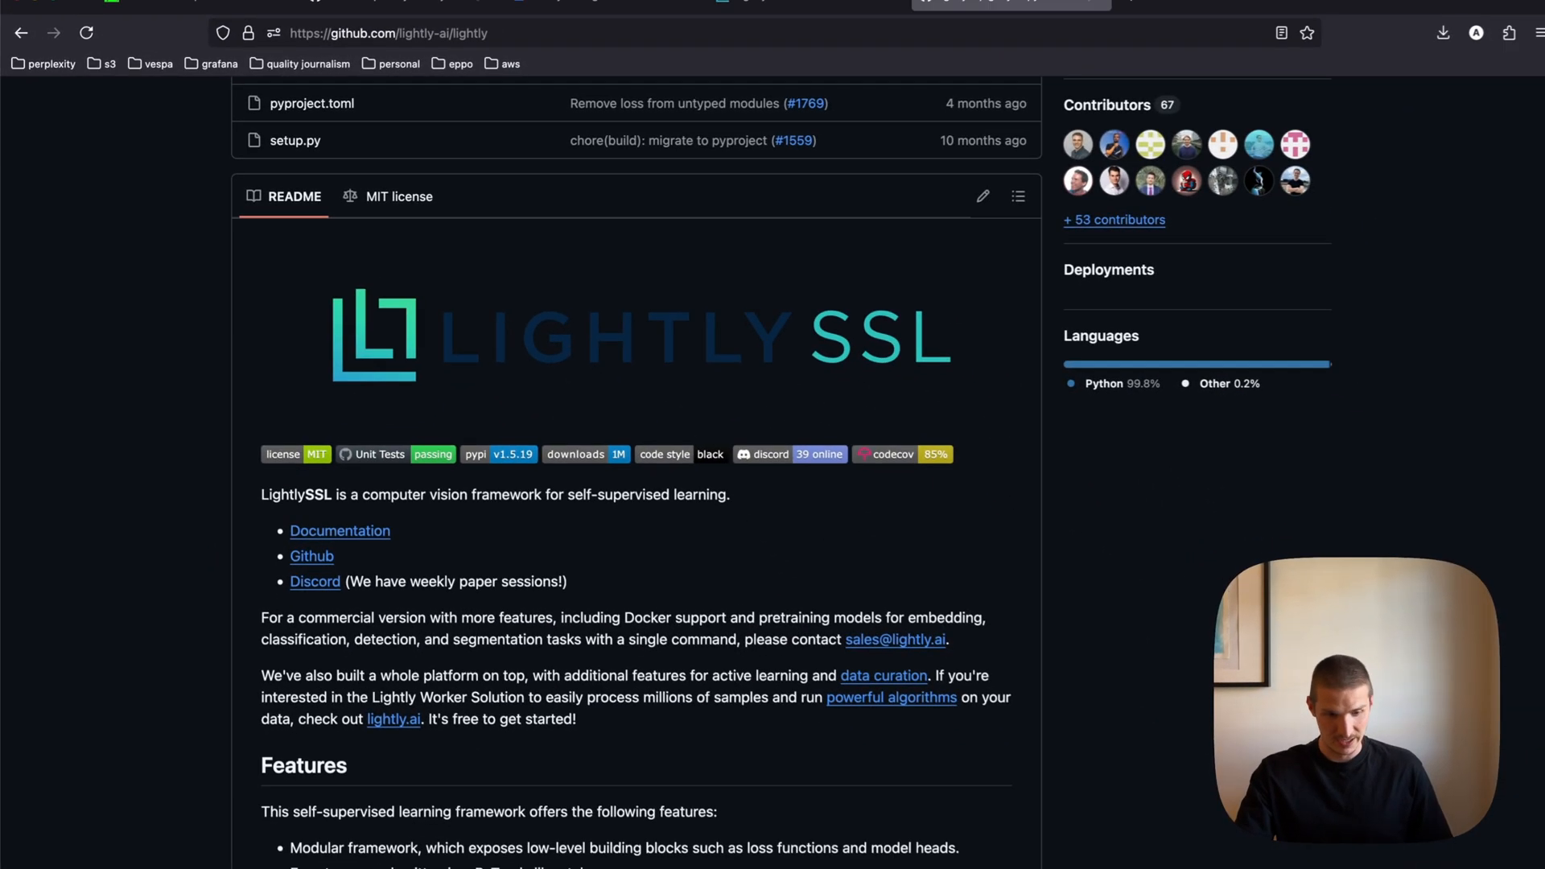
pyautogui.scroll(-3)
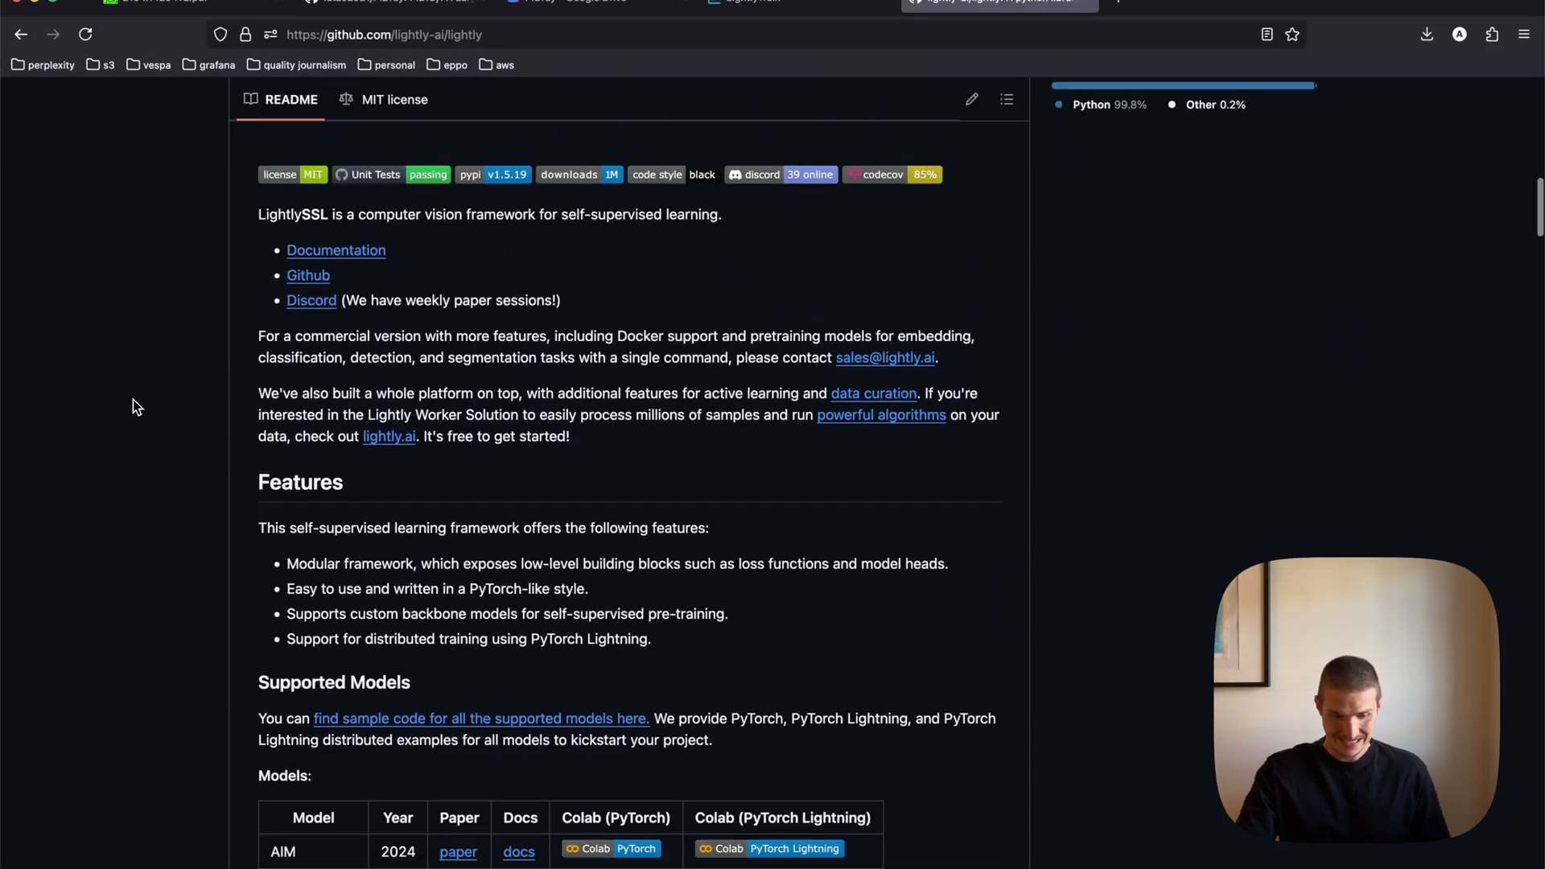
pyautogui.scroll(-3)
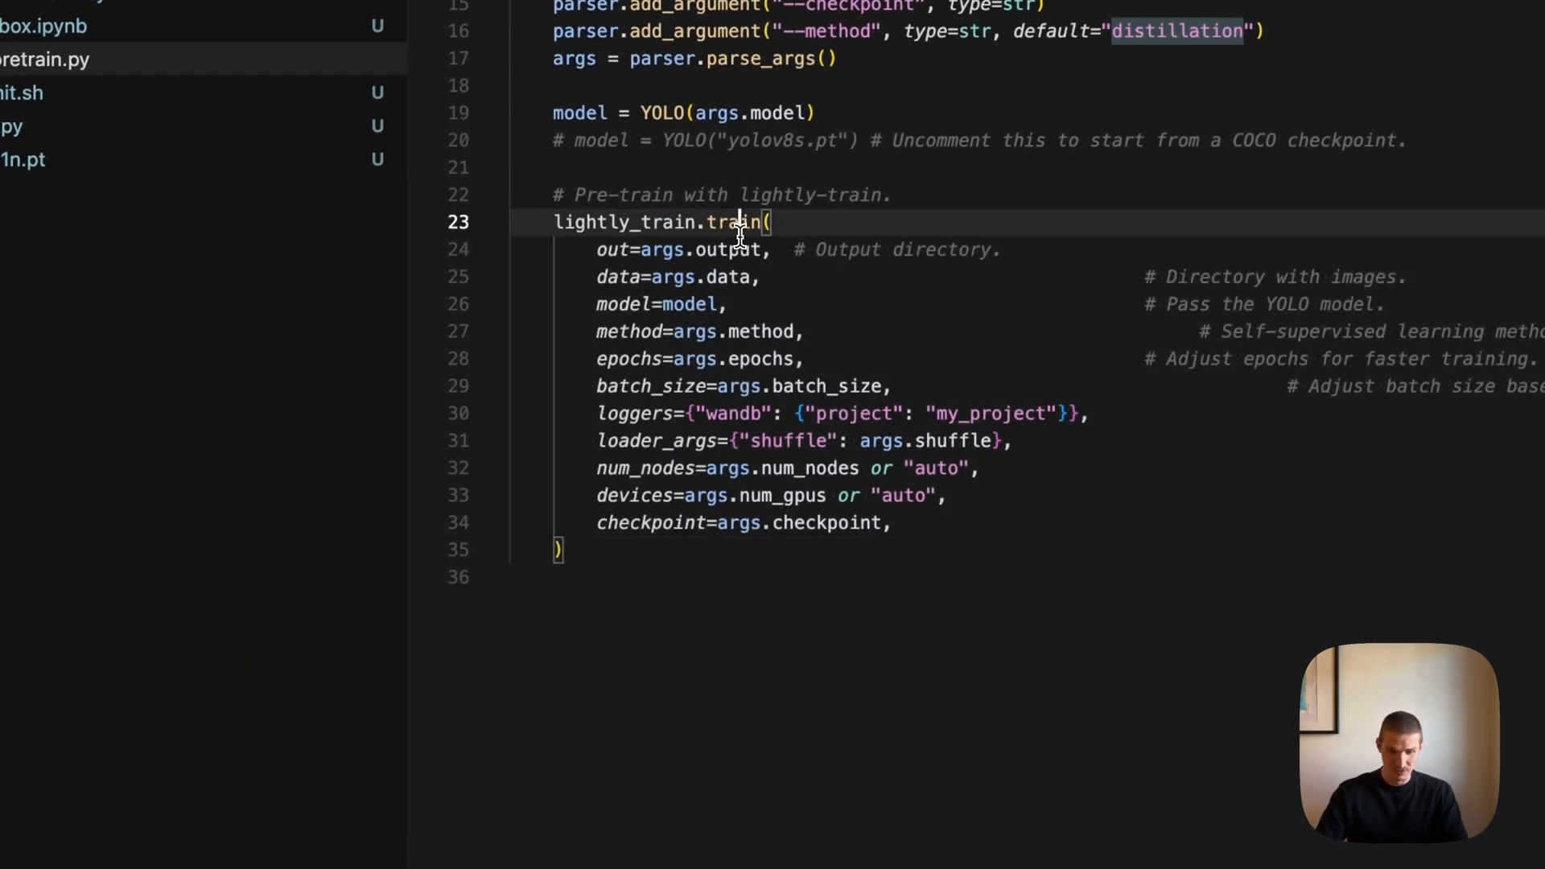
pyautogui.doubleClick(734, 222)
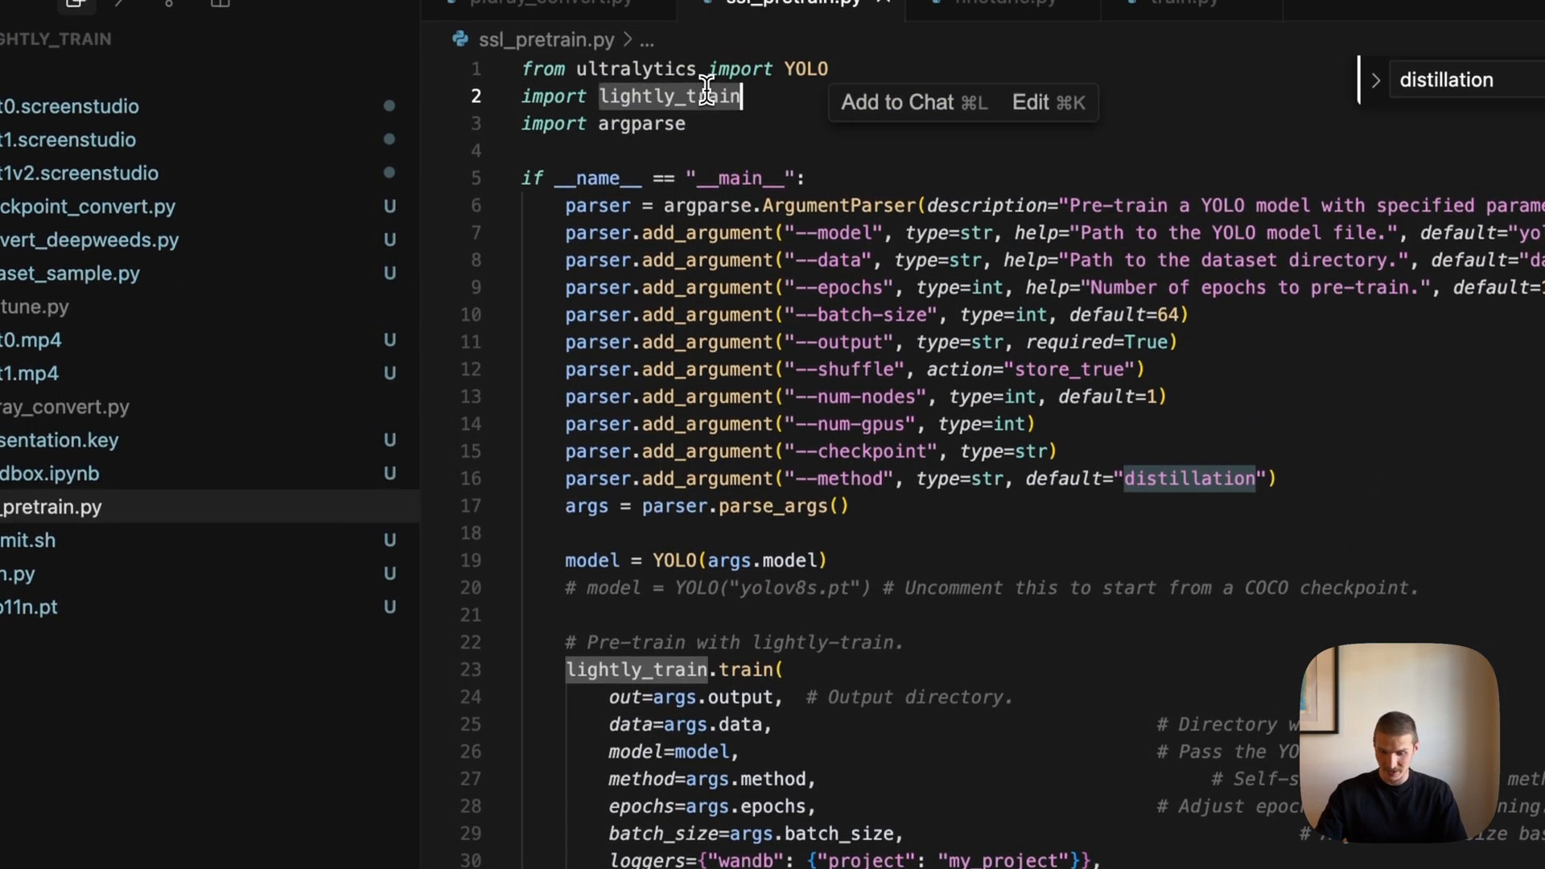
pyautogui.moveTo(705, 107)
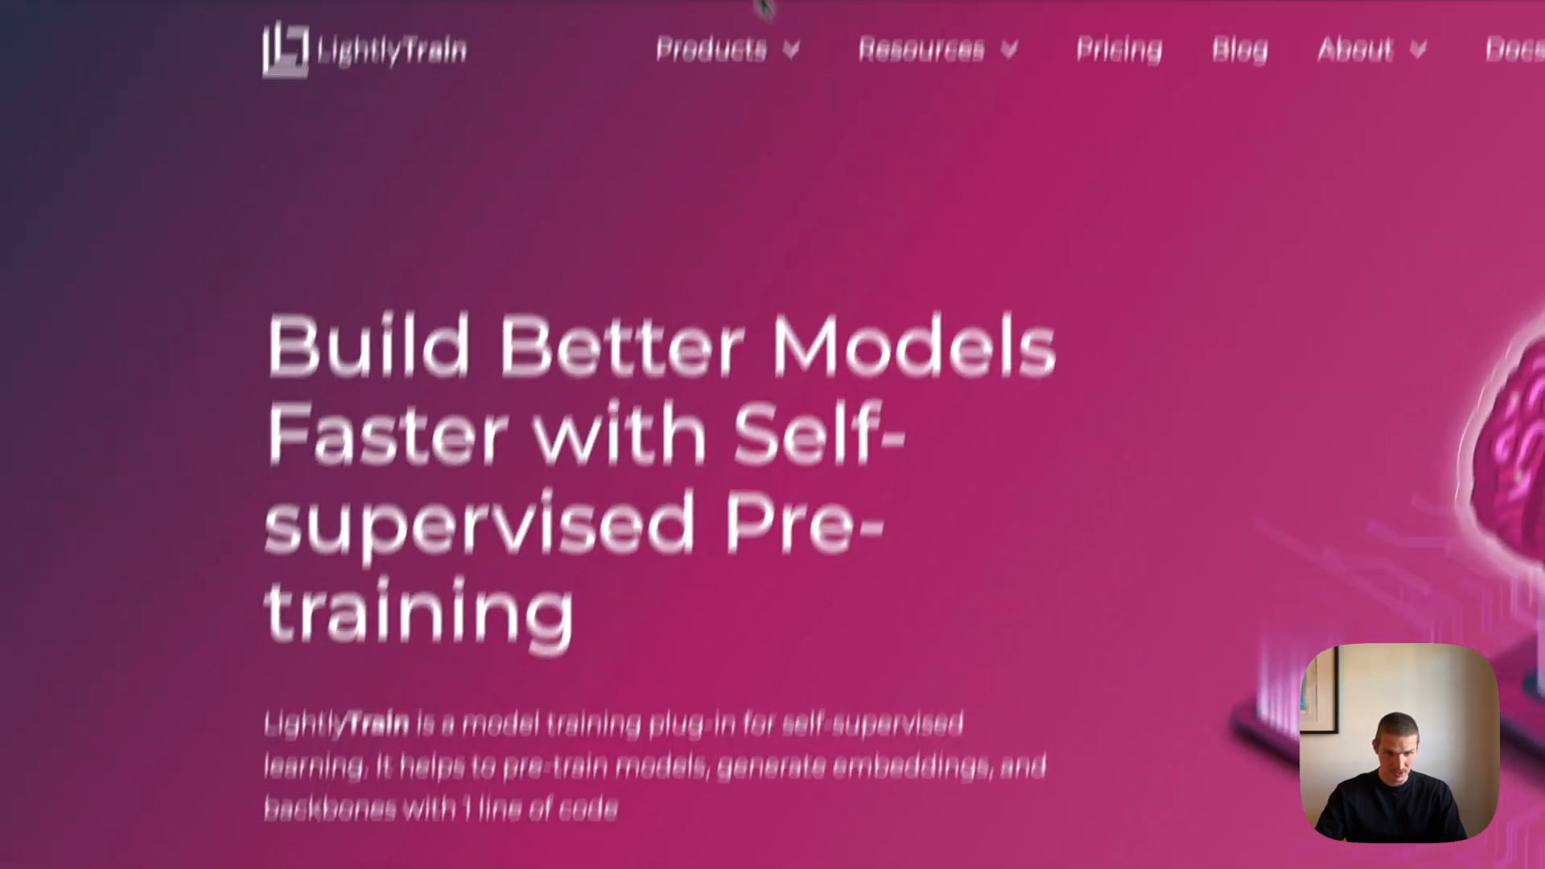
# Step: Open requirements.txt in the PIDray repository and scroll through its pinned package versions
pyautogui.click(528, 11)
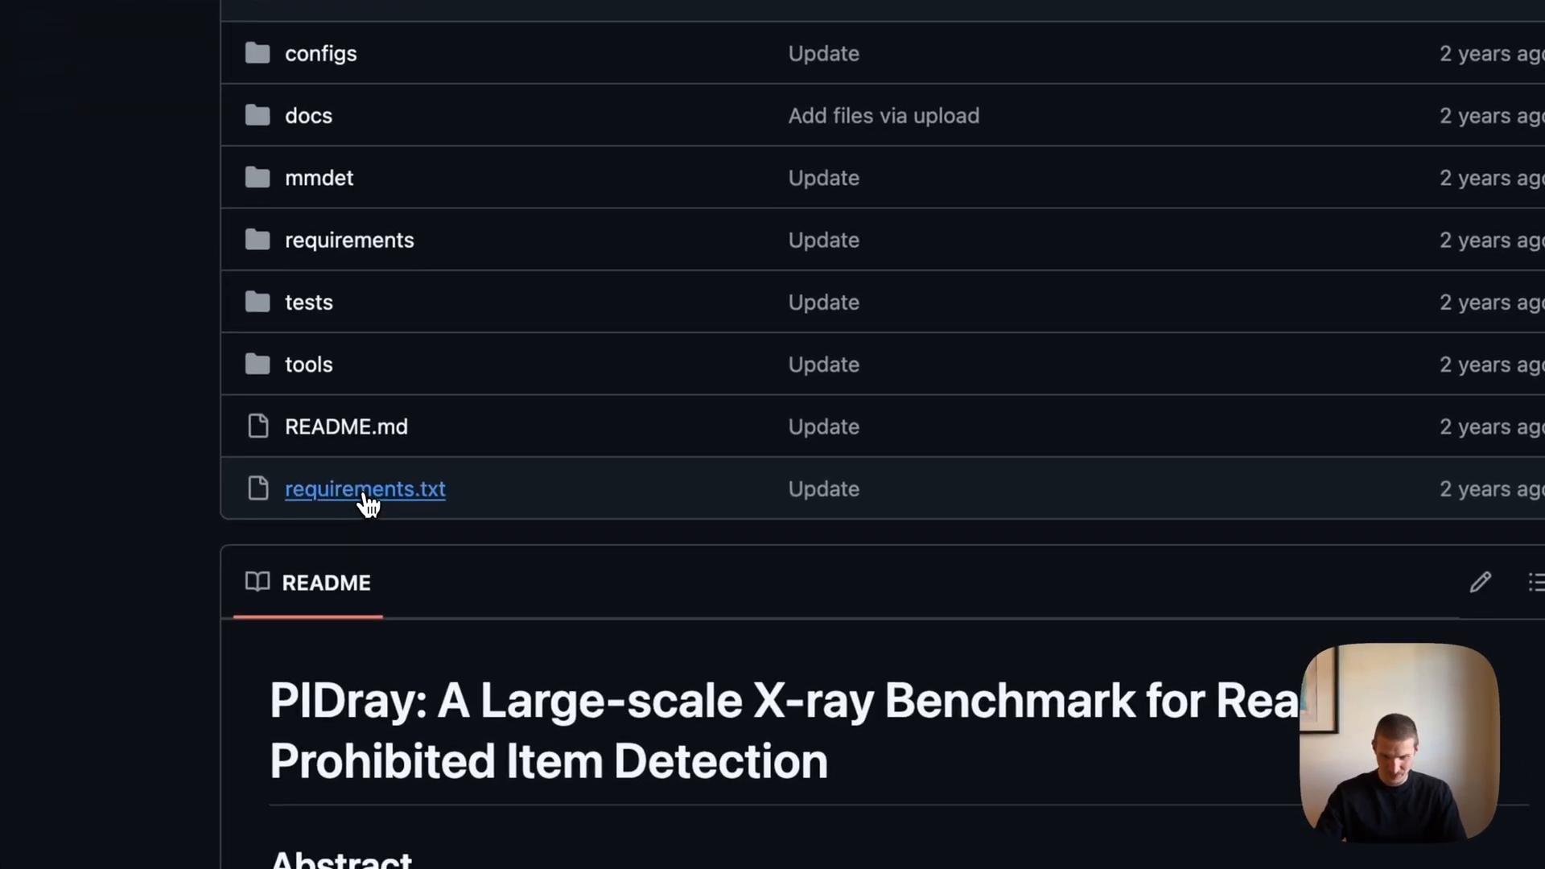
pyautogui.click(366, 490)
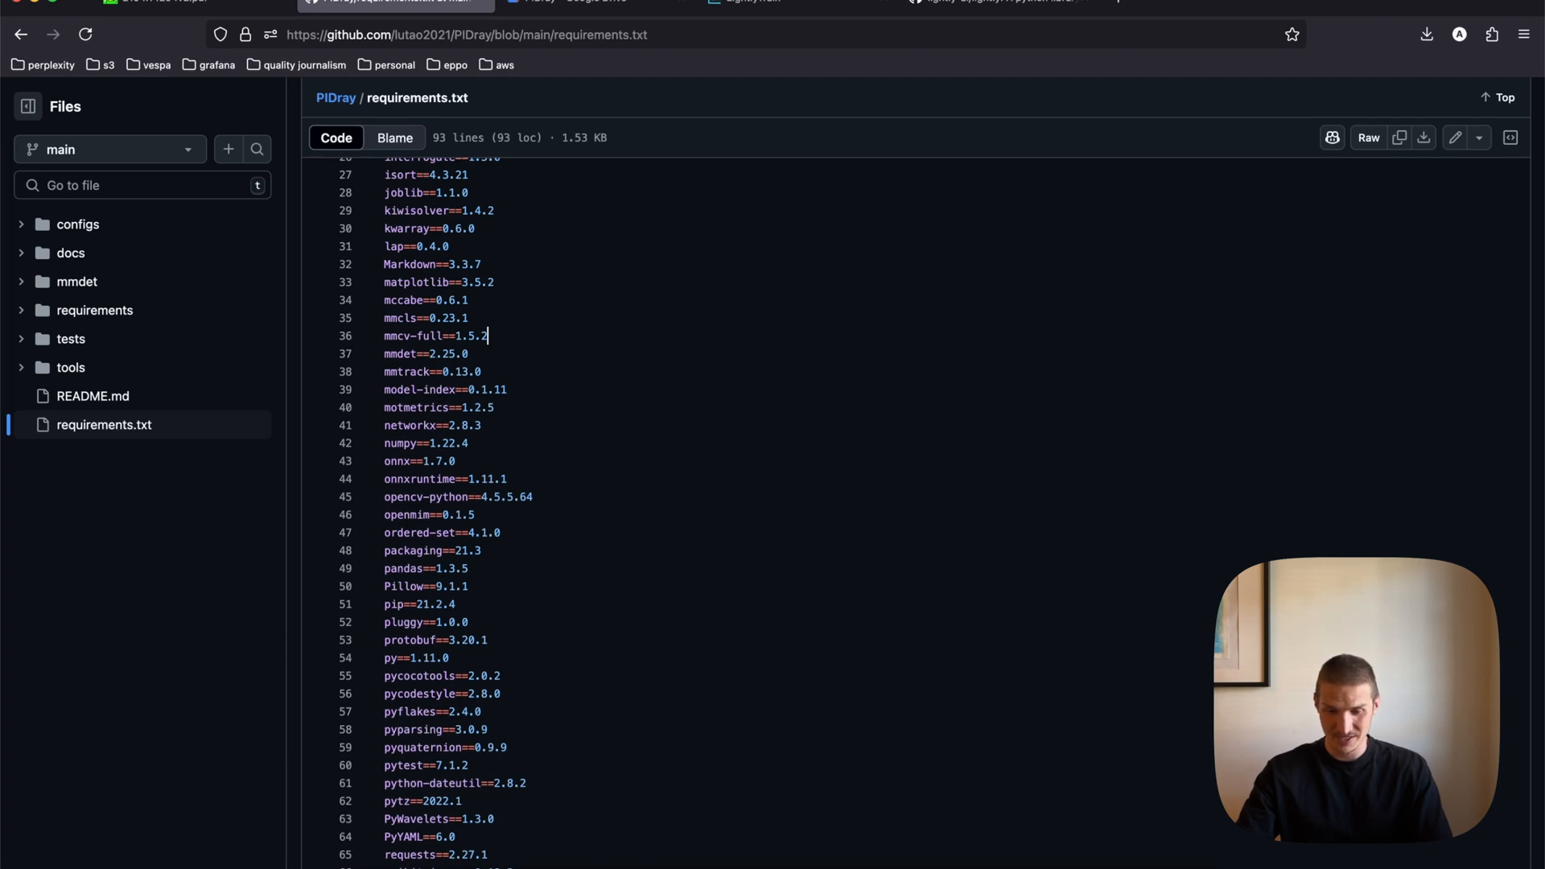
pyautogui.scroll(3)
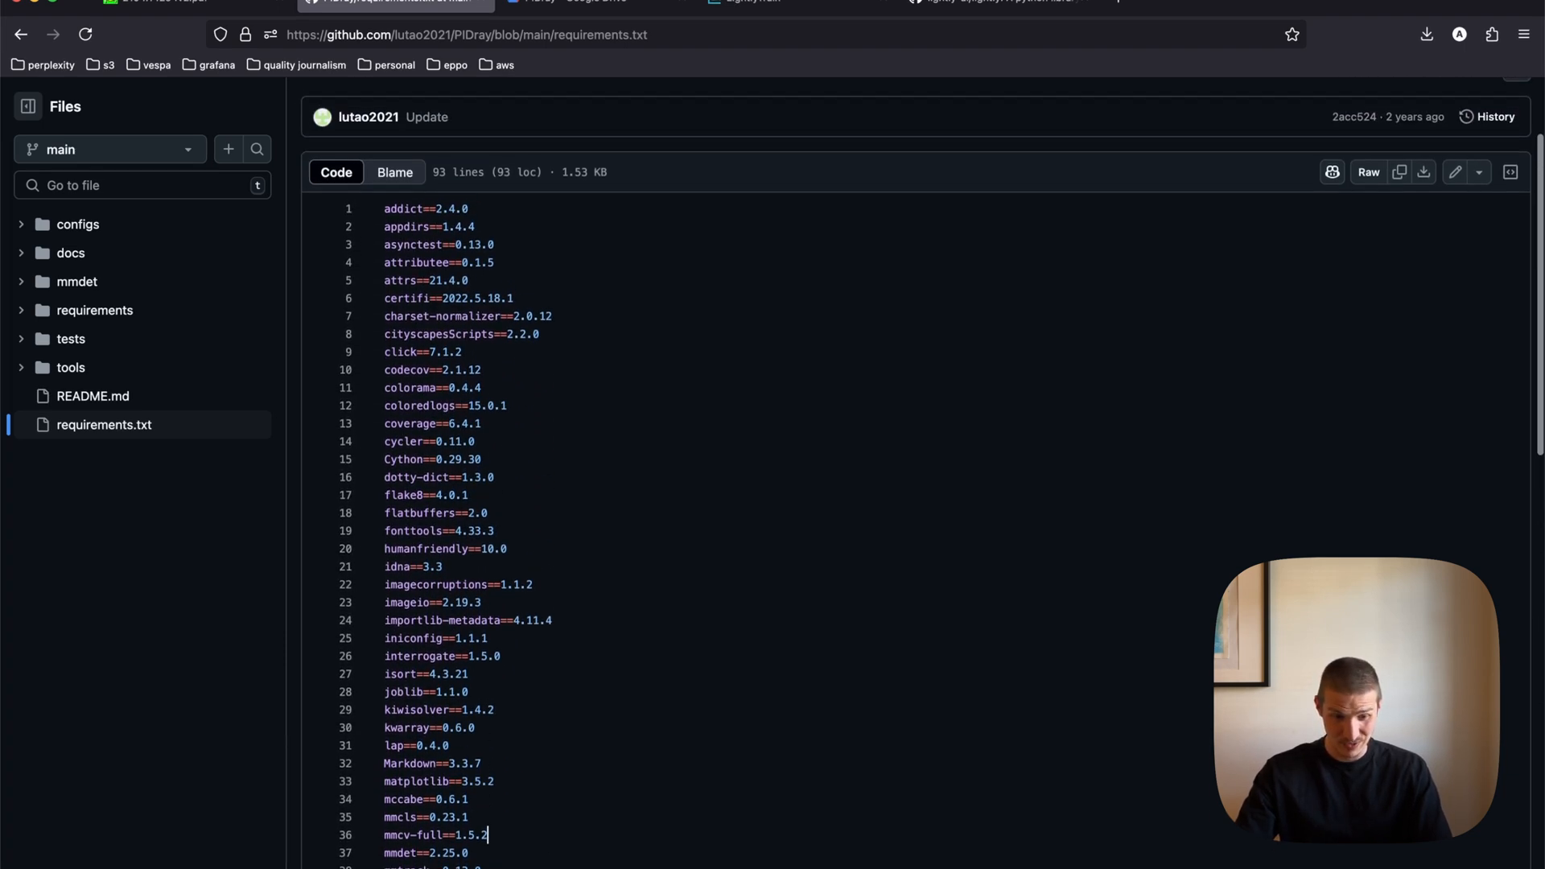
pyautogui.moveTo(529, 303)
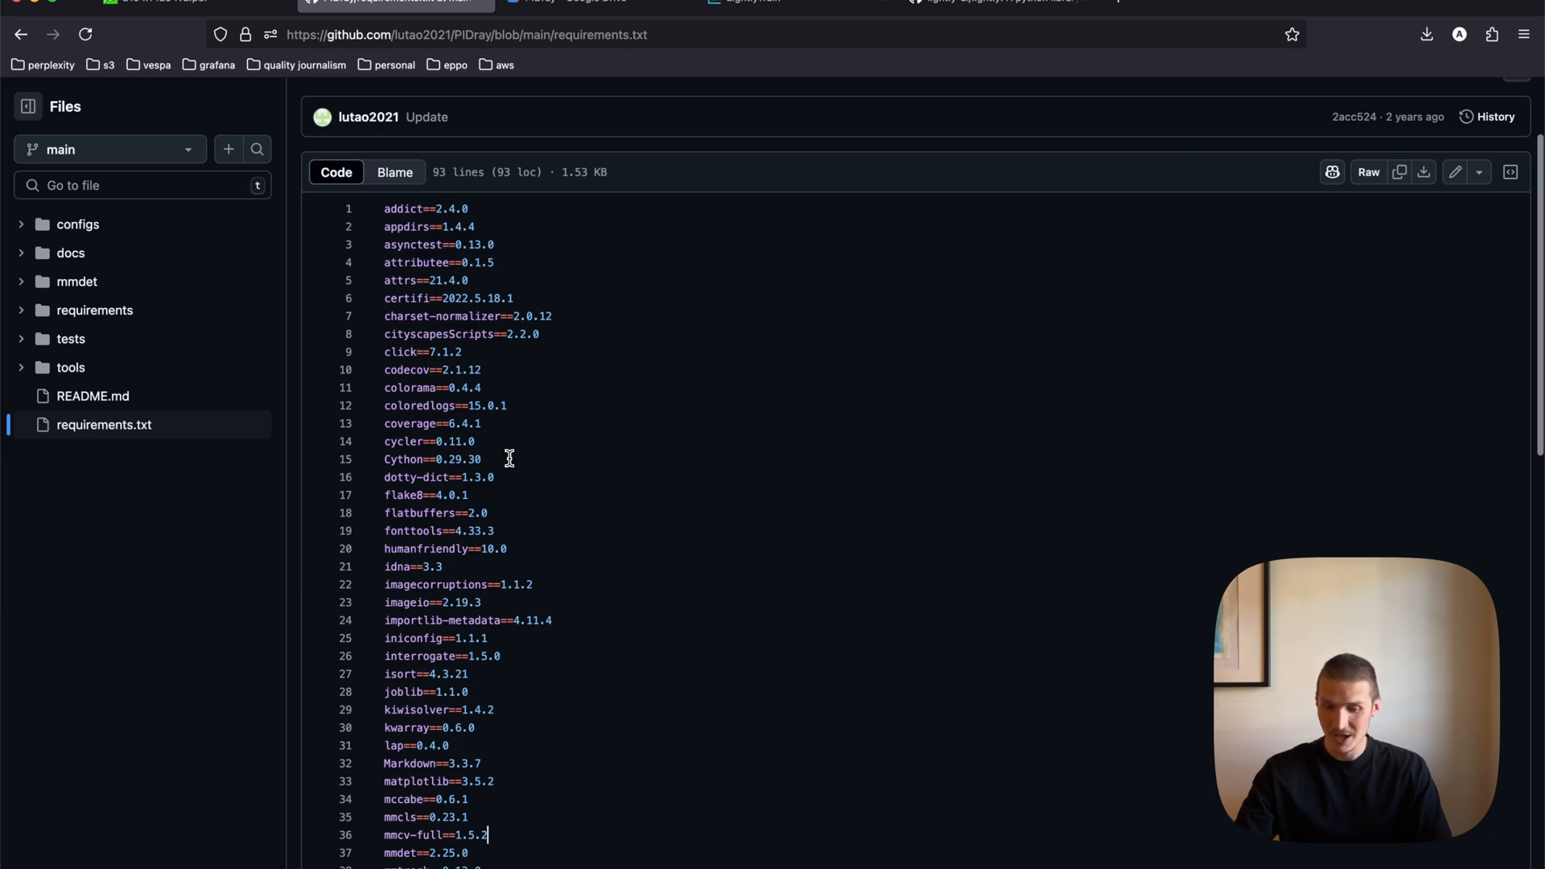
pyautogui.scroll(-3)
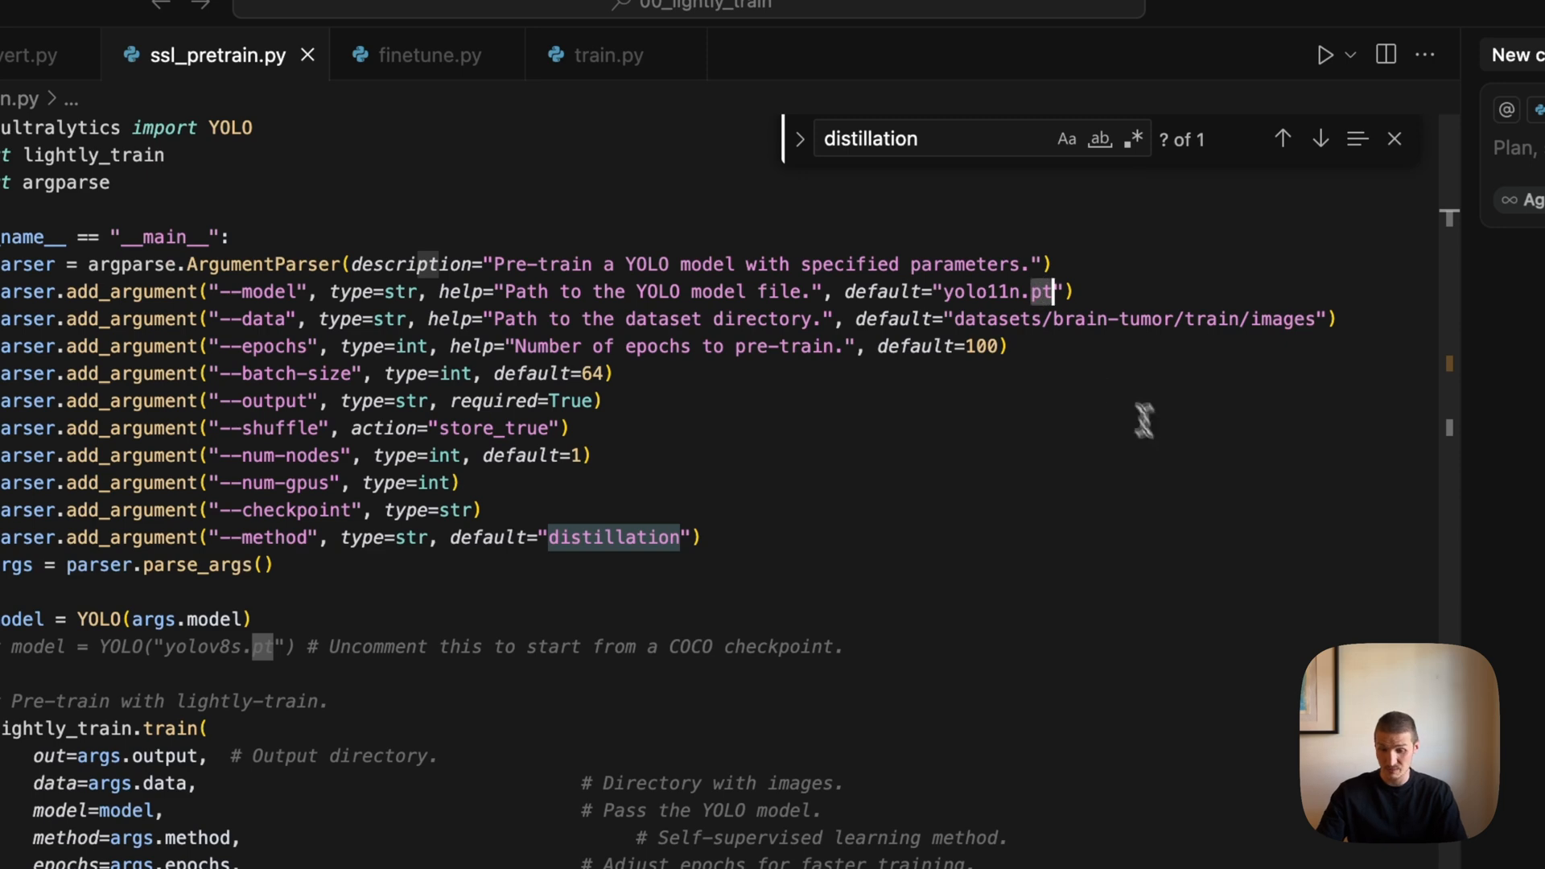
pyautogui.write('yaml')
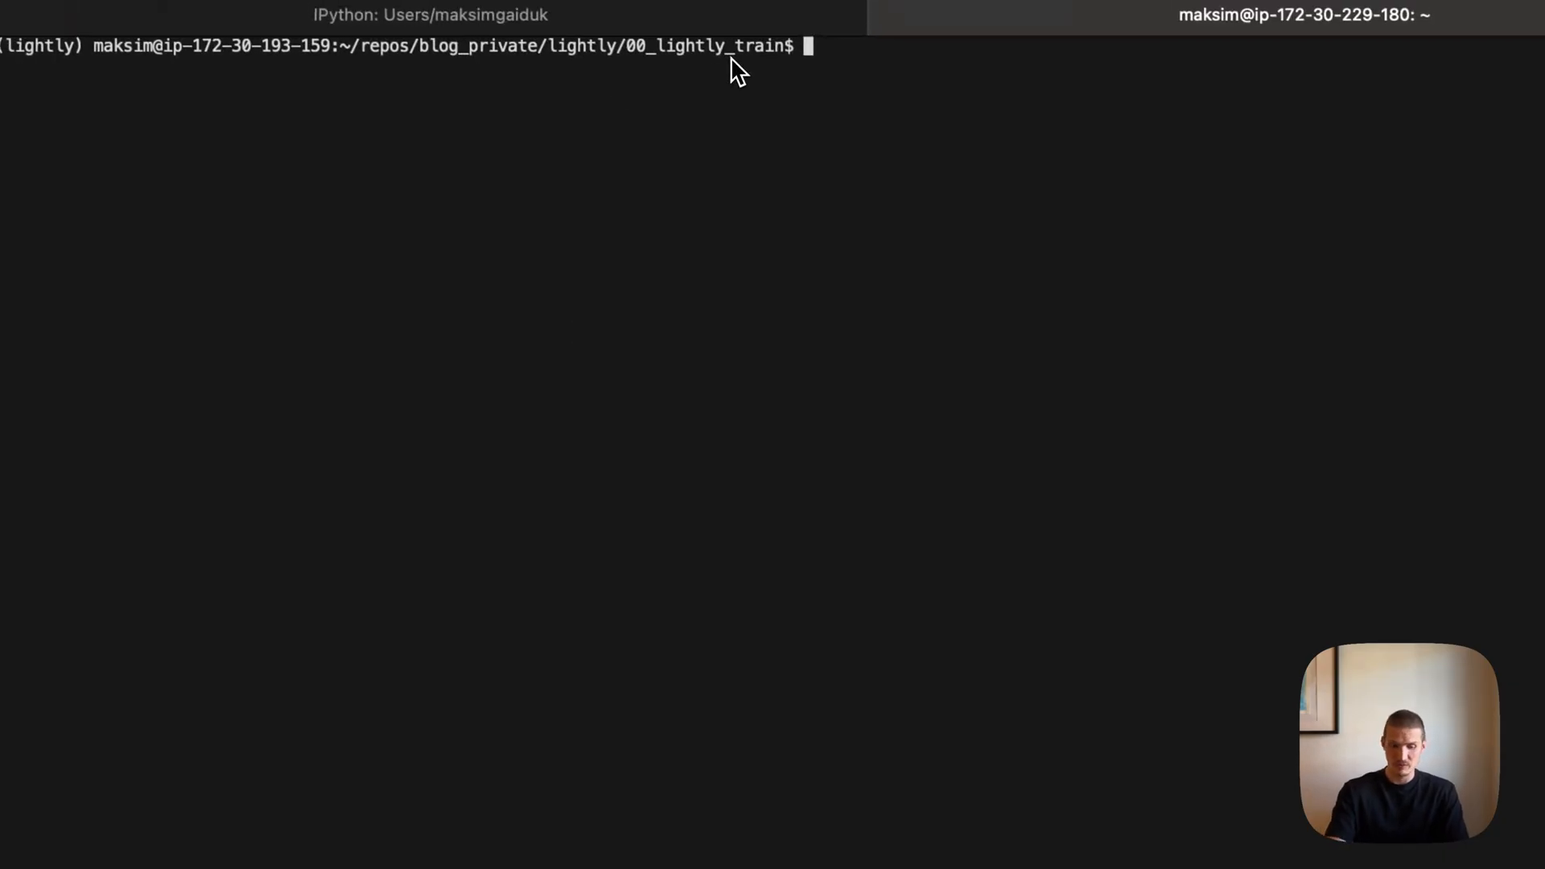
# Step: Run nvidia-smi in iTerm2 to check the cluster GPUs before launching pretraining
pyautogui.write('nvidia-smi')
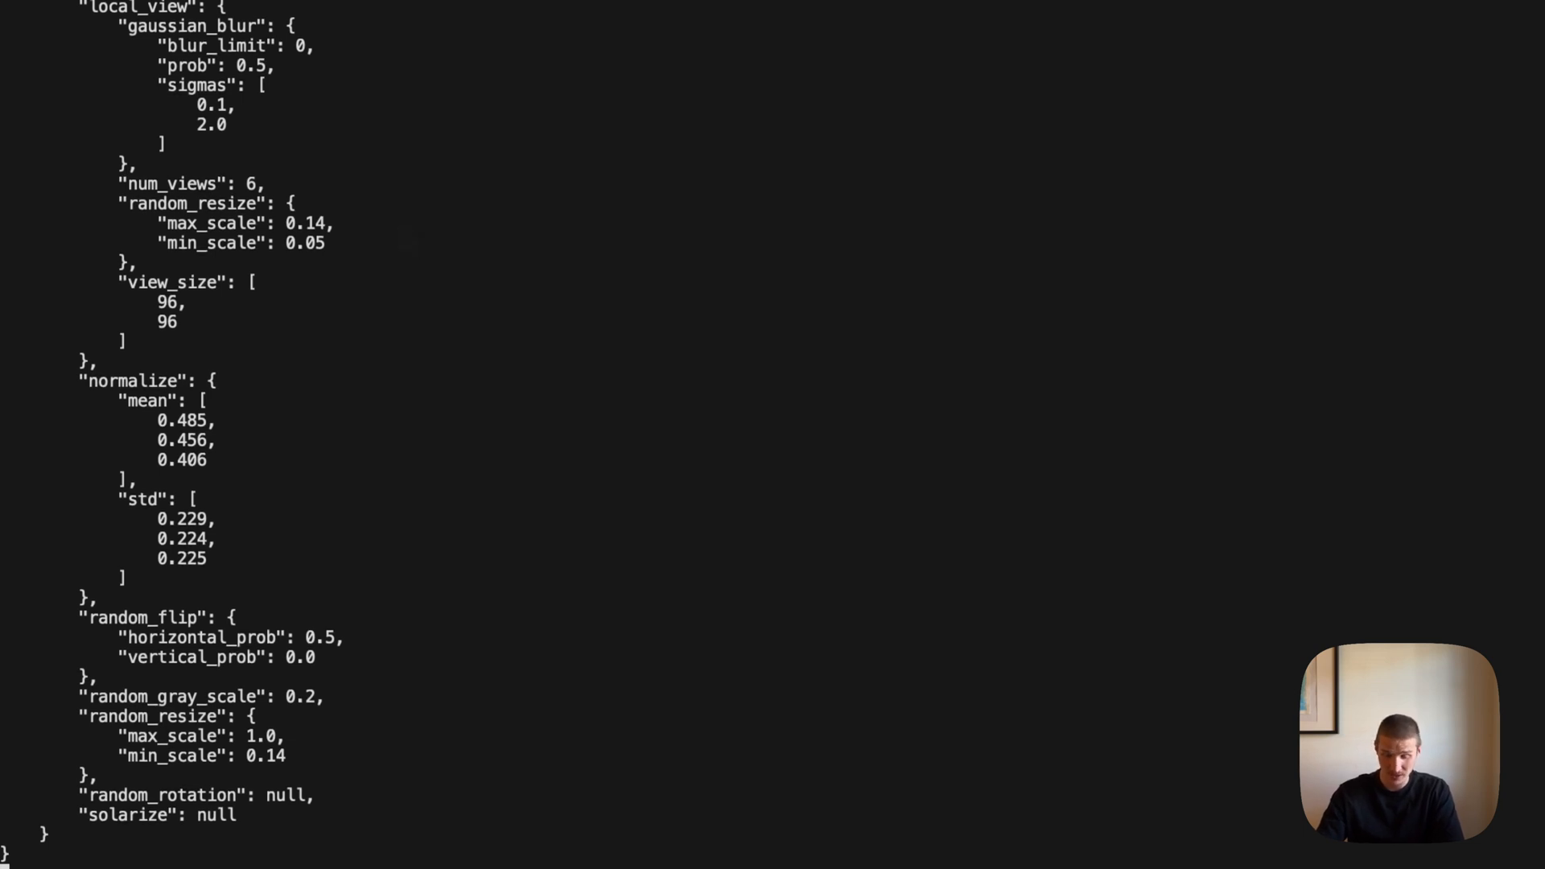
pyautogui.moveTo(407, 242)
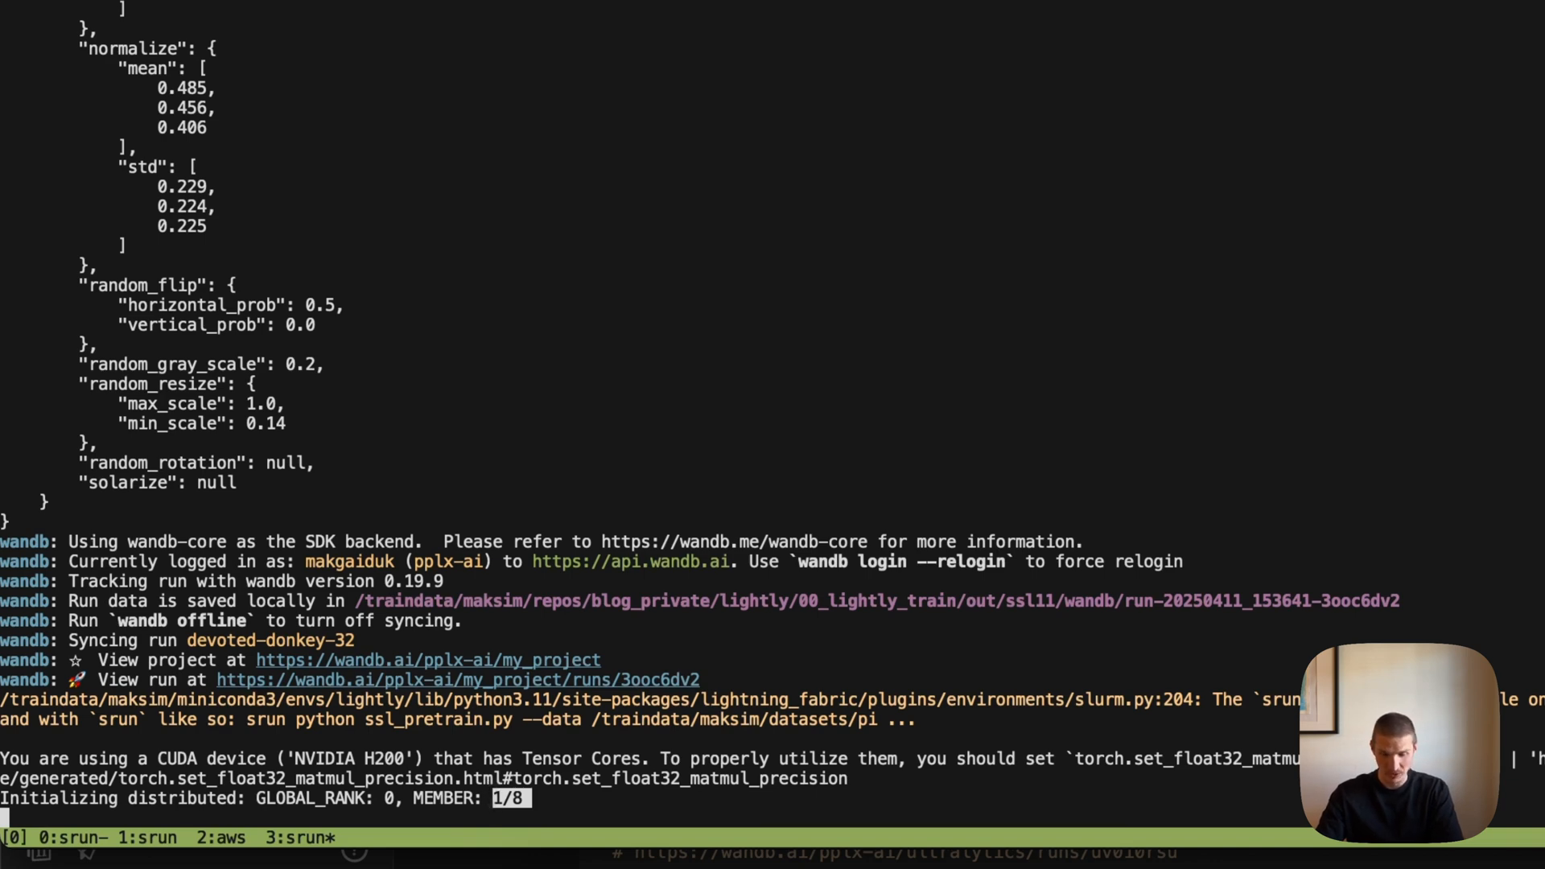
pyautogui.moveTo(399, 658)
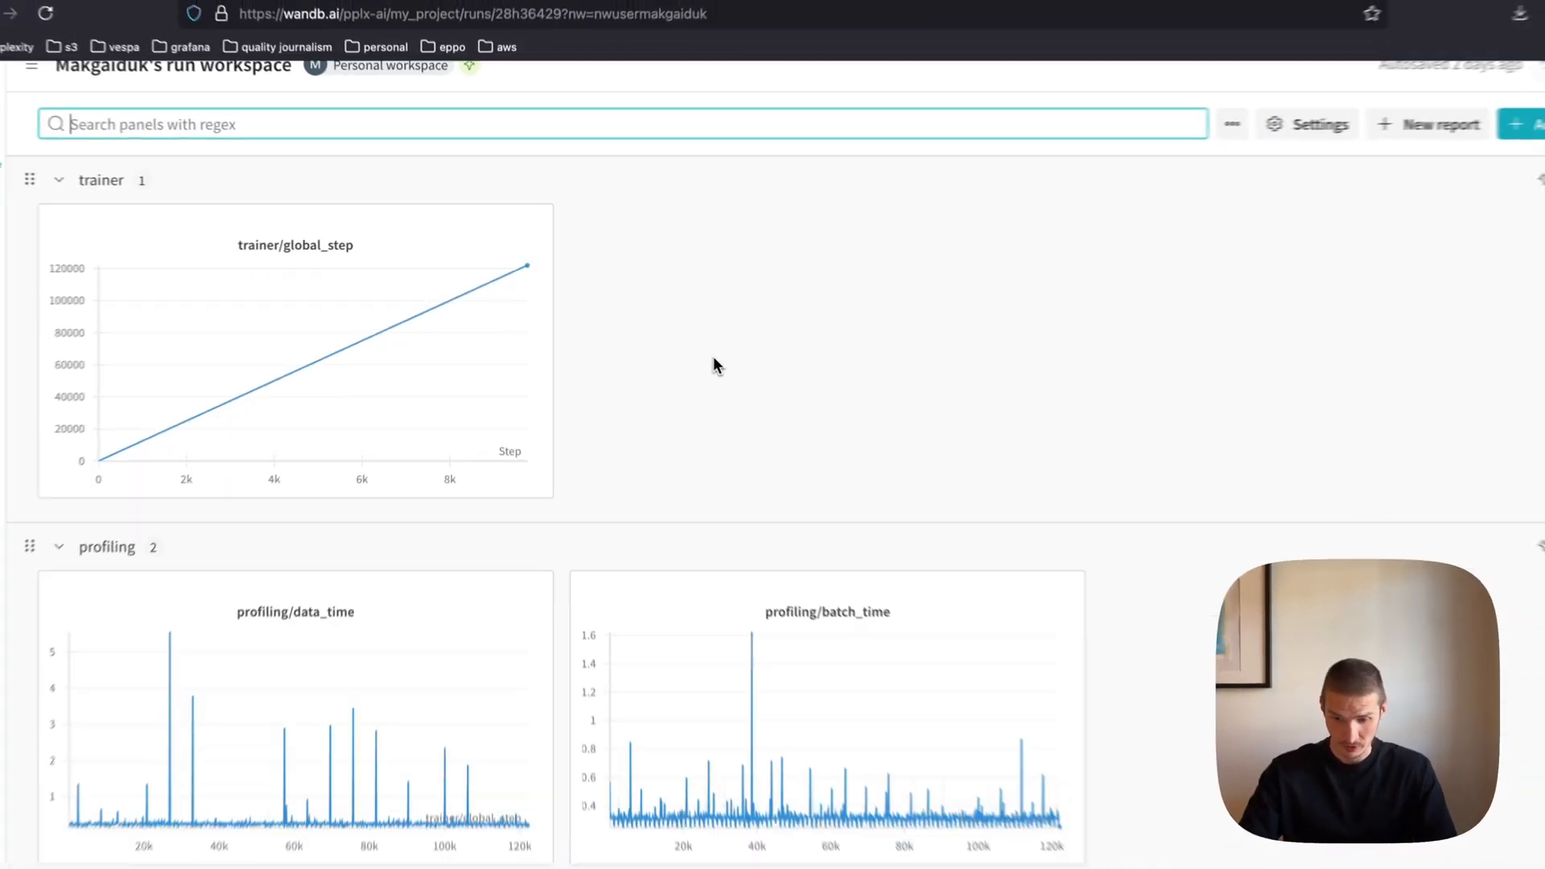
pyautogui.scroll(-3)
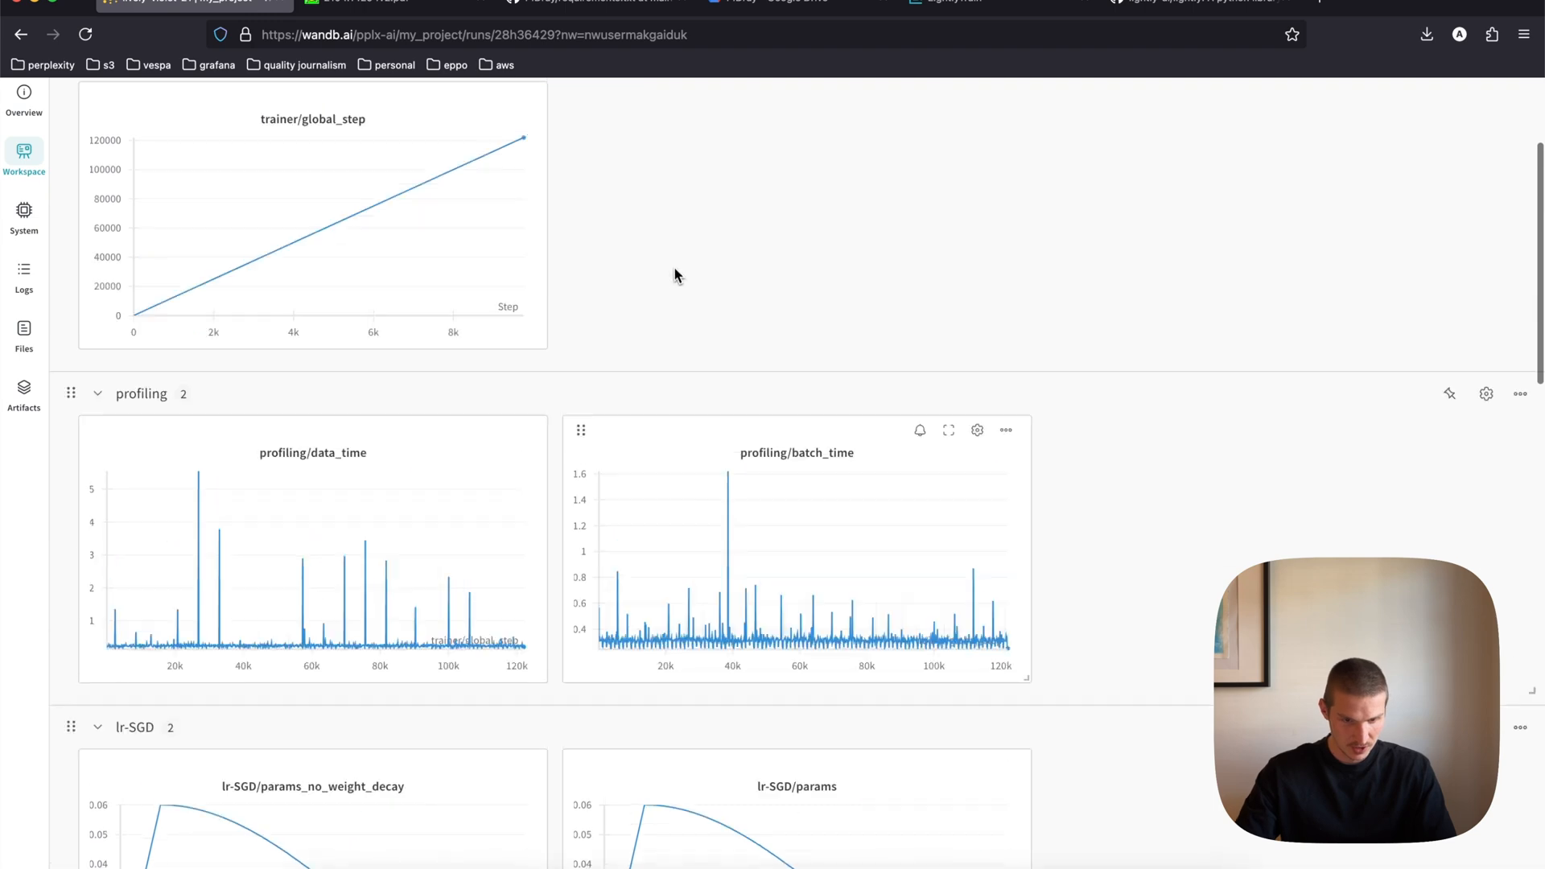
pyautogui.scroll(-3)
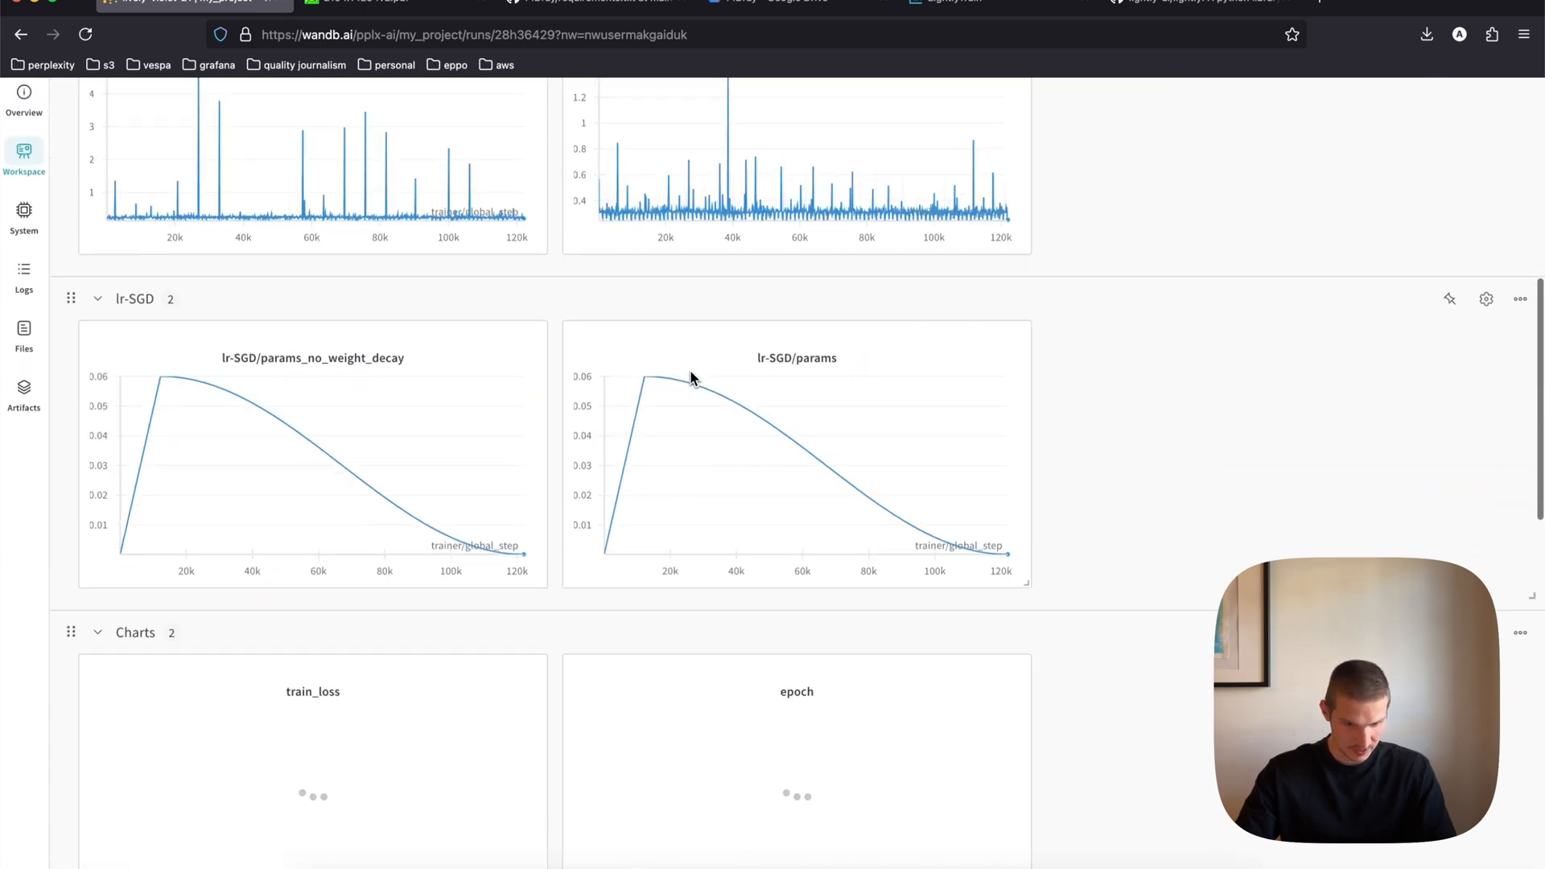
pyautogui.scroll(-3)
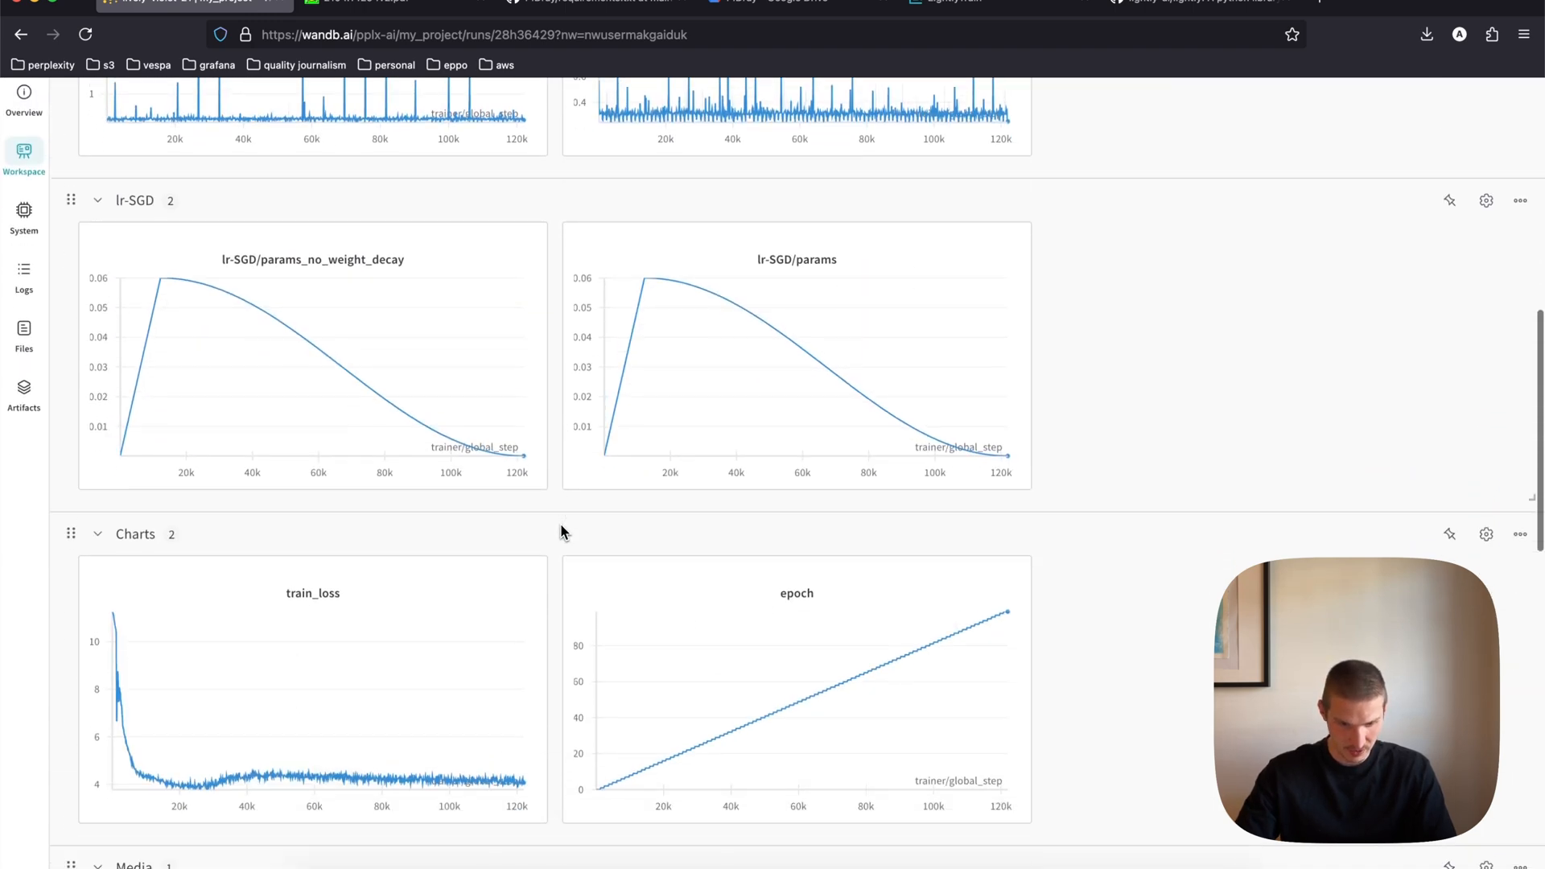
pyautogui.scroll(-3)
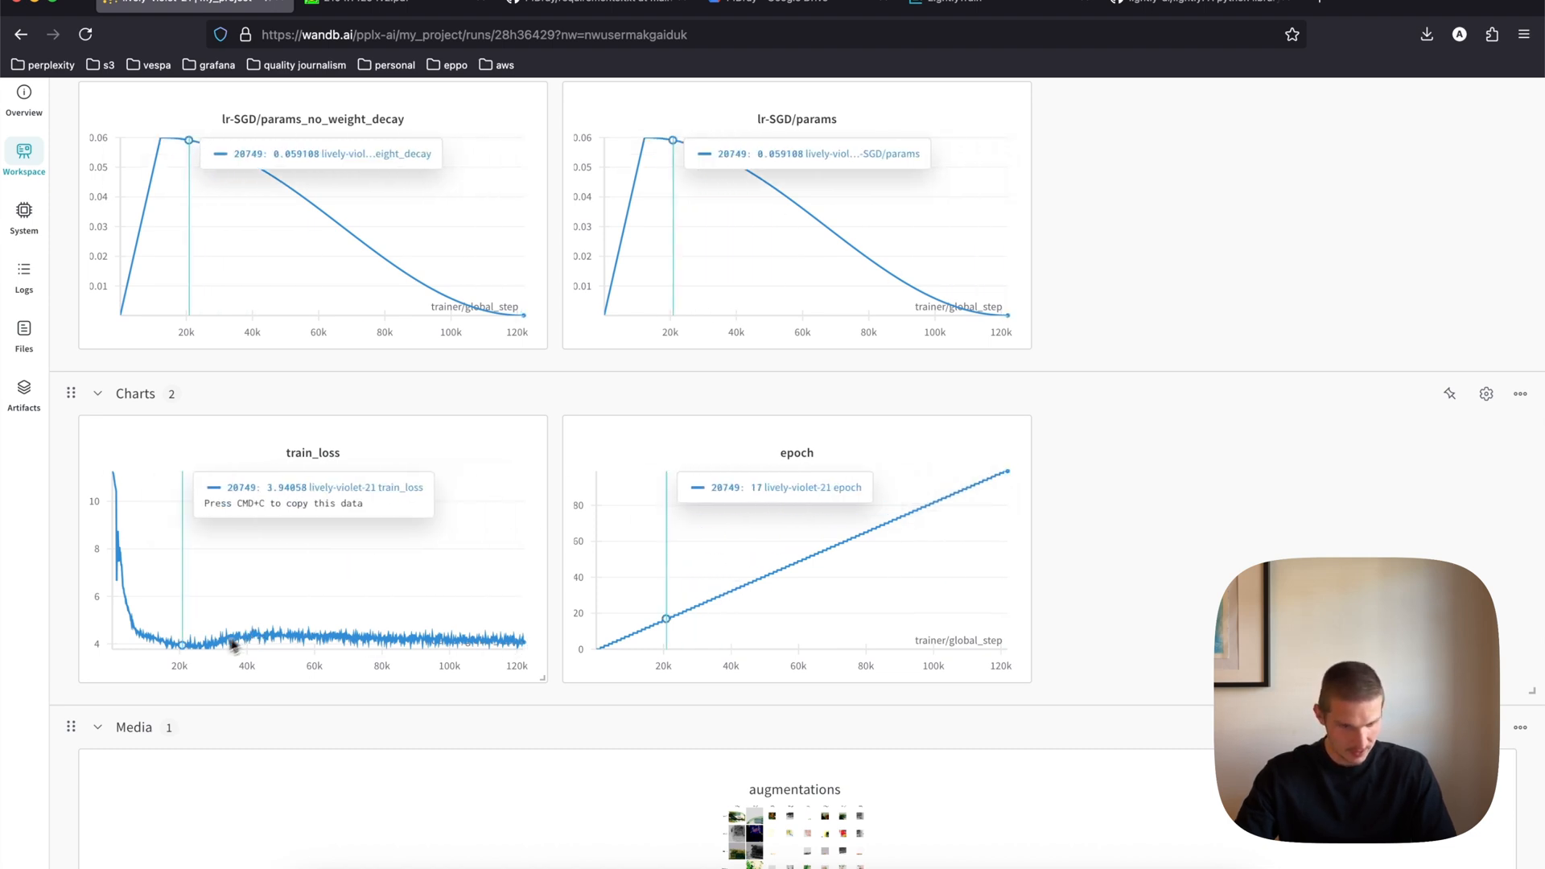
pyautogui.moveTo(201, 642)
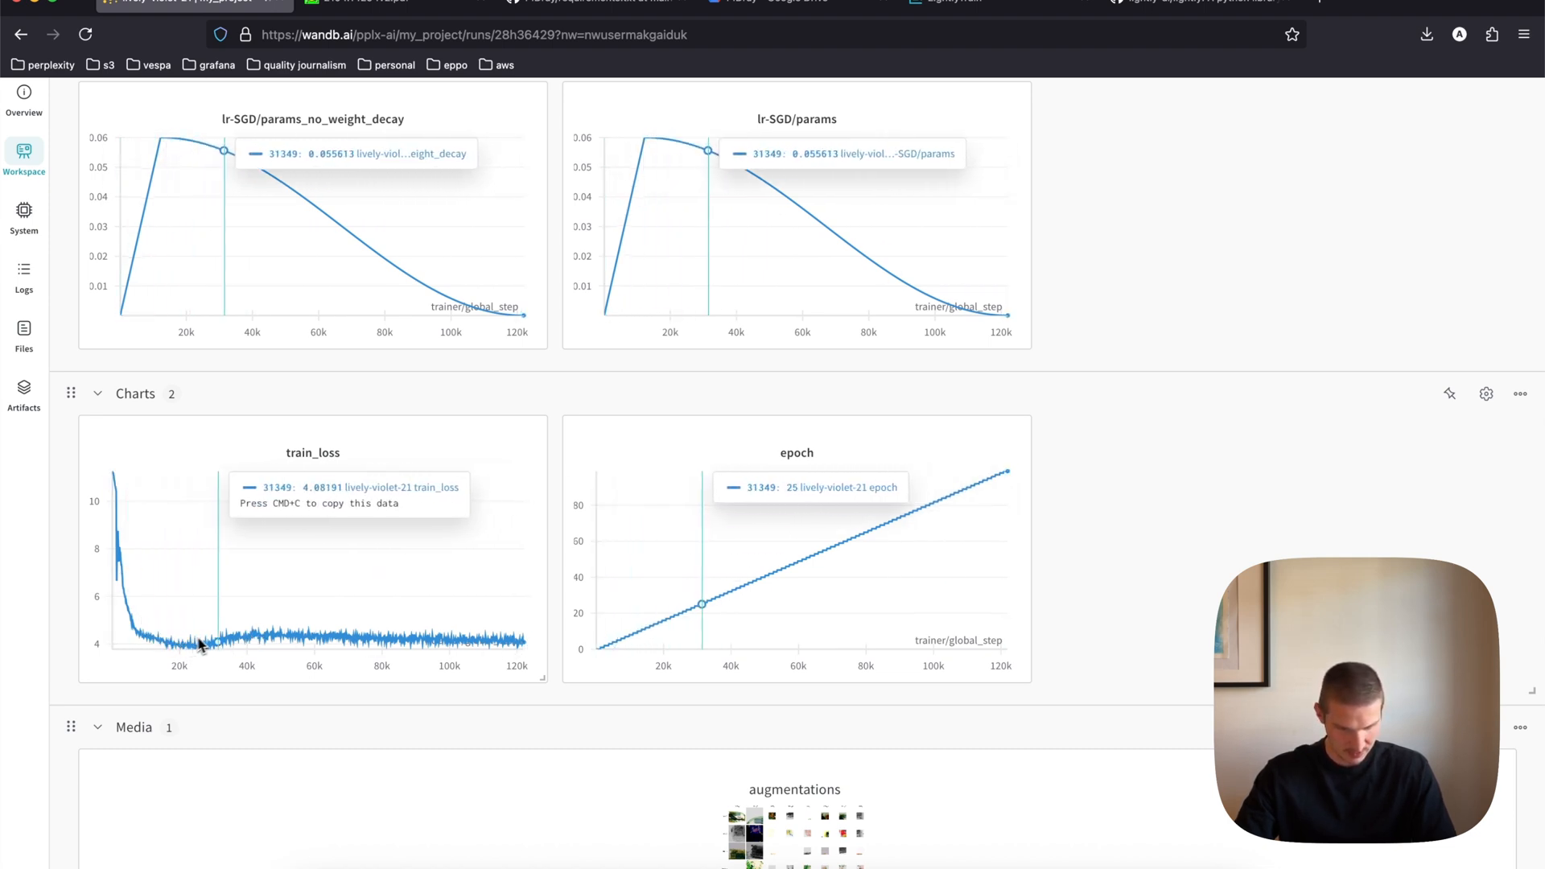
pyautogui.moveTo(182, 631)
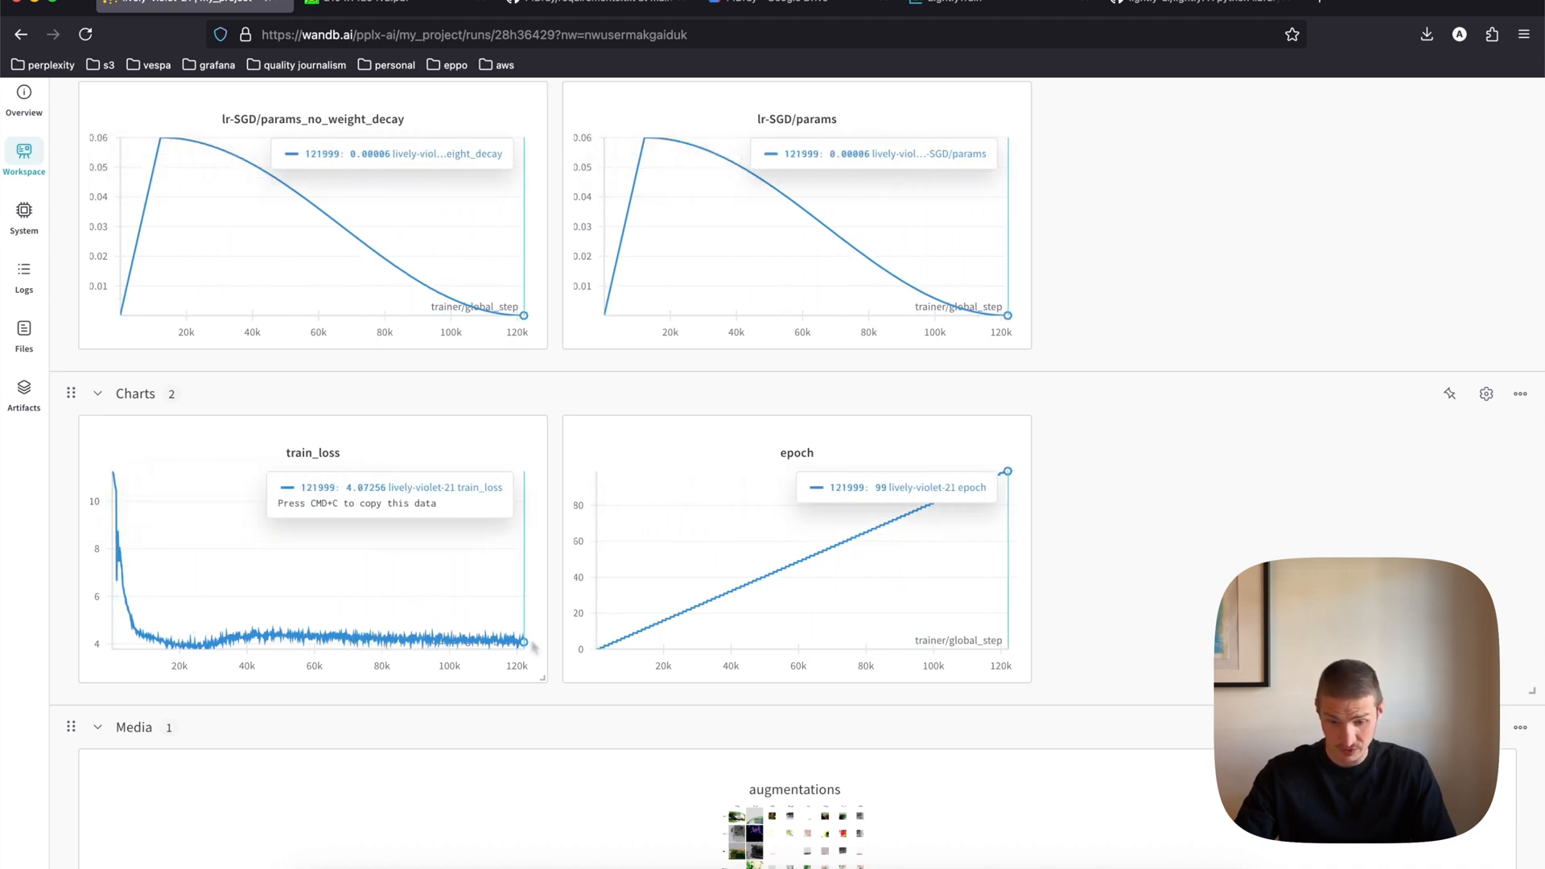
pyautogui.scroll(-3)
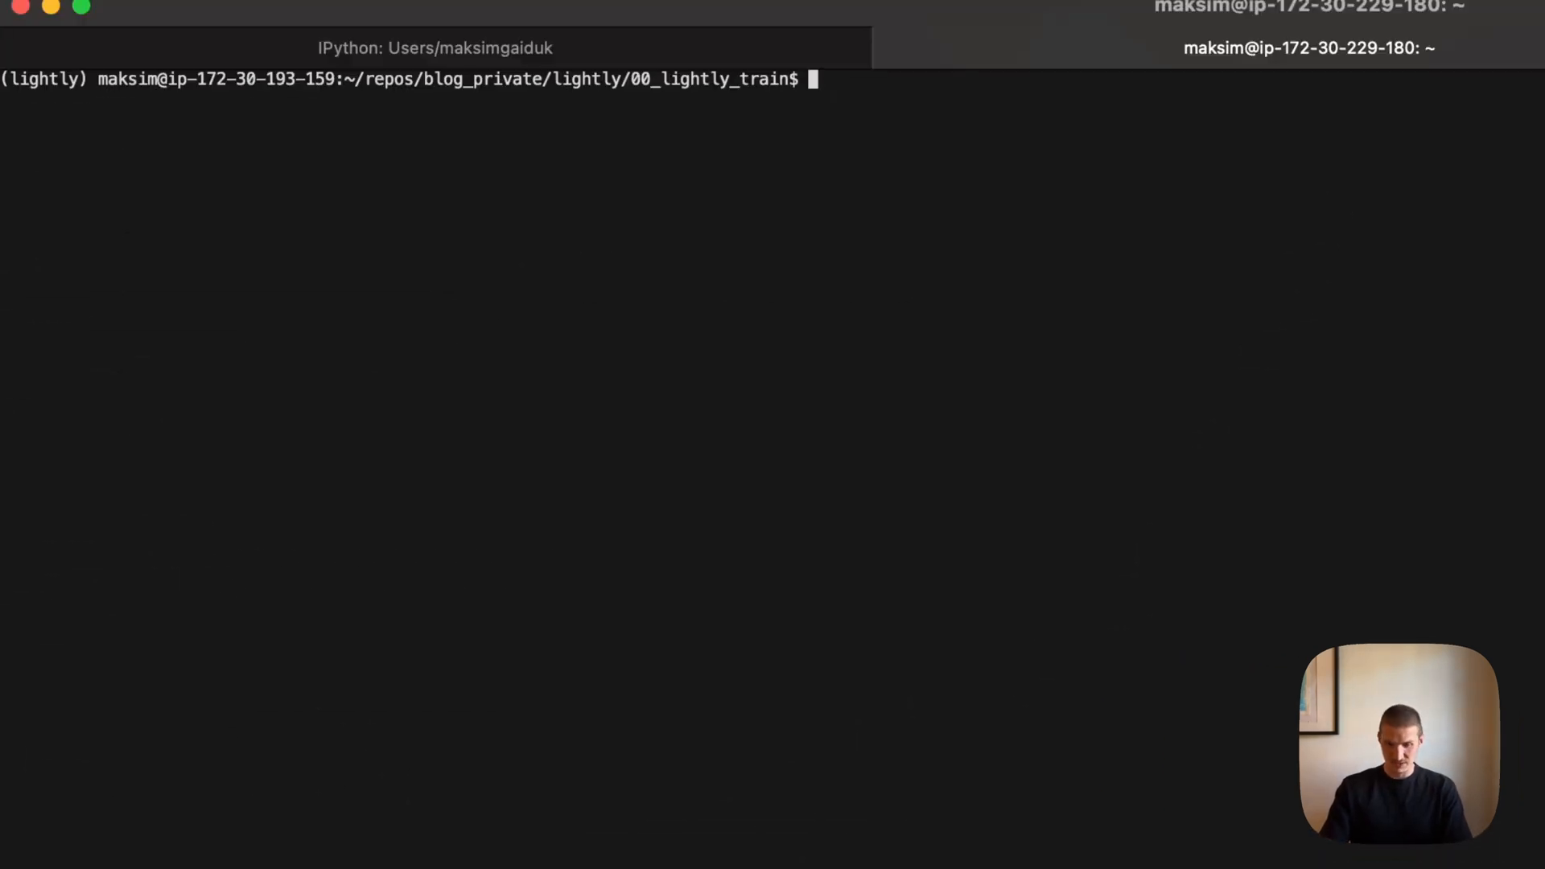
# Step: Clear the terminal and list the out/ssl1 pretraining output folder and exported models
pyautogui.write('clear')
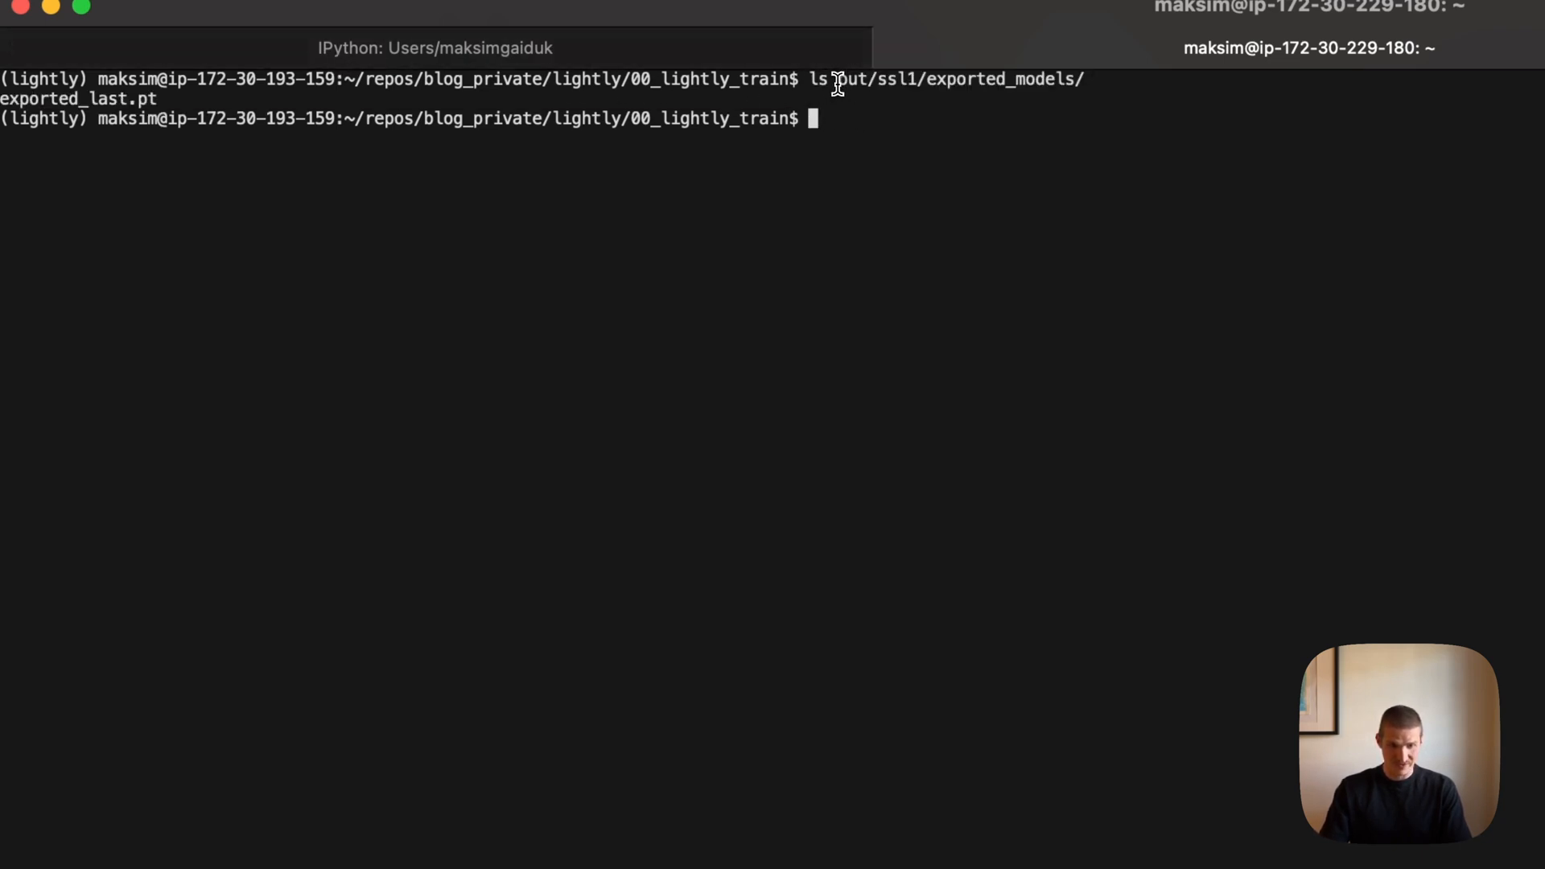
pyautogui.write('ls out/ssl1')
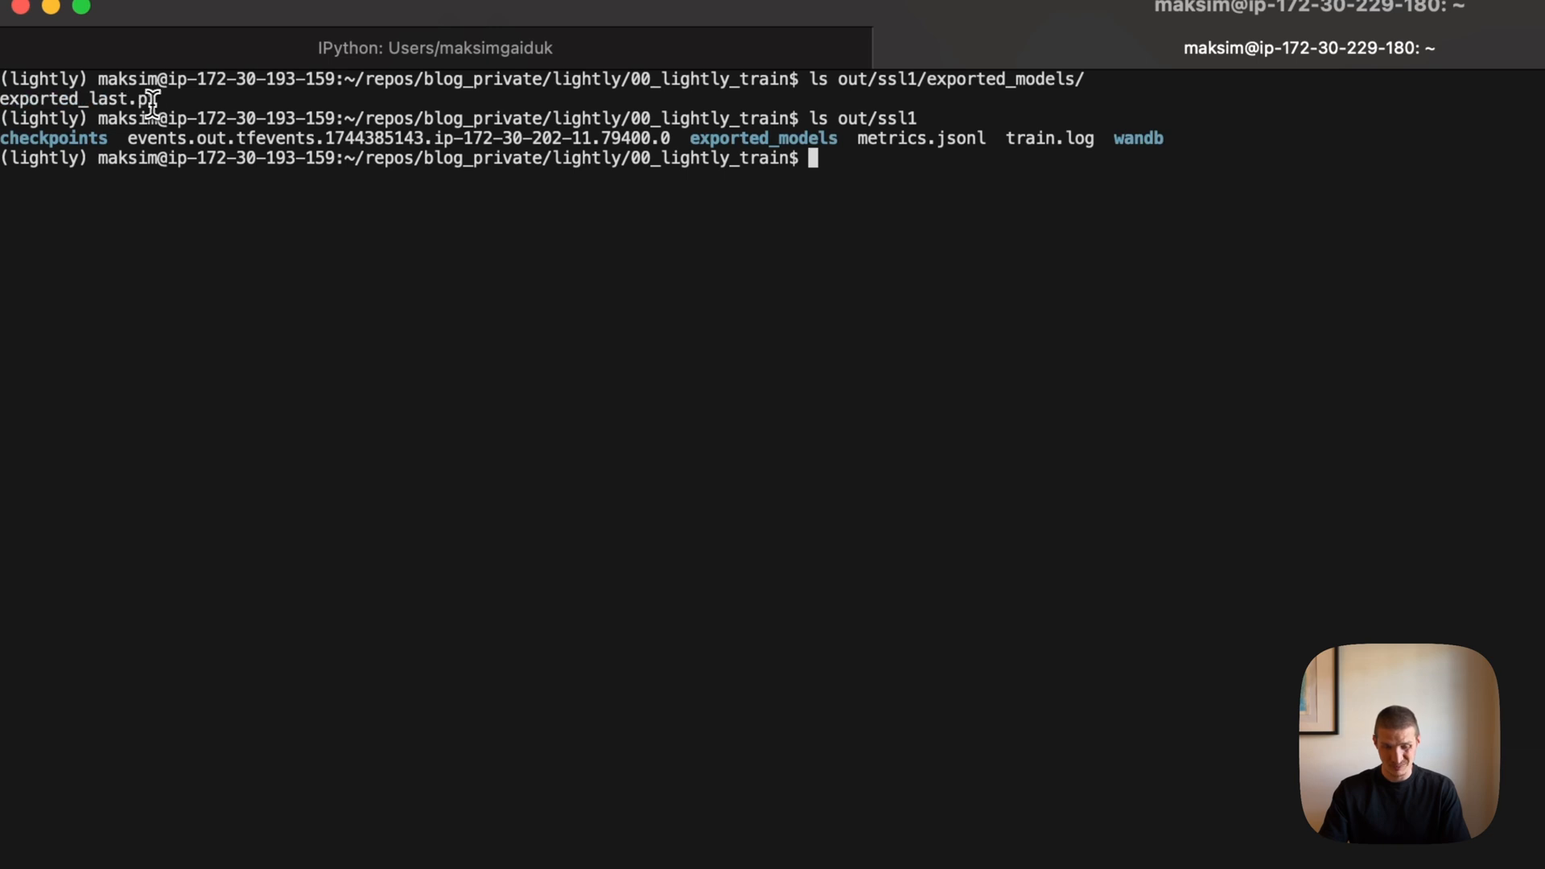
pyautogui.moveTo(499, 519)
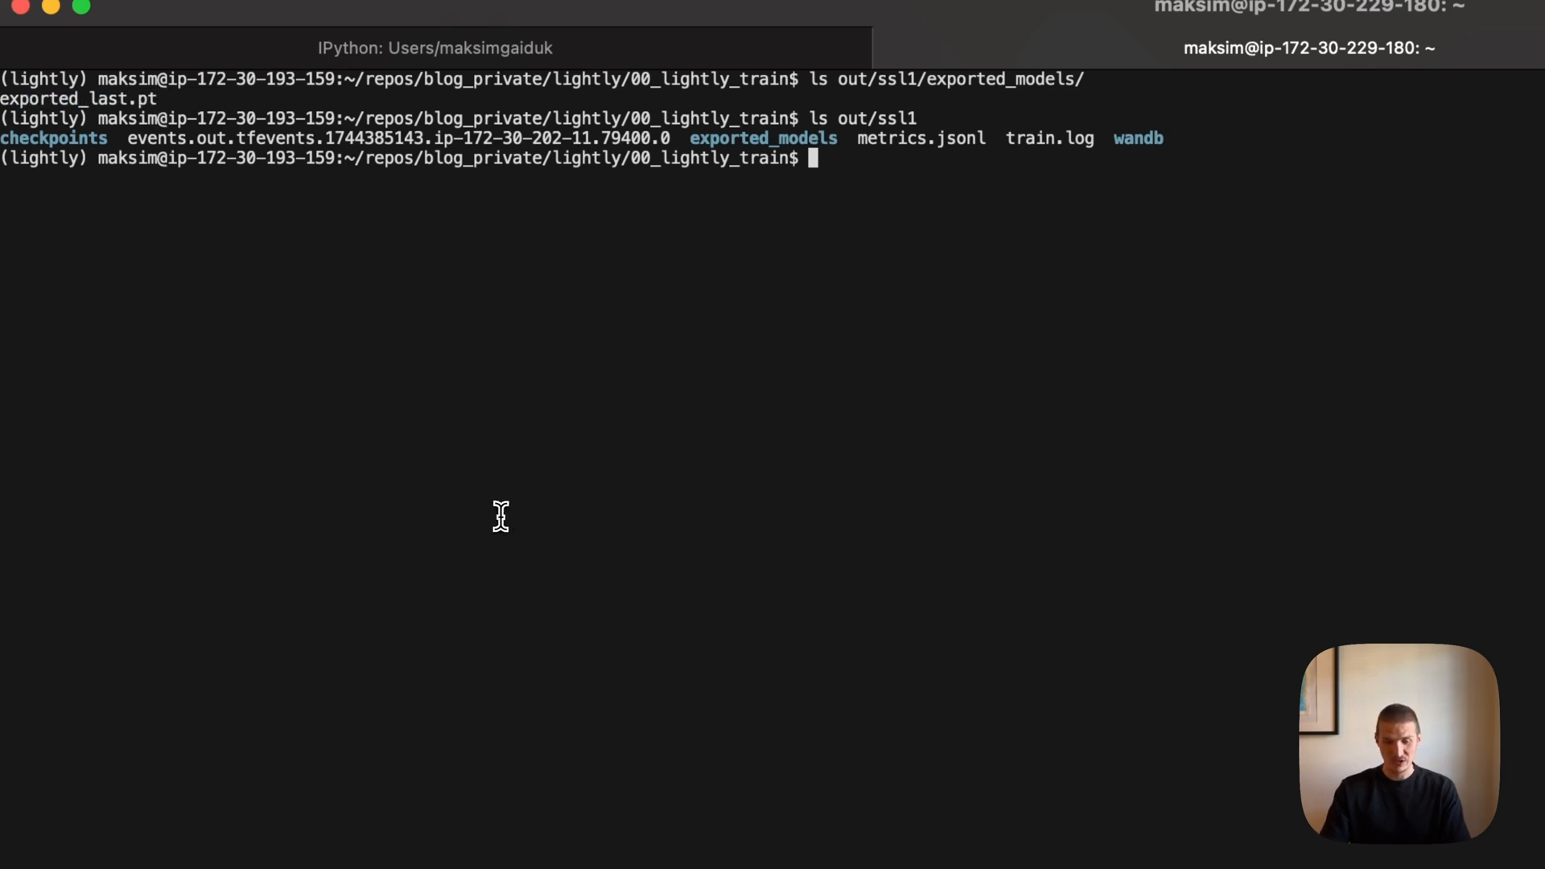
pyautogui.moveTo(411, 338)
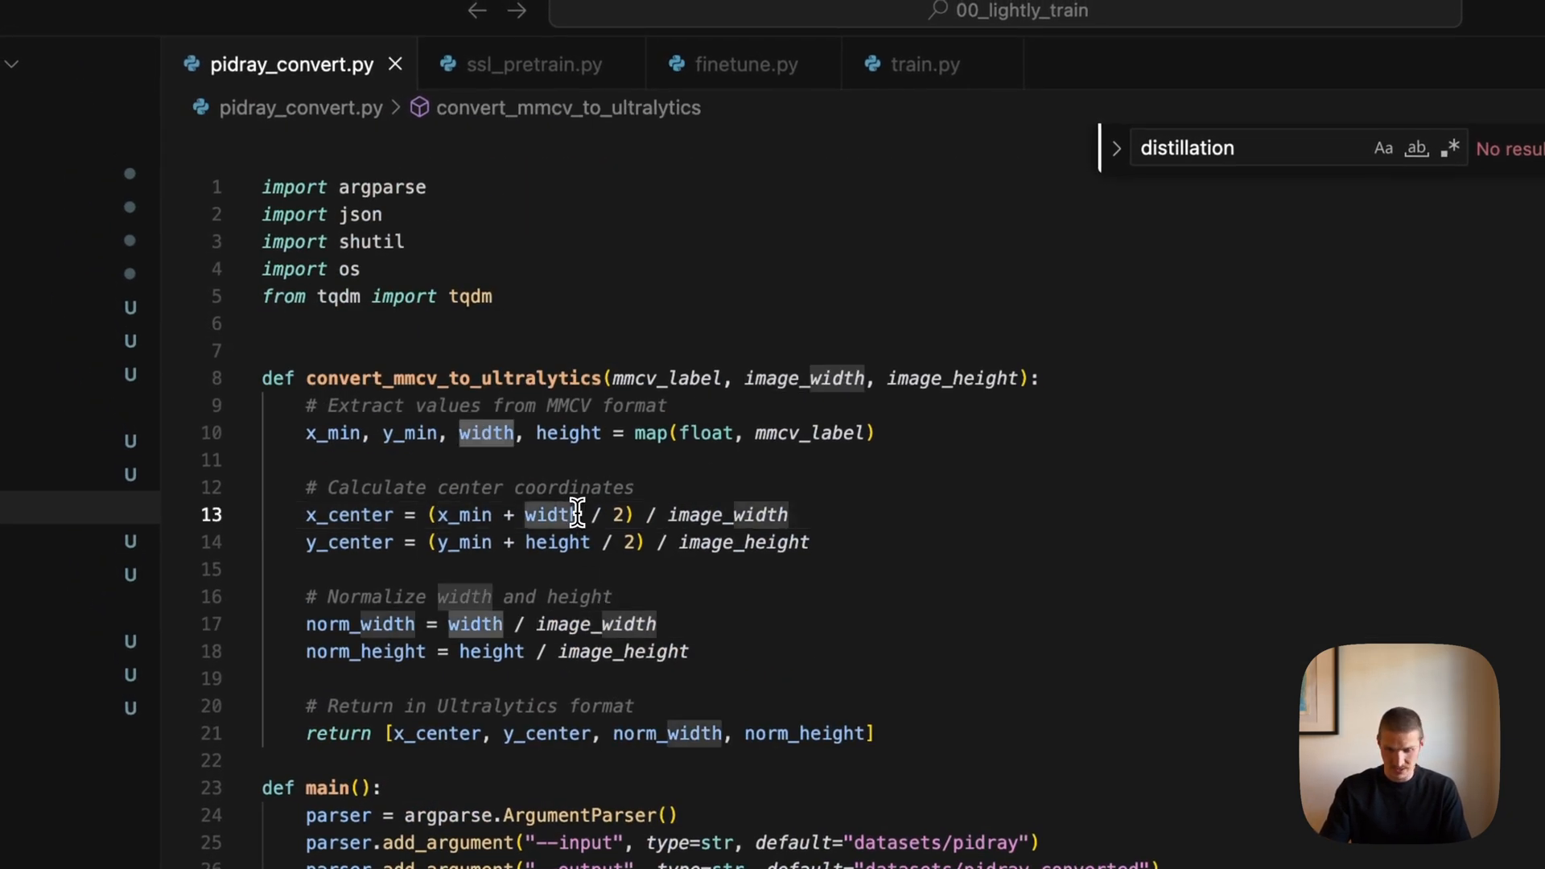
# Step: Switch to finetune.py and inspect its default model argparse argument
pyautogui.scroll(-3)
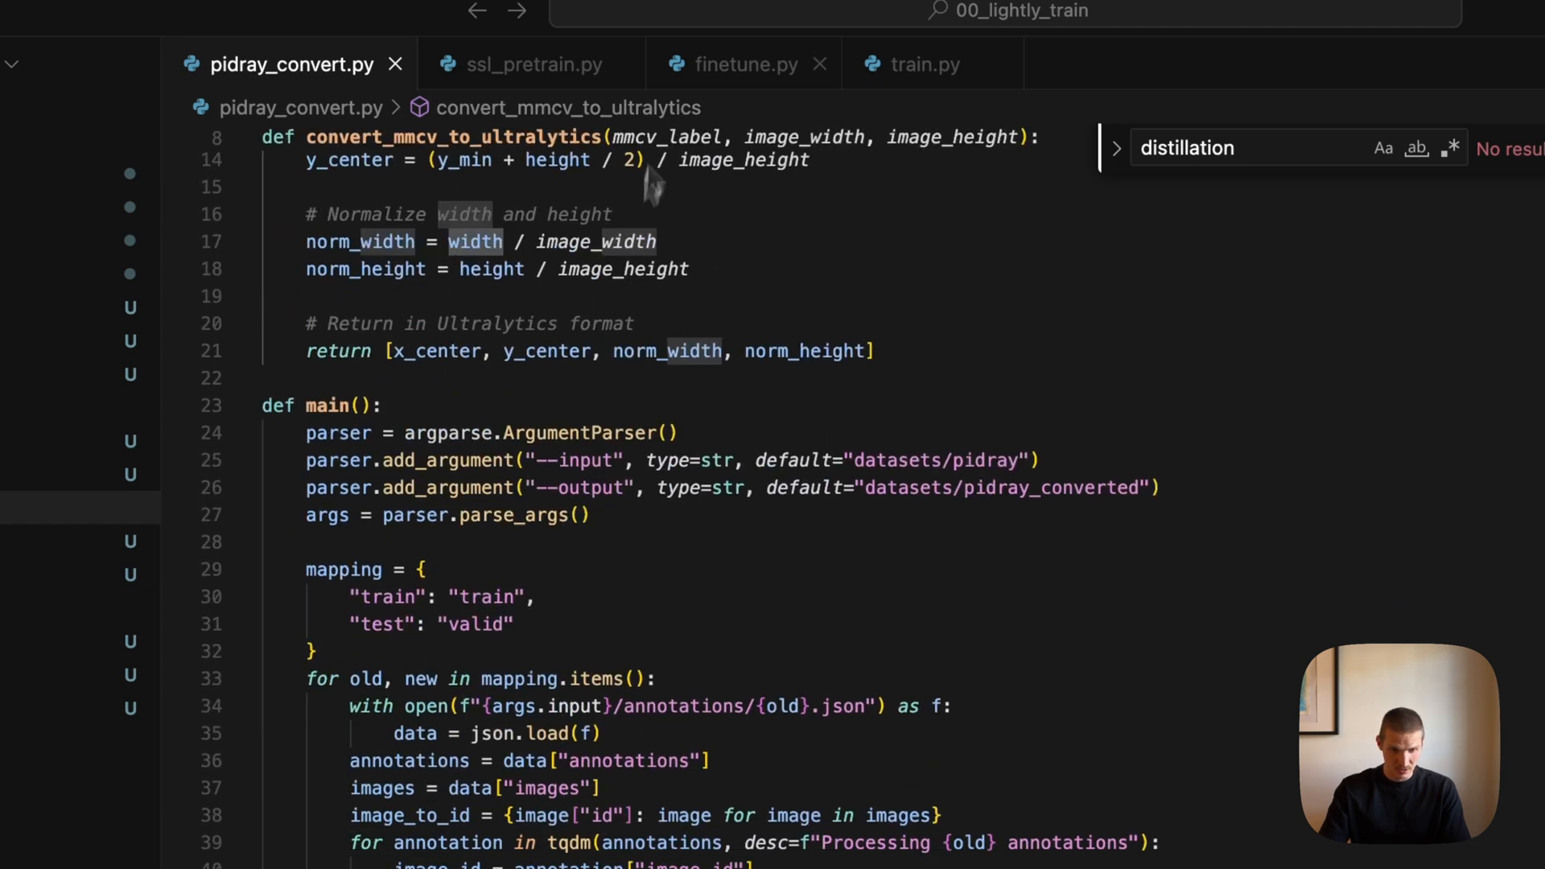
pyautogui.click(739, 64)
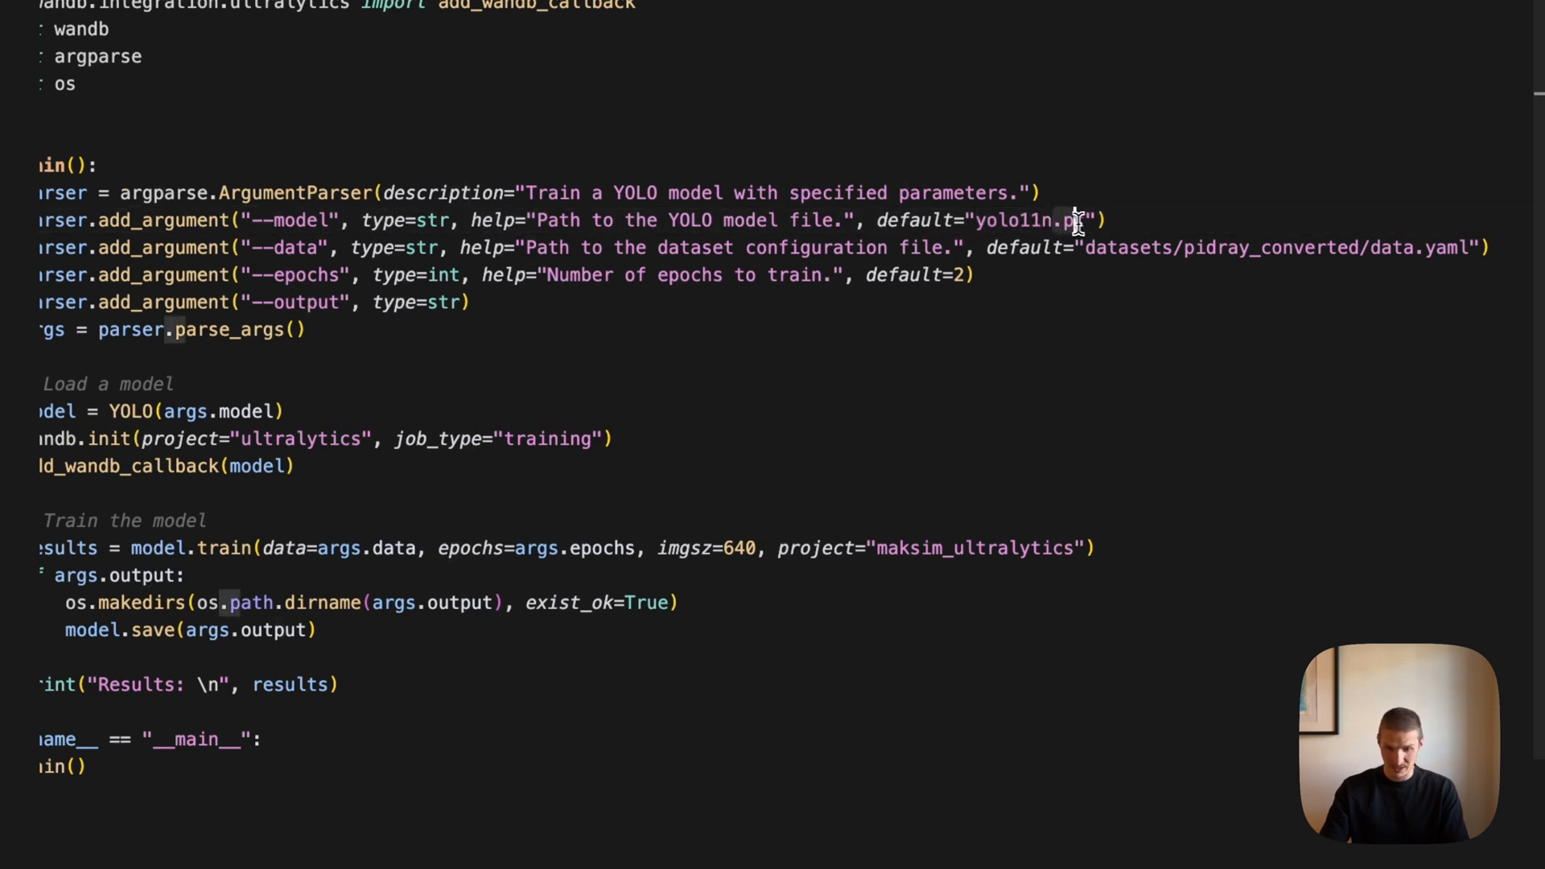
pyautogui.moveTo(916, 428)
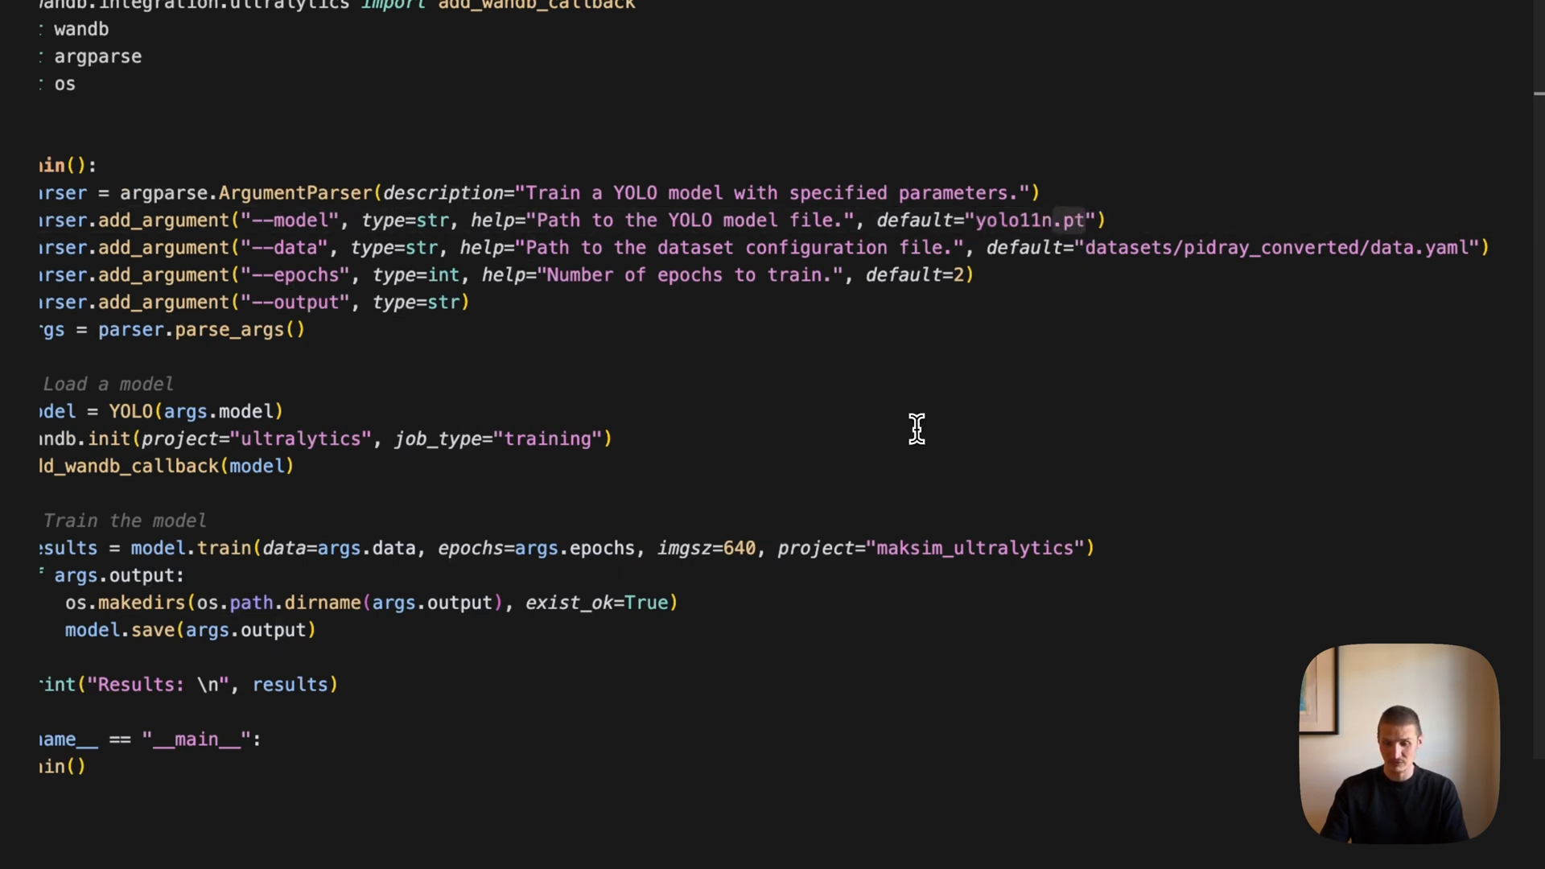
pyautogui.click(1109, 221)
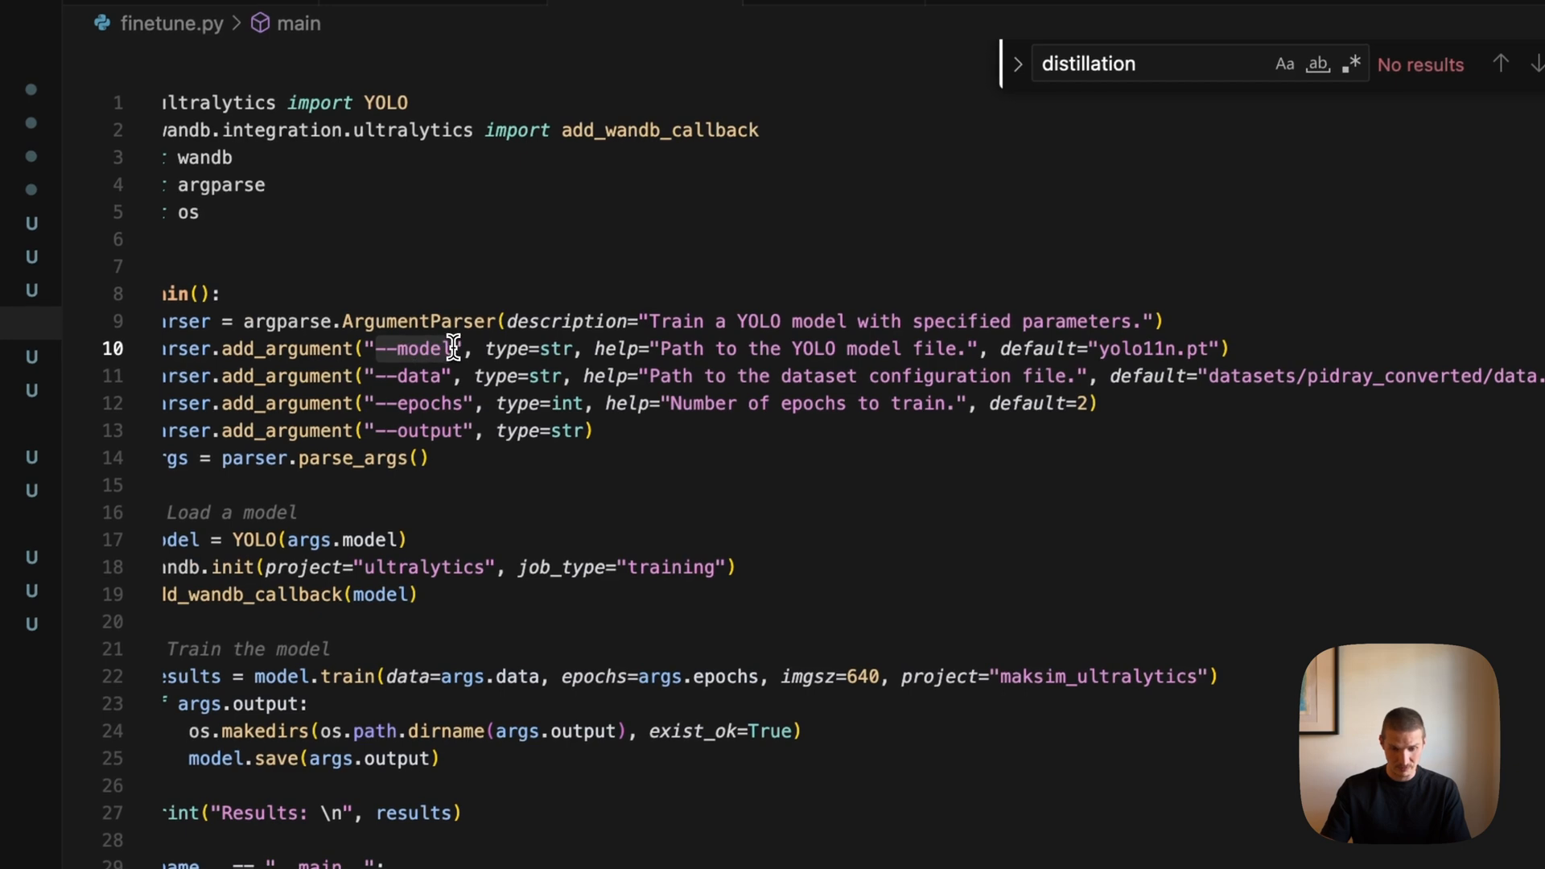
pyautogui.moveTo(900, 434)
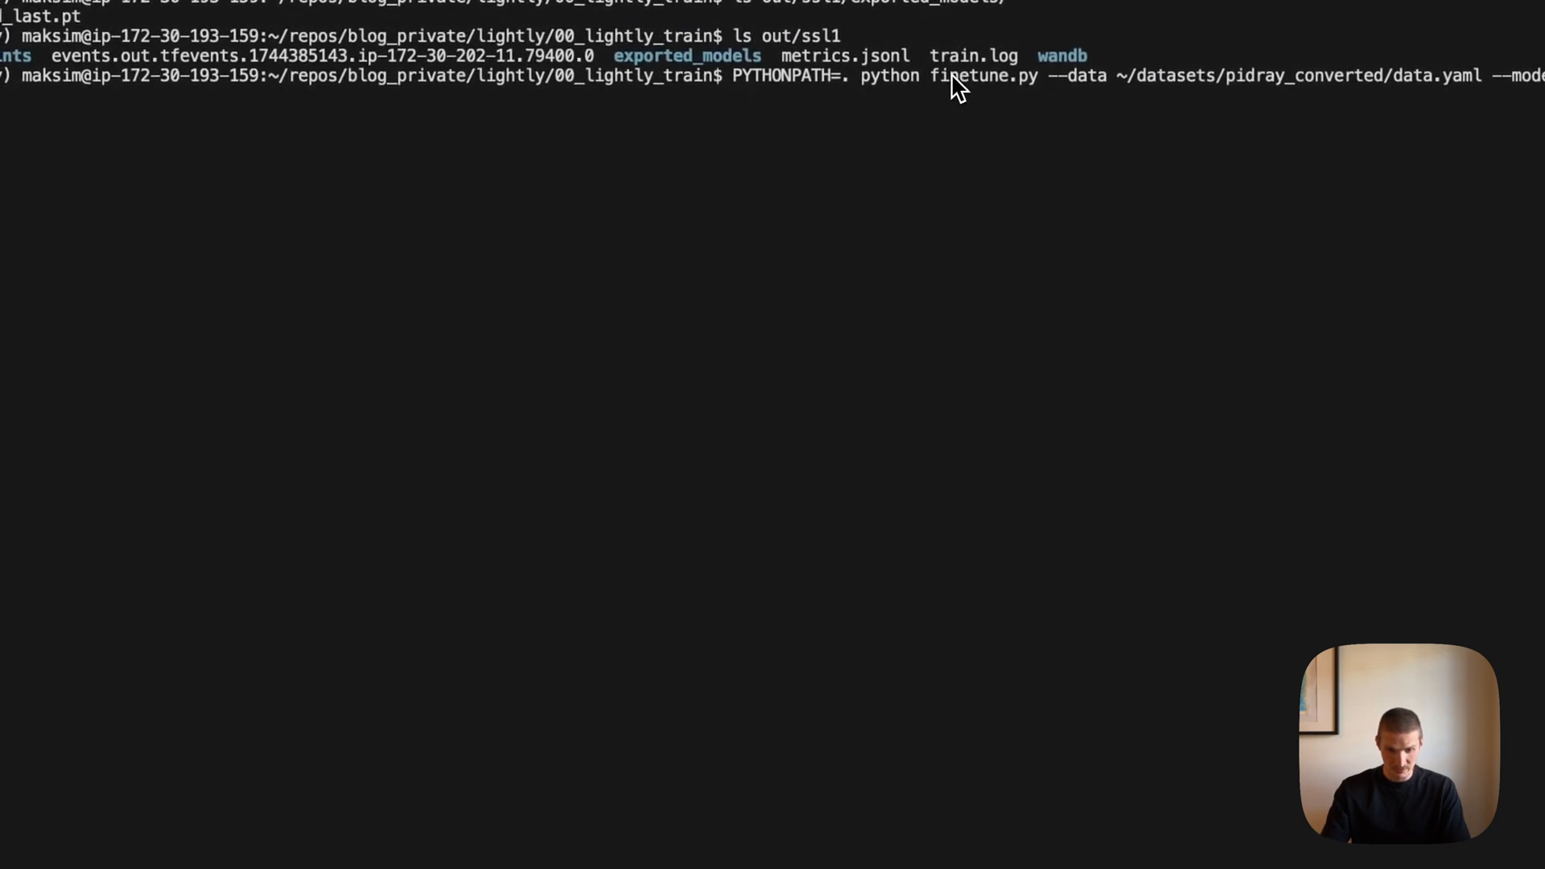
pyautogui.moveTo(576, 158)
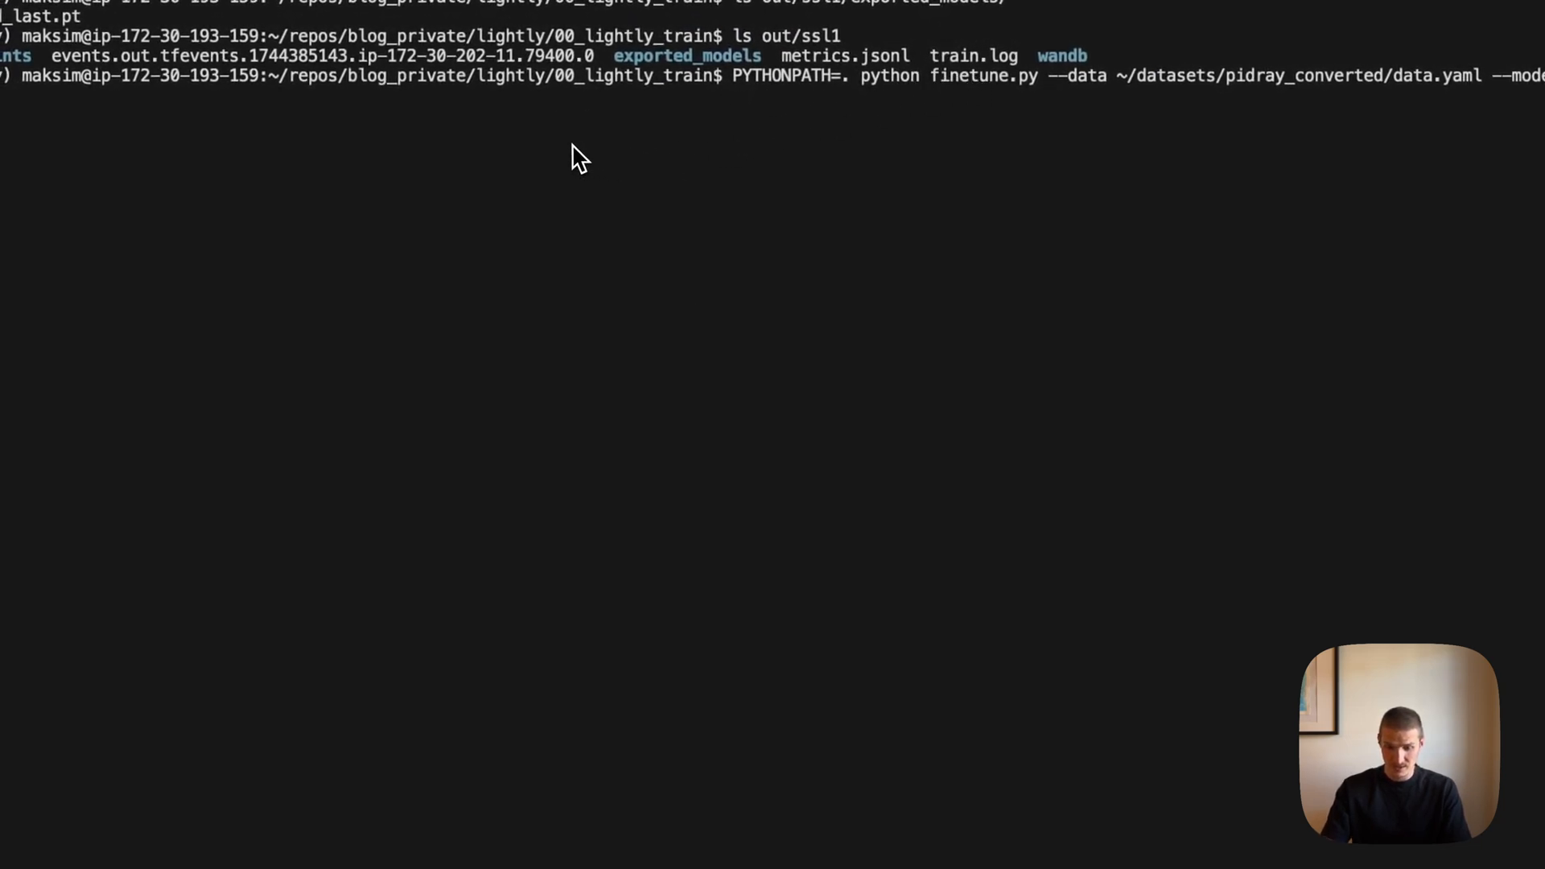
# Step: Launch finetune.py on pidray_converted/data.yaml from out/ssl1/exported_models/exported_last.pt
pyautogui.press('Enter')
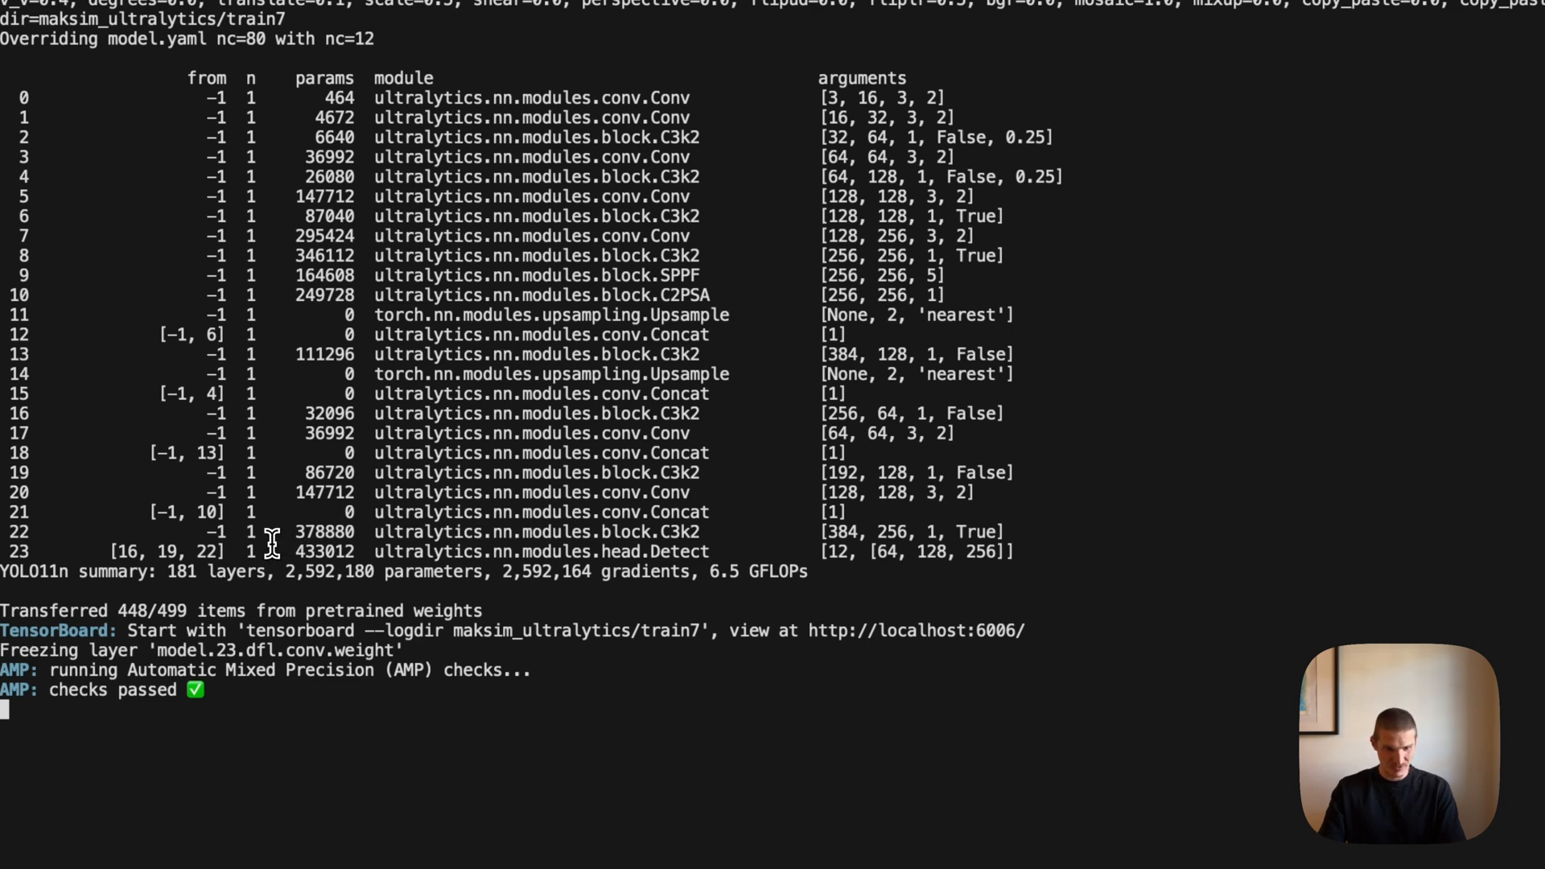
pyautogui.moveTo(394, 794)
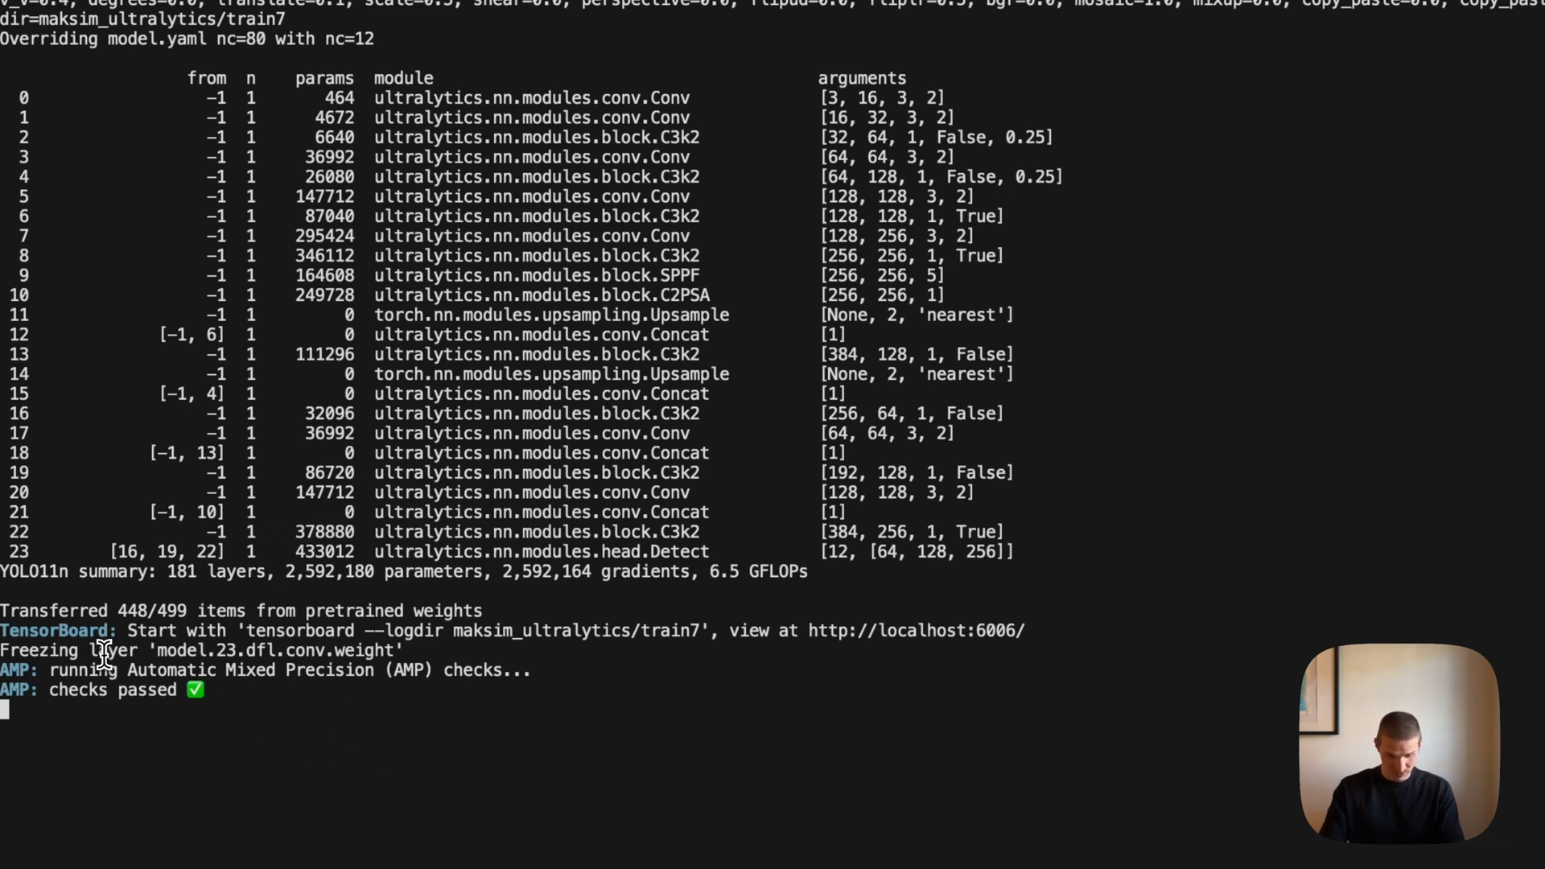
pyautogui.scroll(-3)
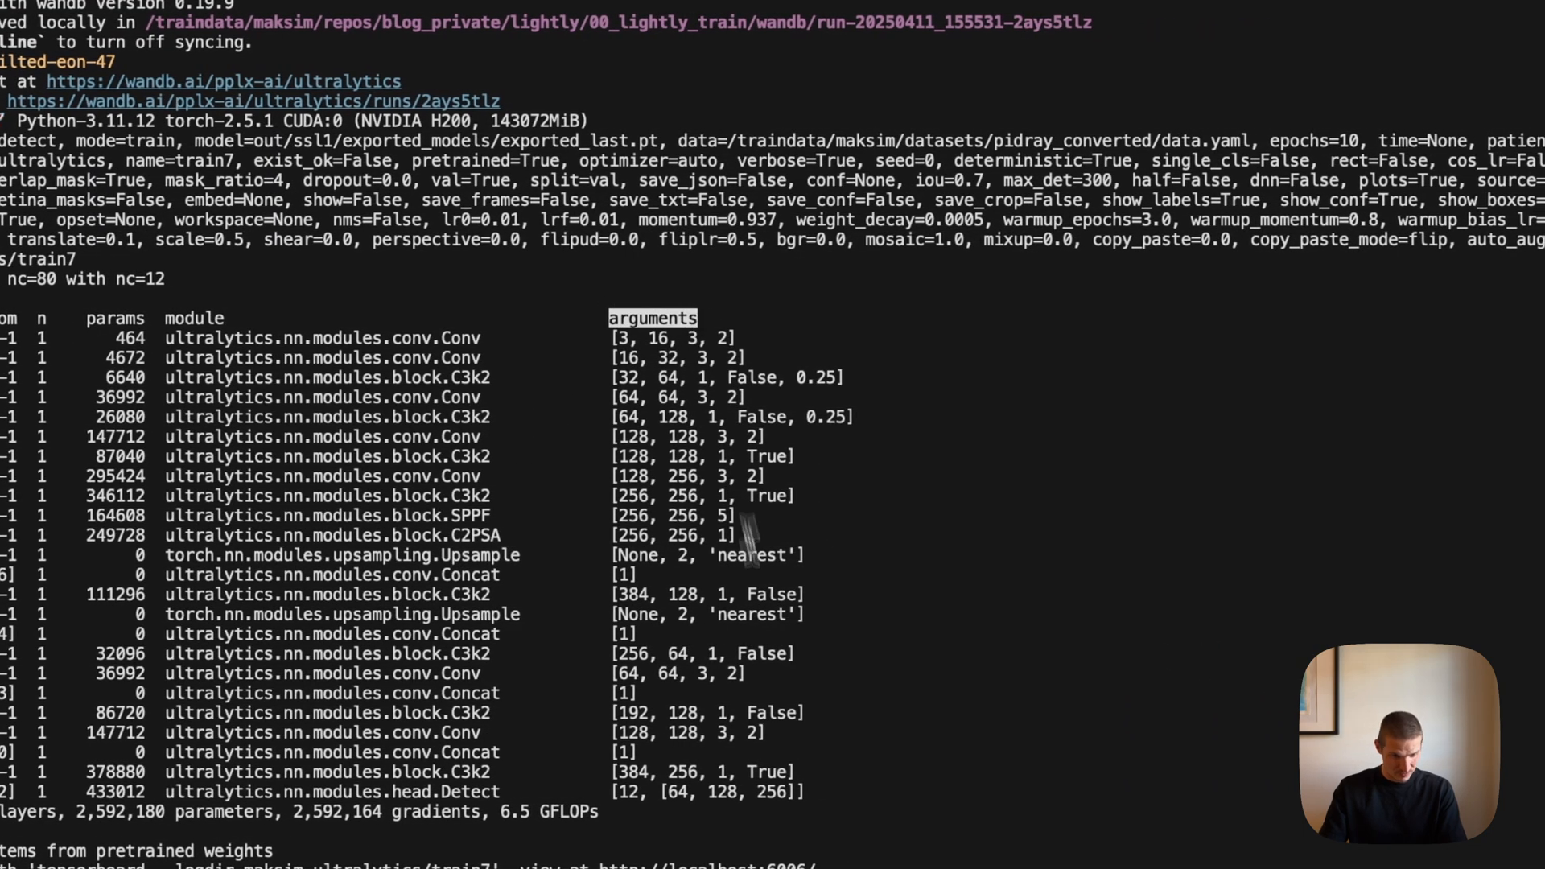
pyautogui.scroll(-3)
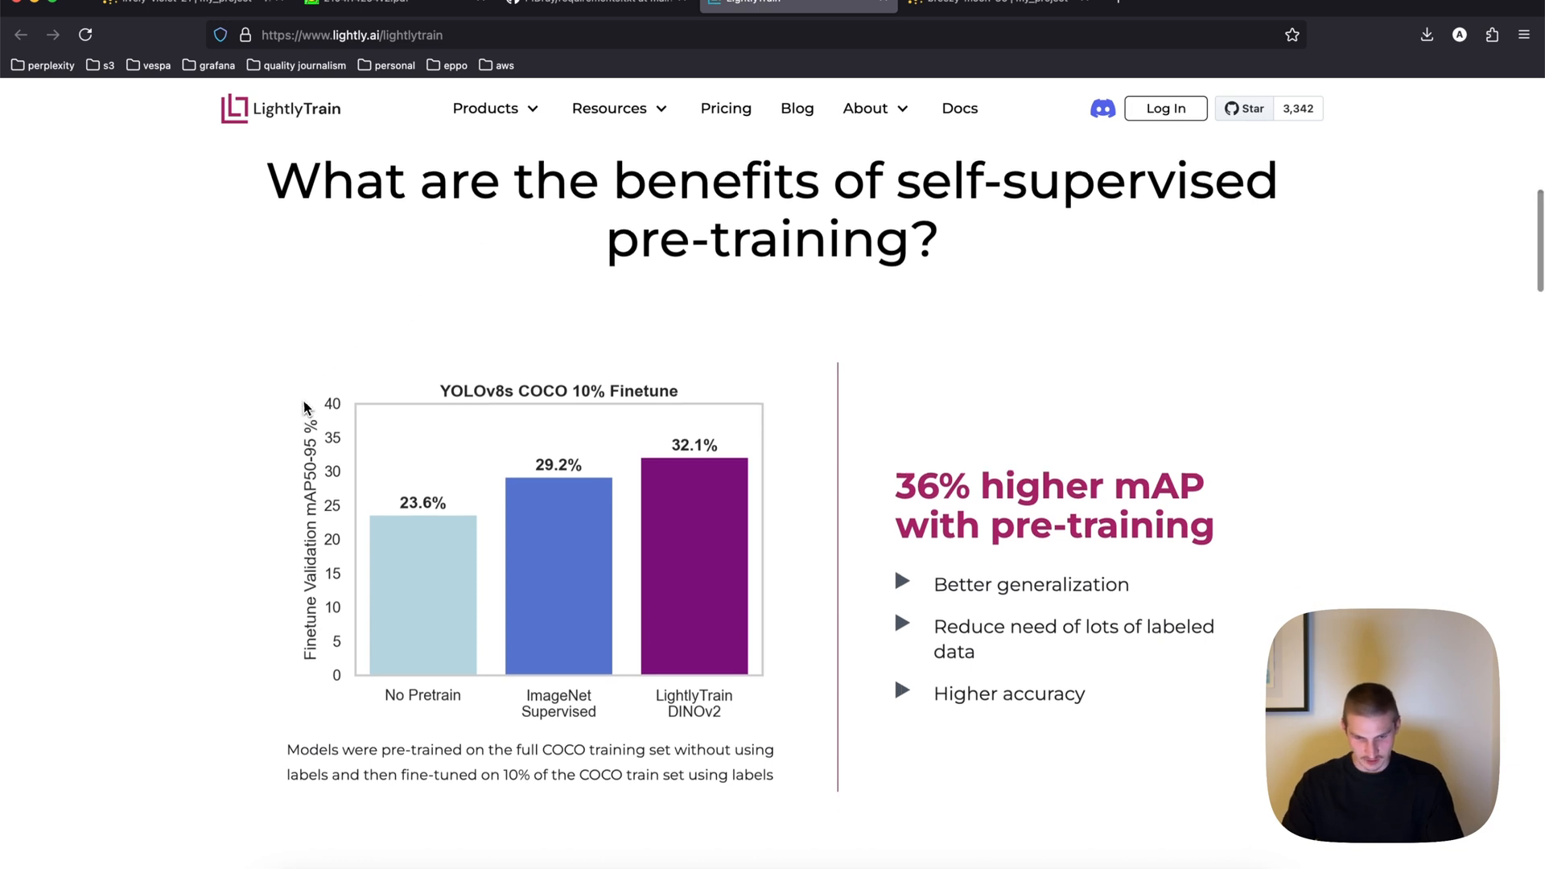
# Step: Mark the 10% COCO fine-tuning note and underline the LightlyTrain DINOv2 label in red
pyautogui.scroll(-3)
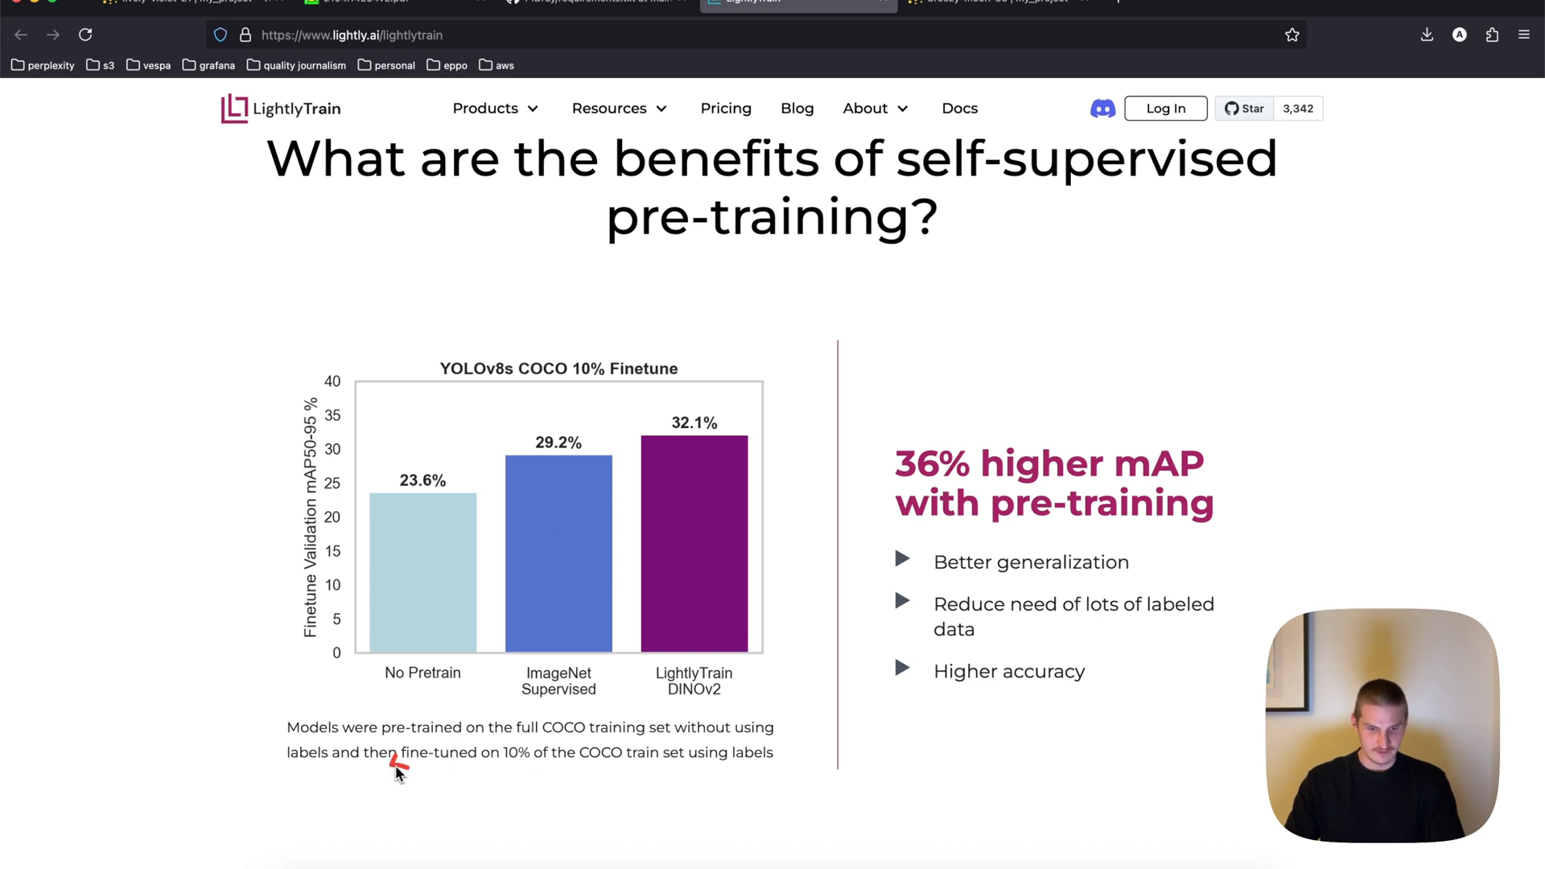
pyautogui.moveTo(510, 774)
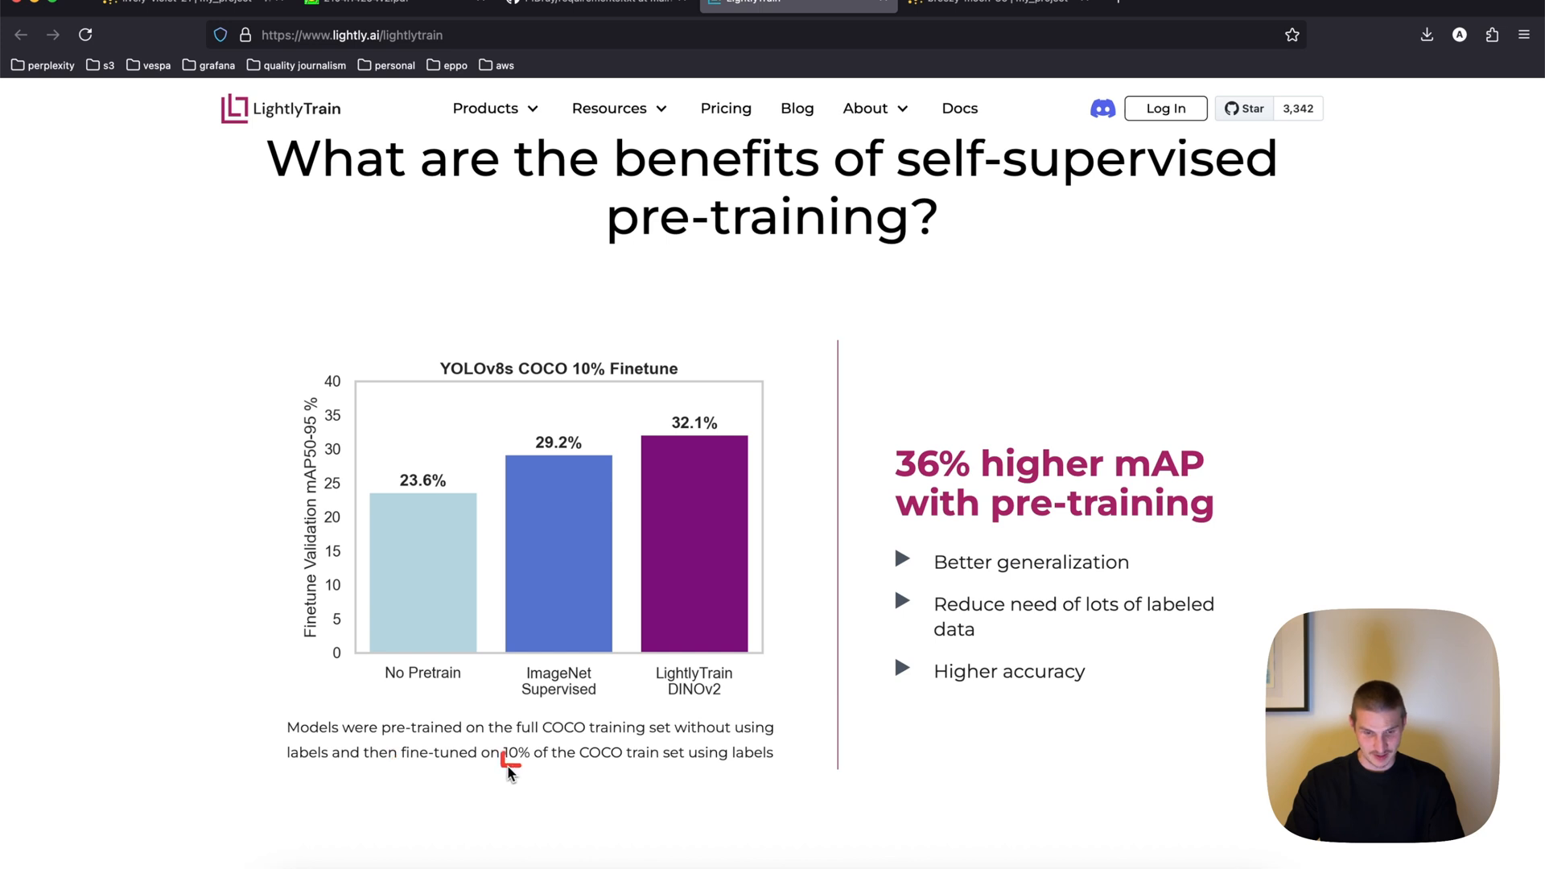
pyautogui.moveTo(506, 758)
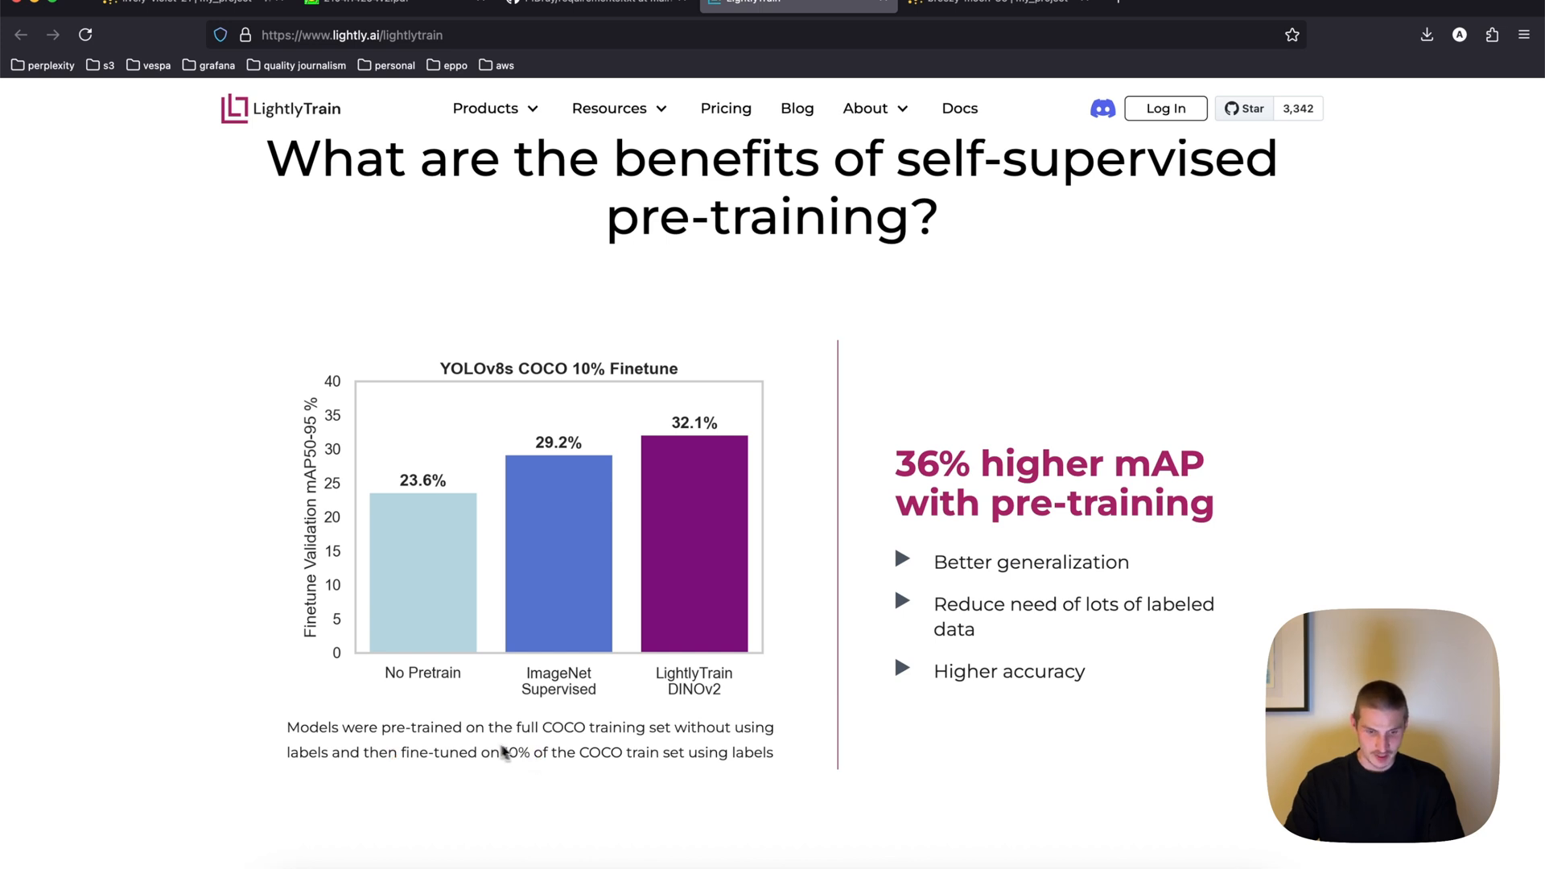
pyautogui.moveTo(384, 734); pyautogui.dragTo(533, 737)
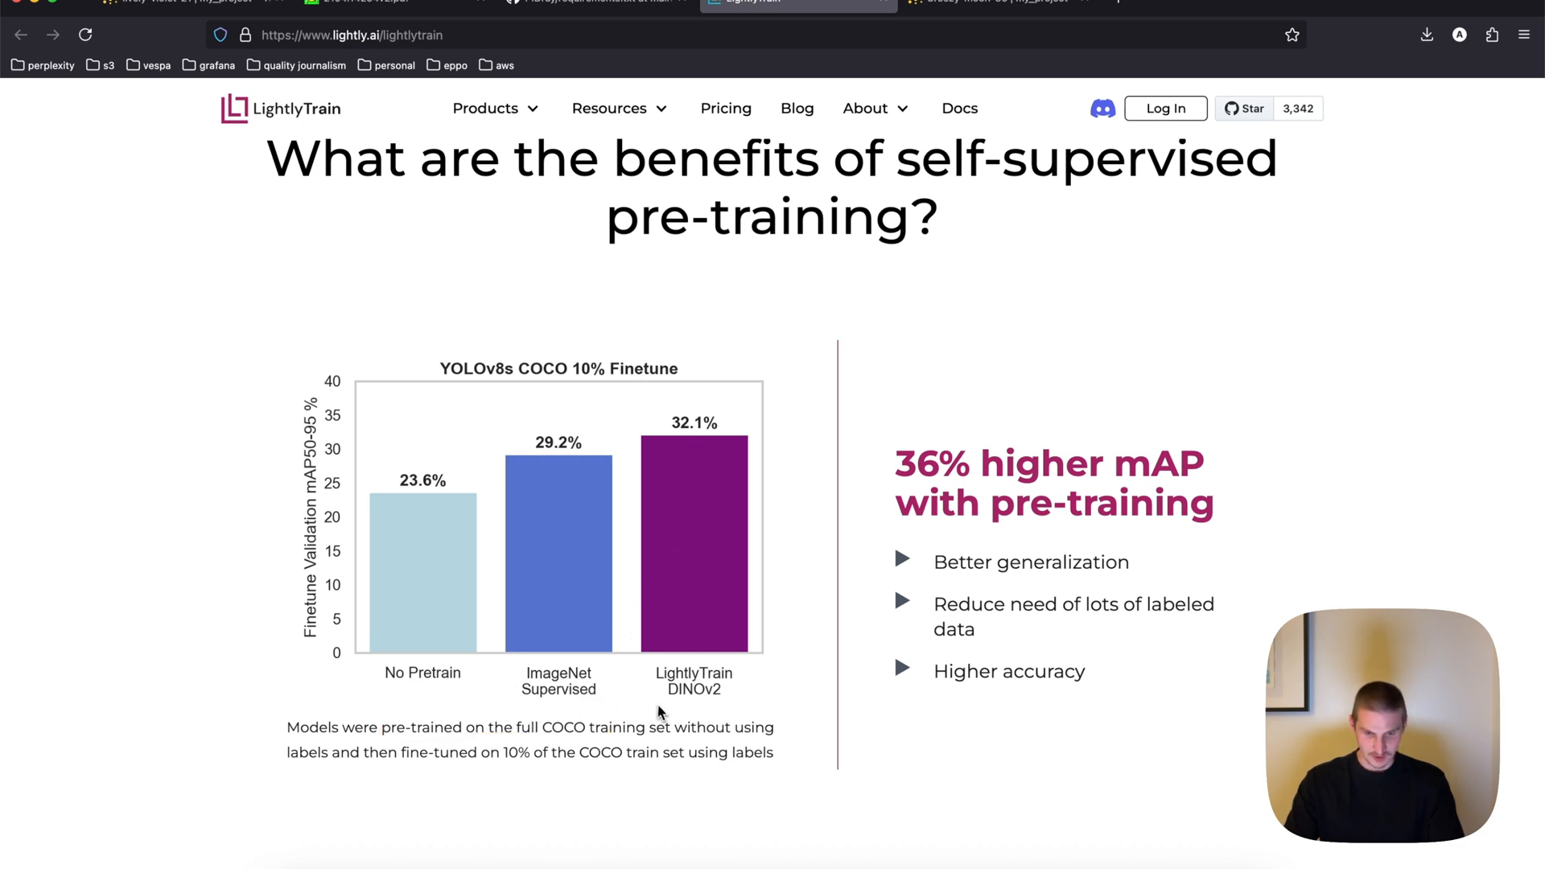
pyautogui.moveTo(641, 691); pyautogui.dragTo(758, 691)
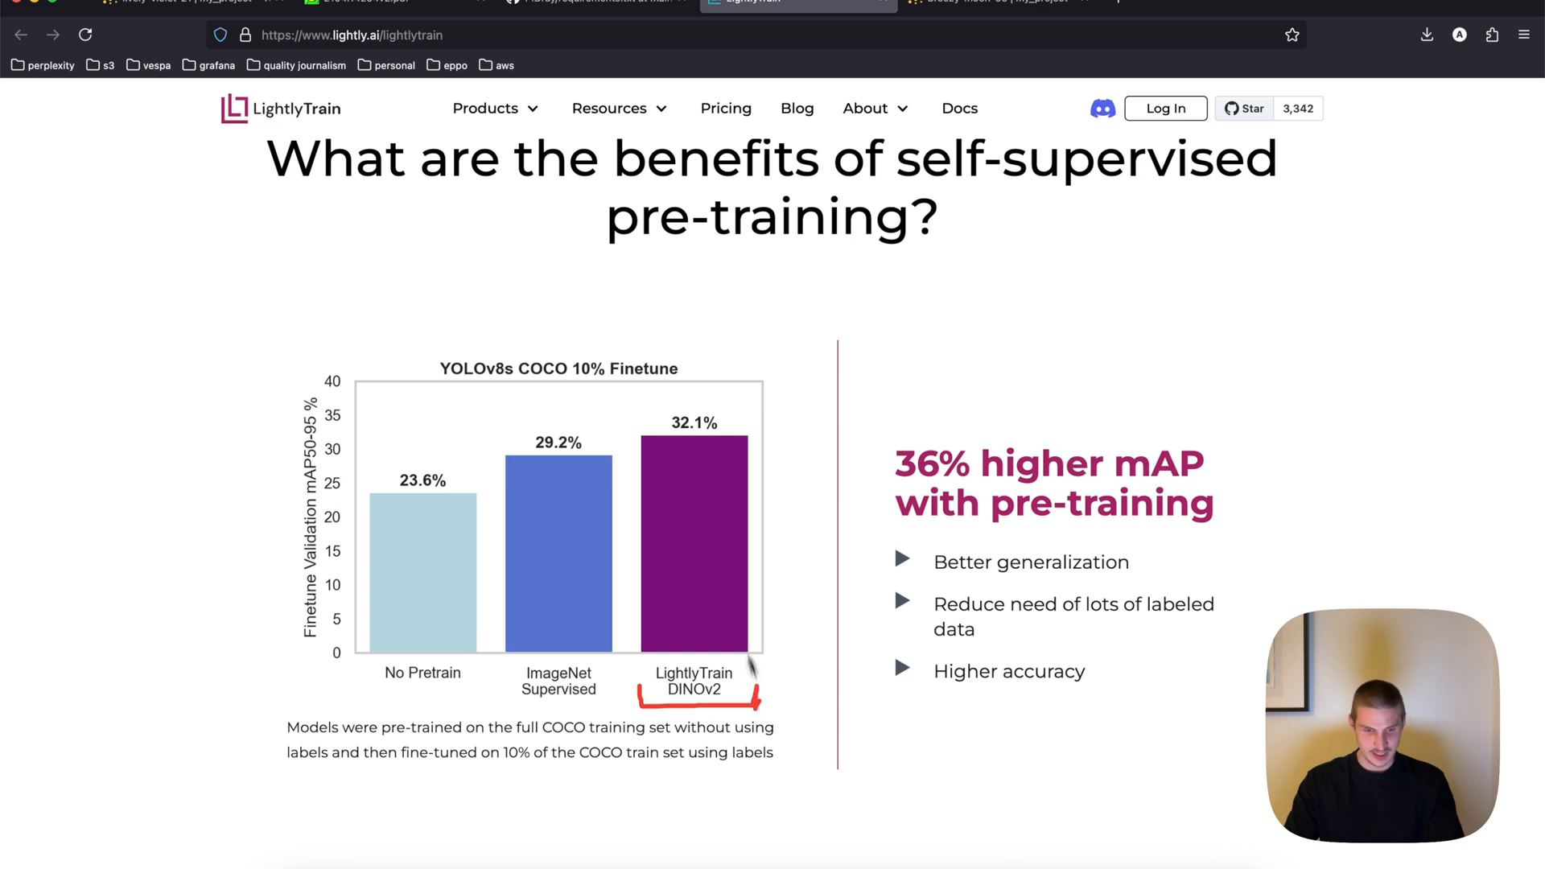